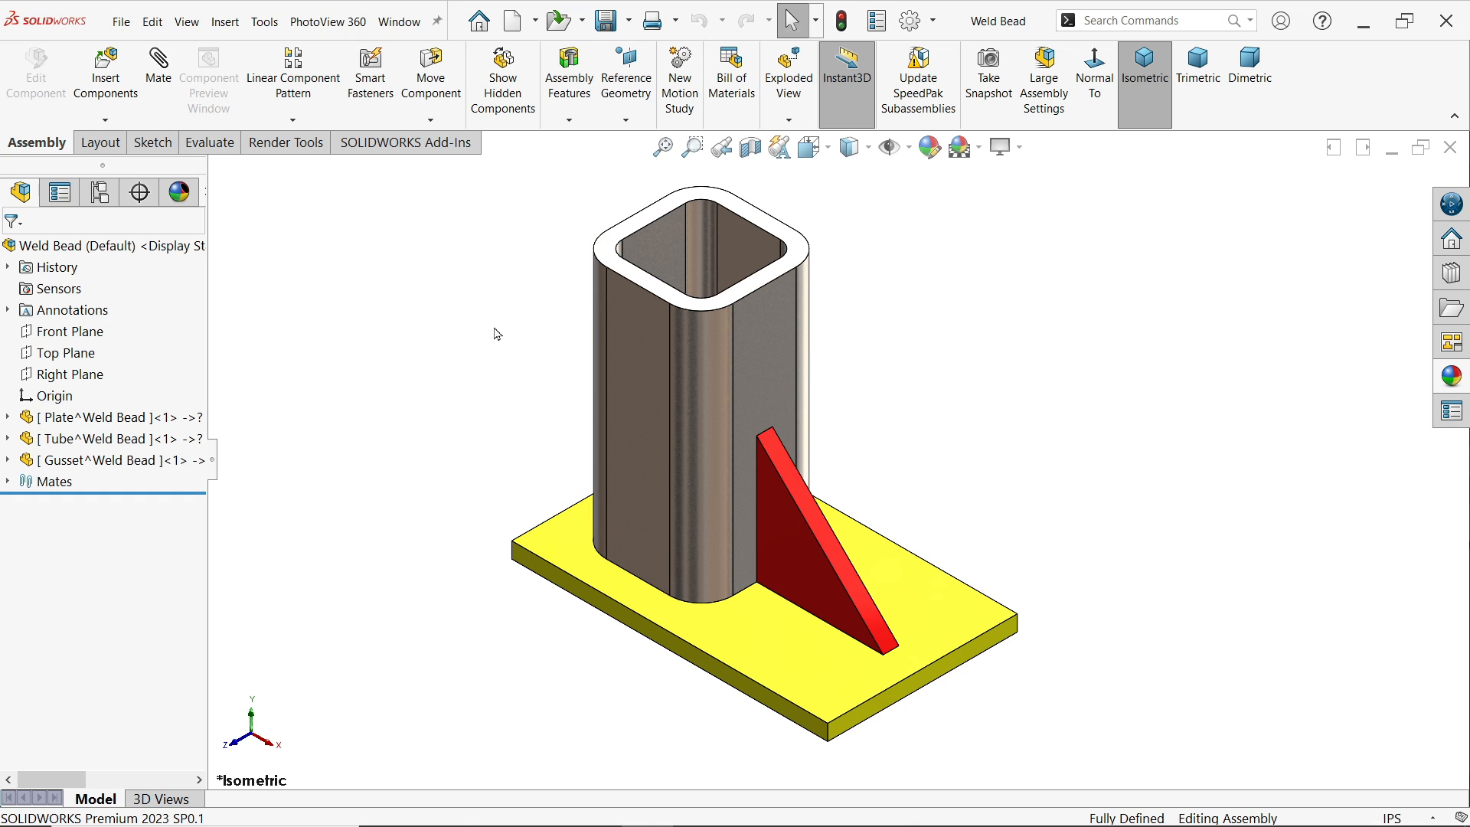
mouse_move(434, 474)
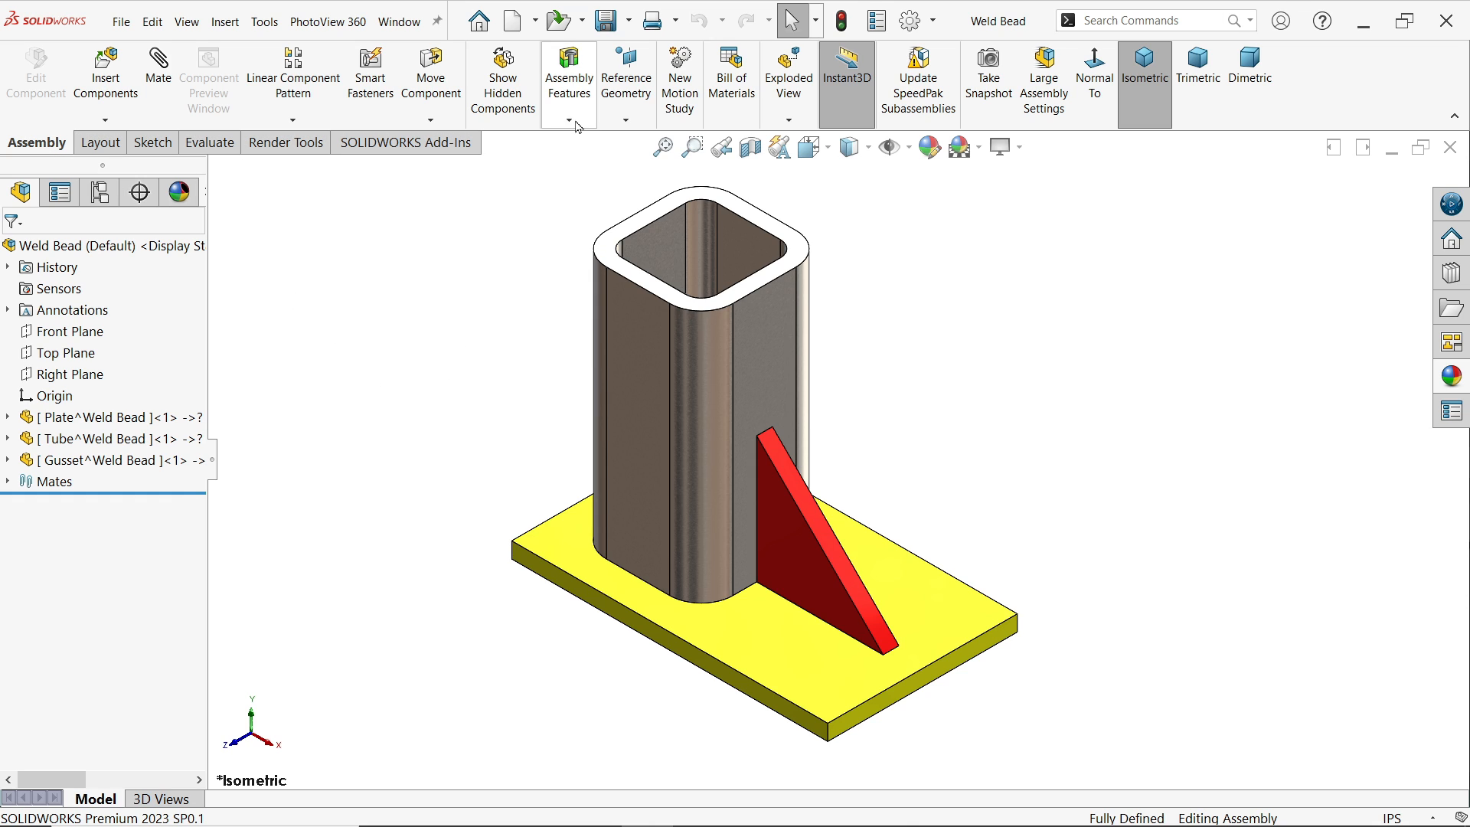
Start a Weld Bead assembly feature and dismiss the warning that Weld Path1 cannot be deleted.
click(569, 116)
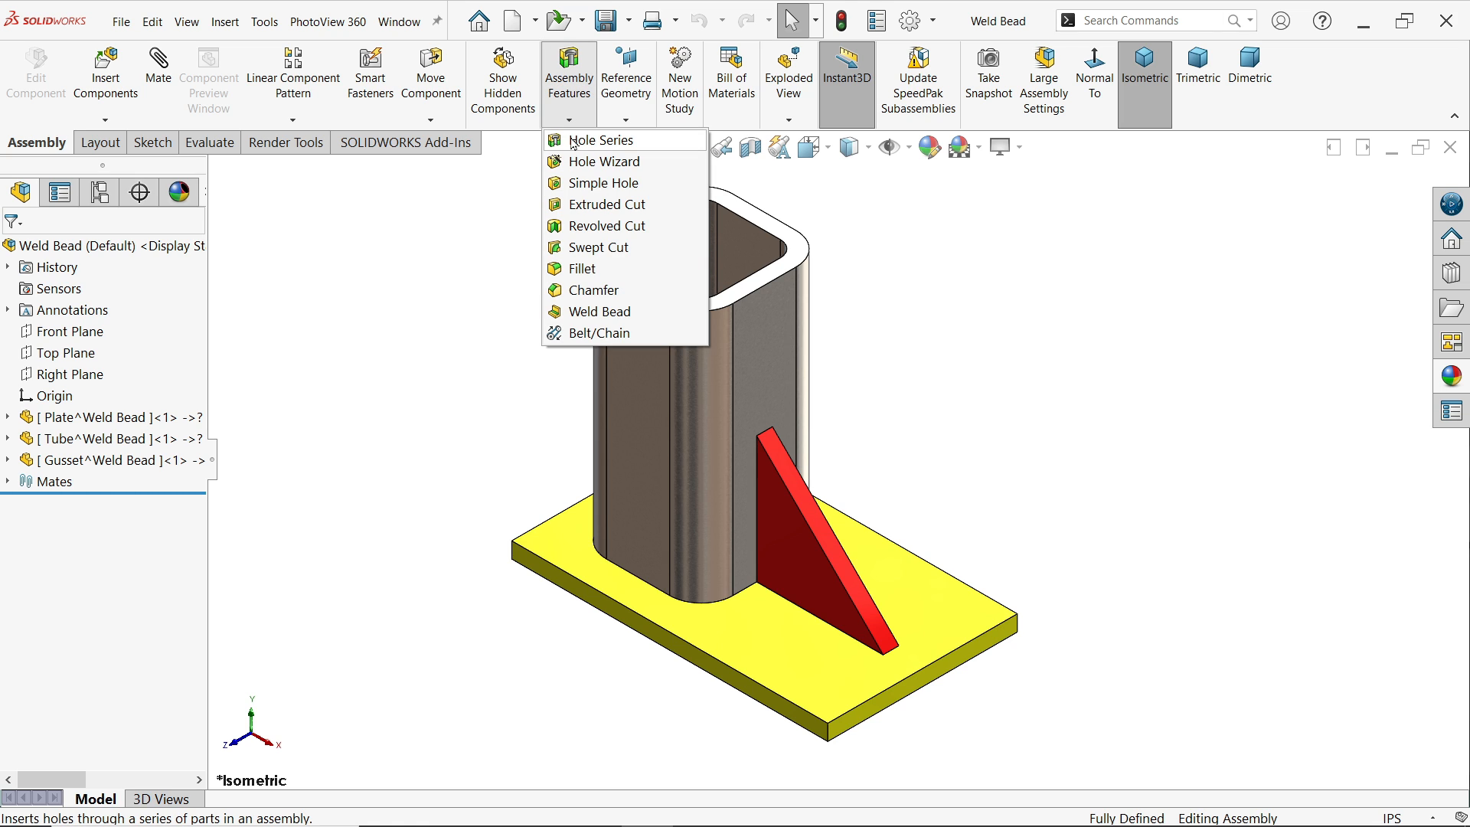
click(599, 311)
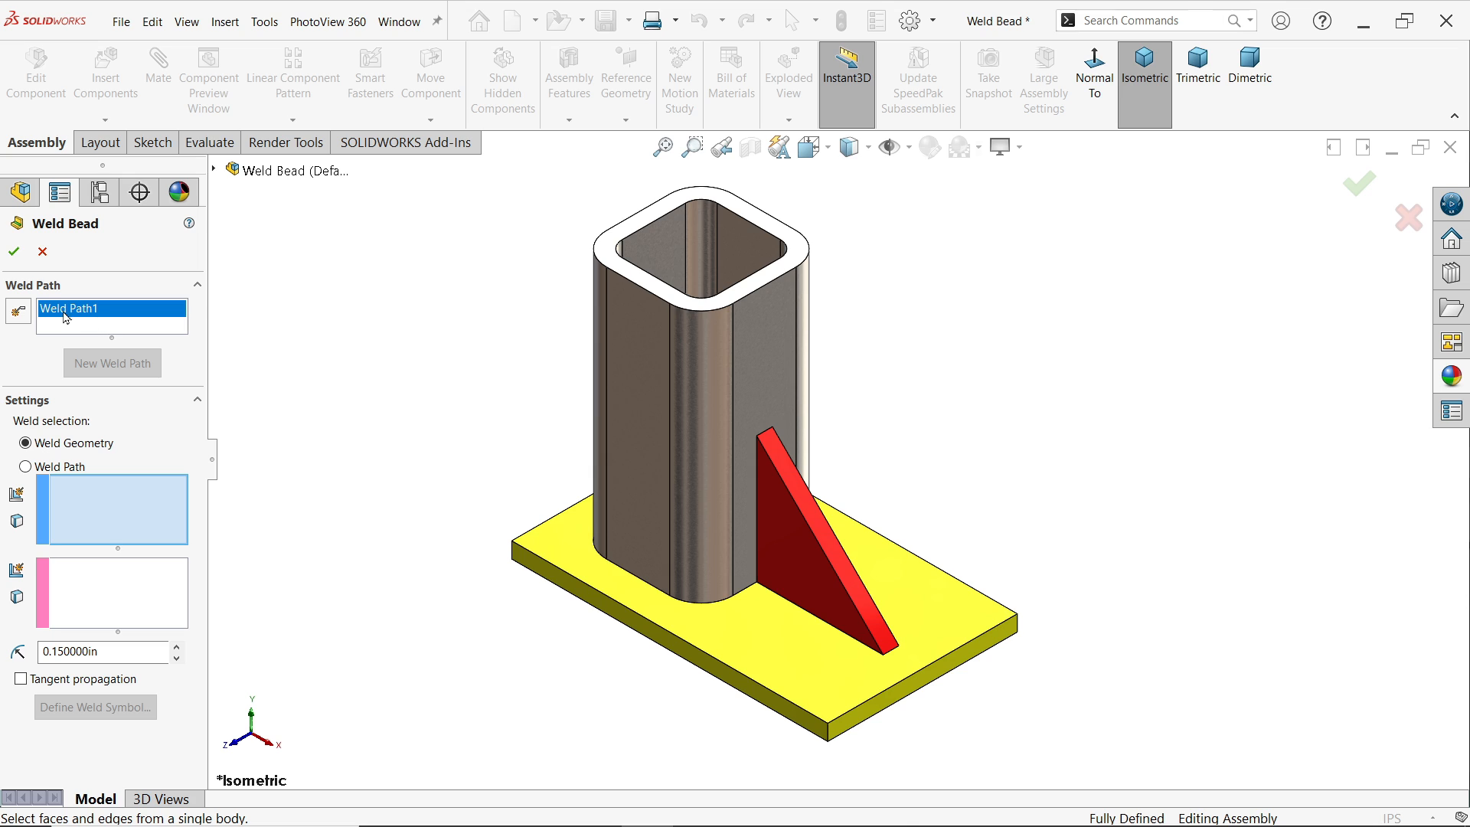
mouse_move(72, 314)
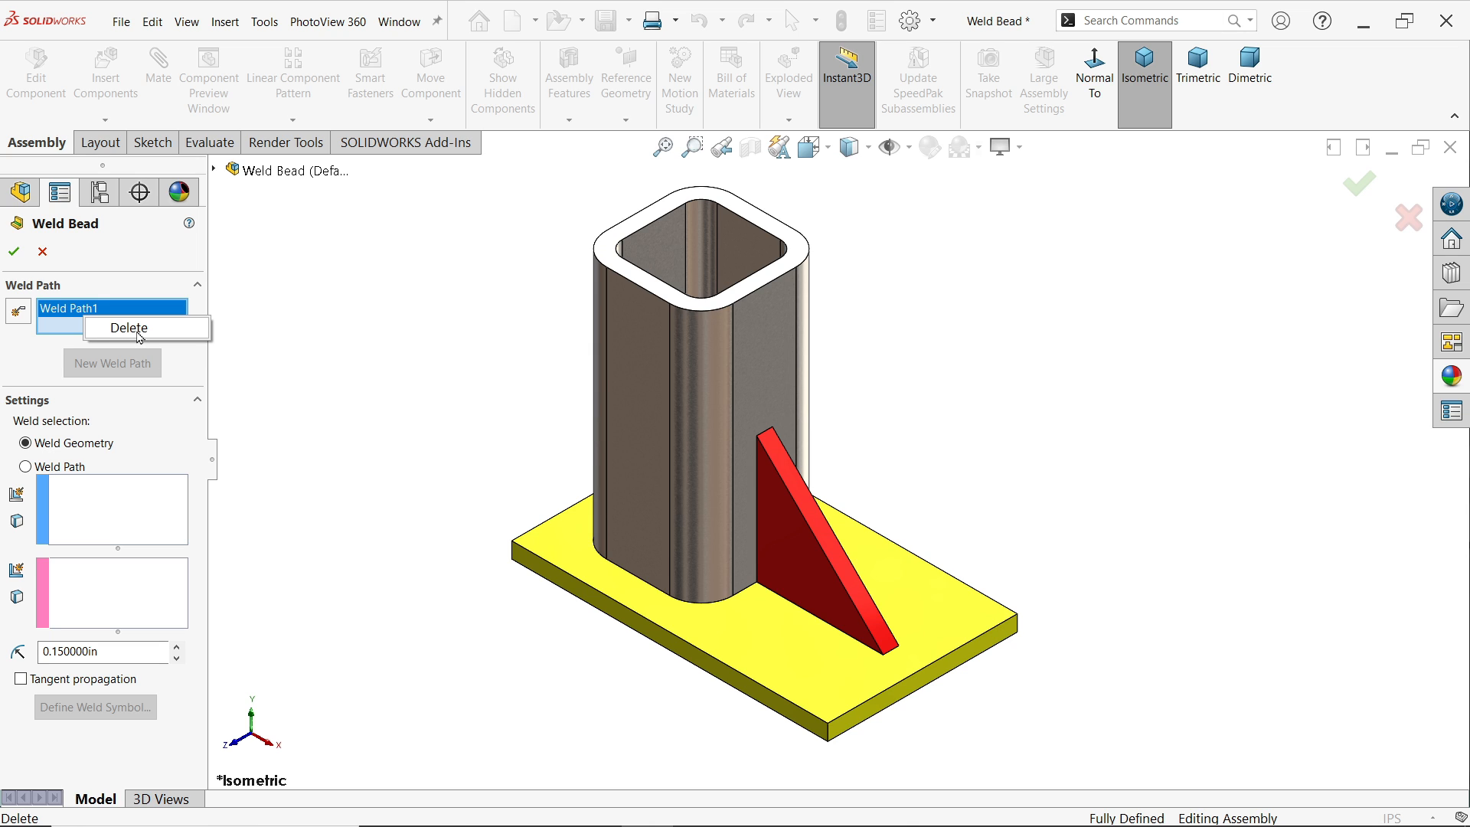
click(128, 328)
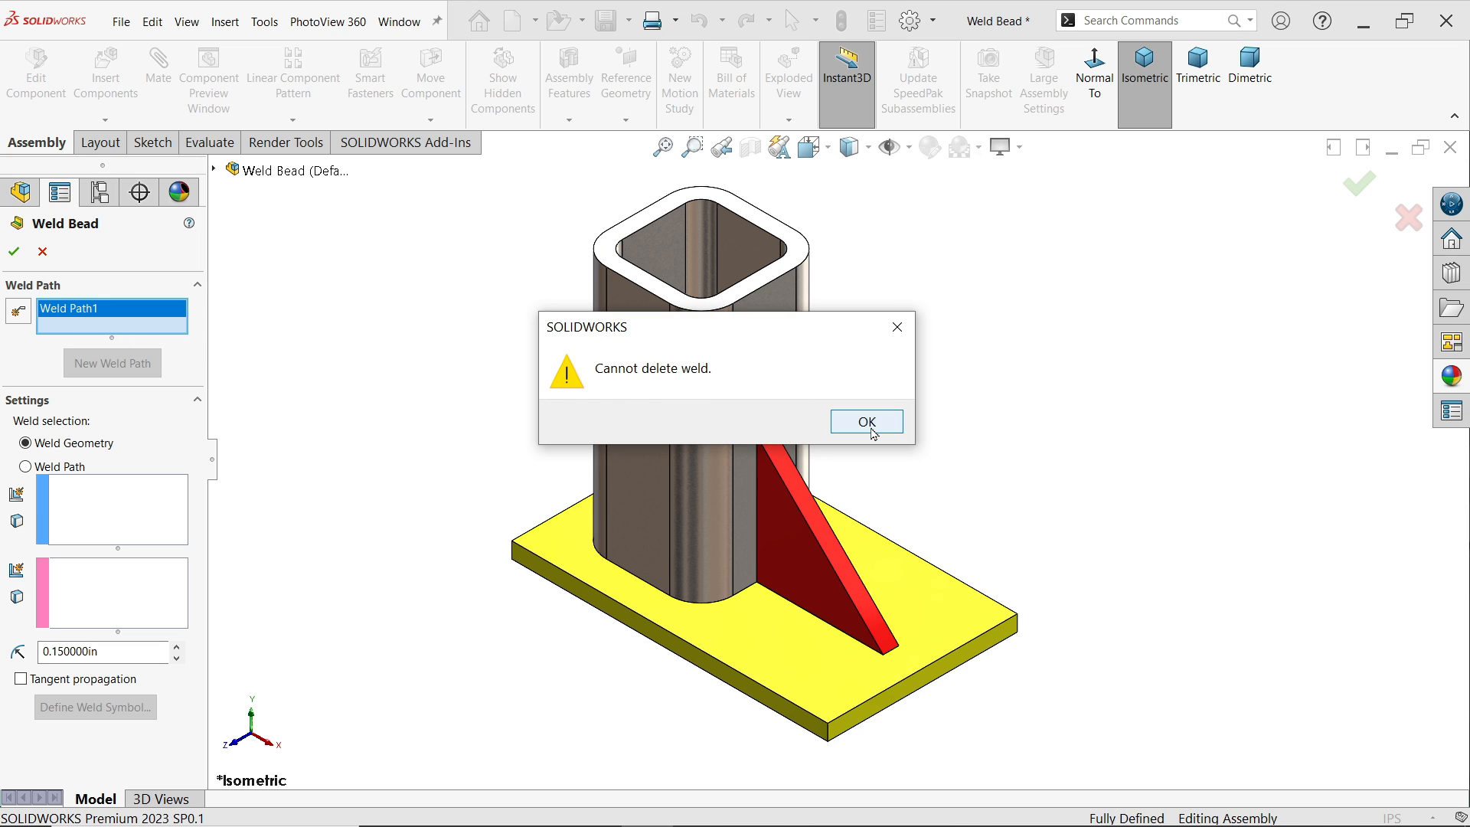
click(864, 422)
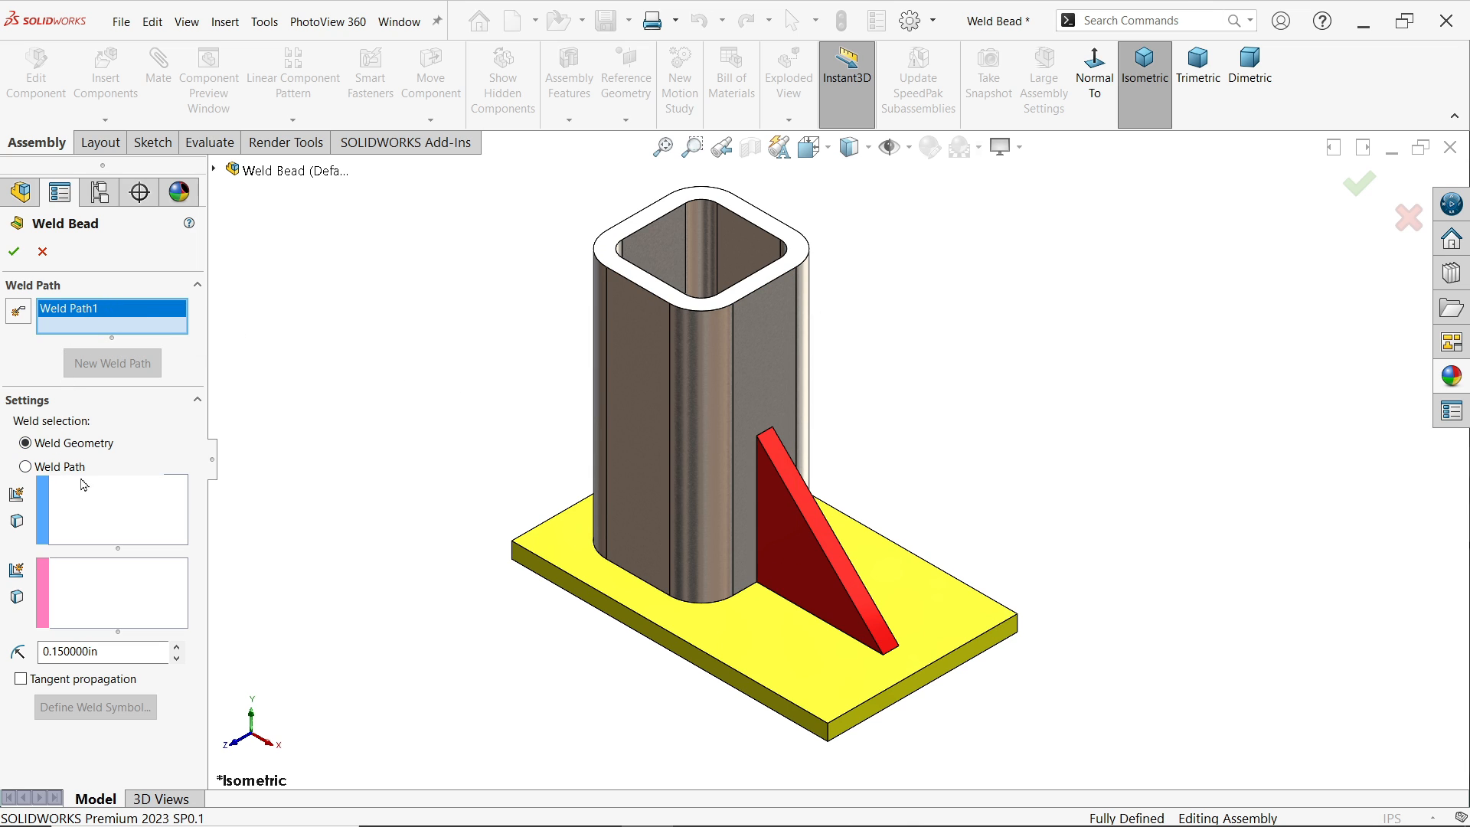
mouse_move(95, 519)
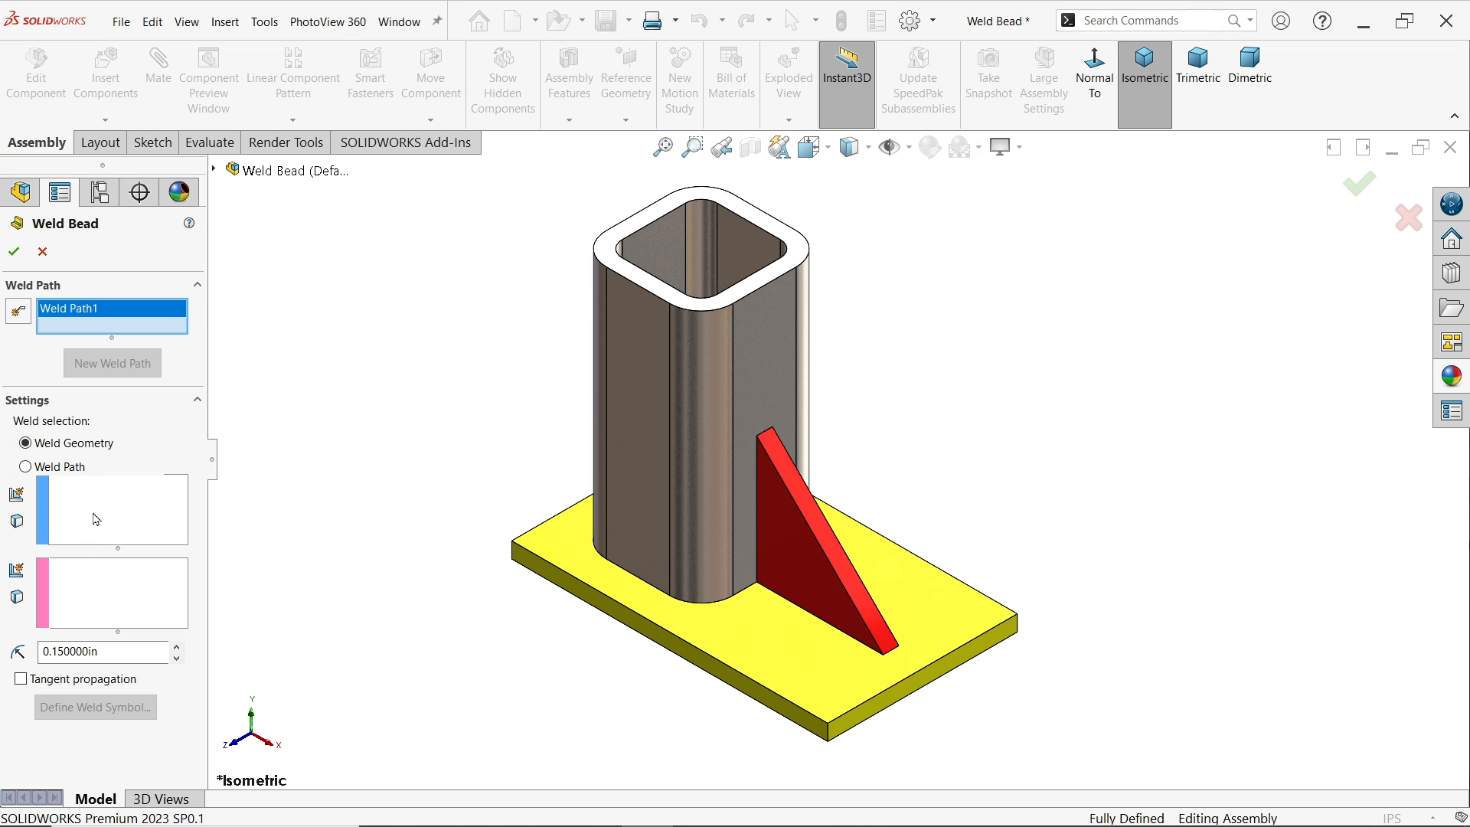
mouse_move(86, 552)
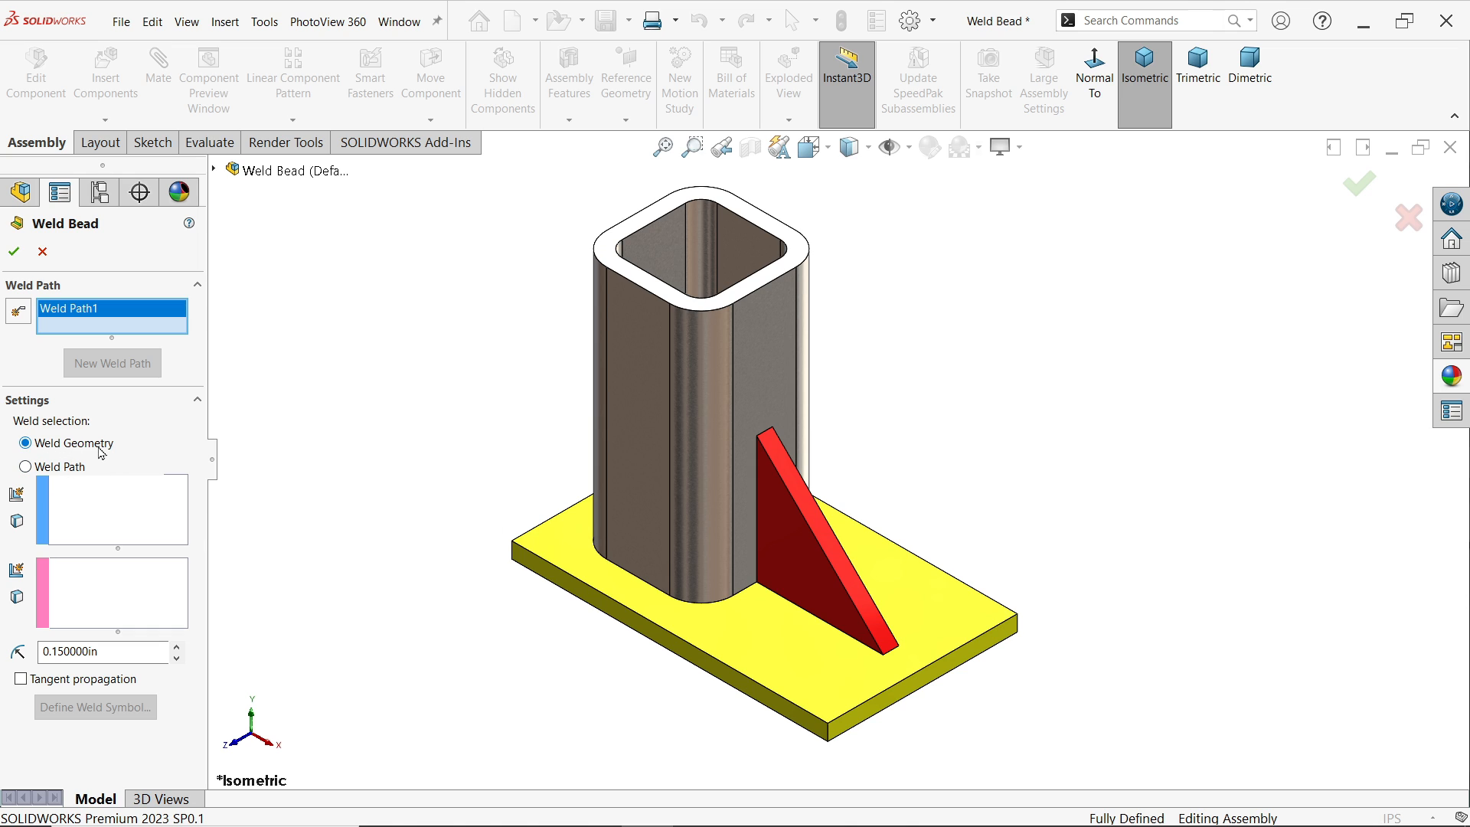
mouse_move(86, 453)
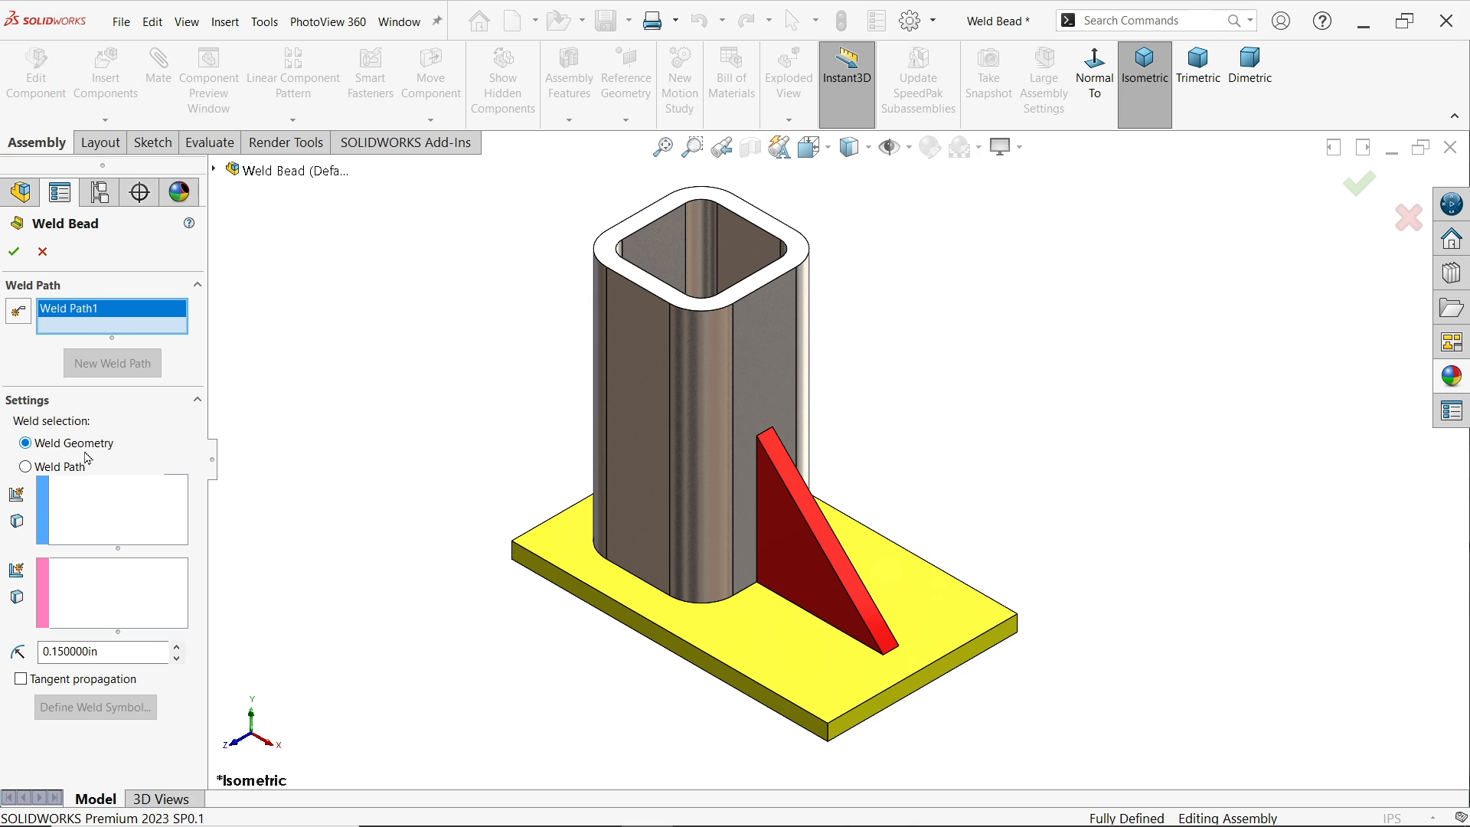
Select the plate's top face and the tube's rounded side face, with bead size 0.1 in.
click(26, 443)
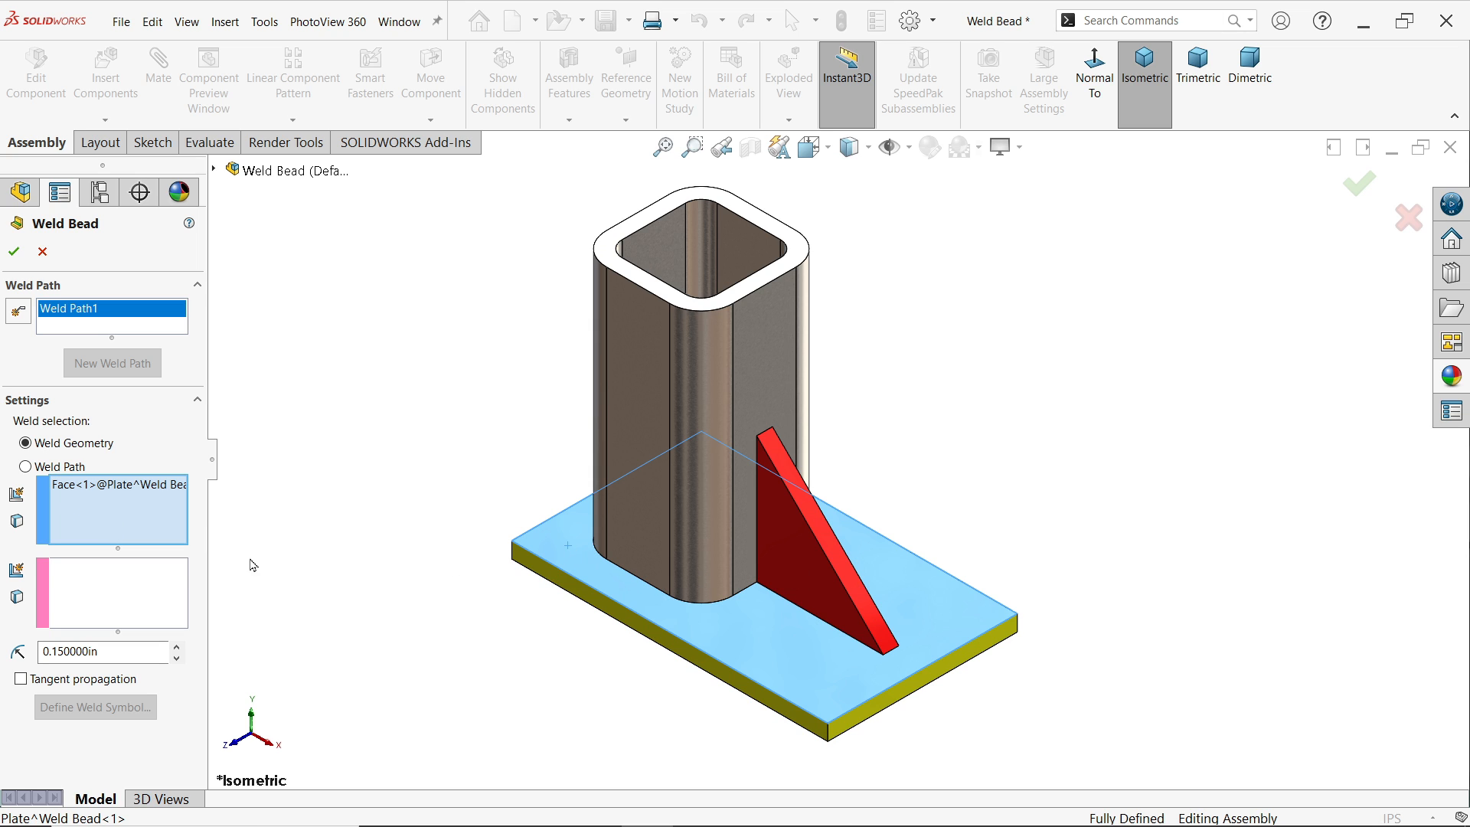
click(646, 530)
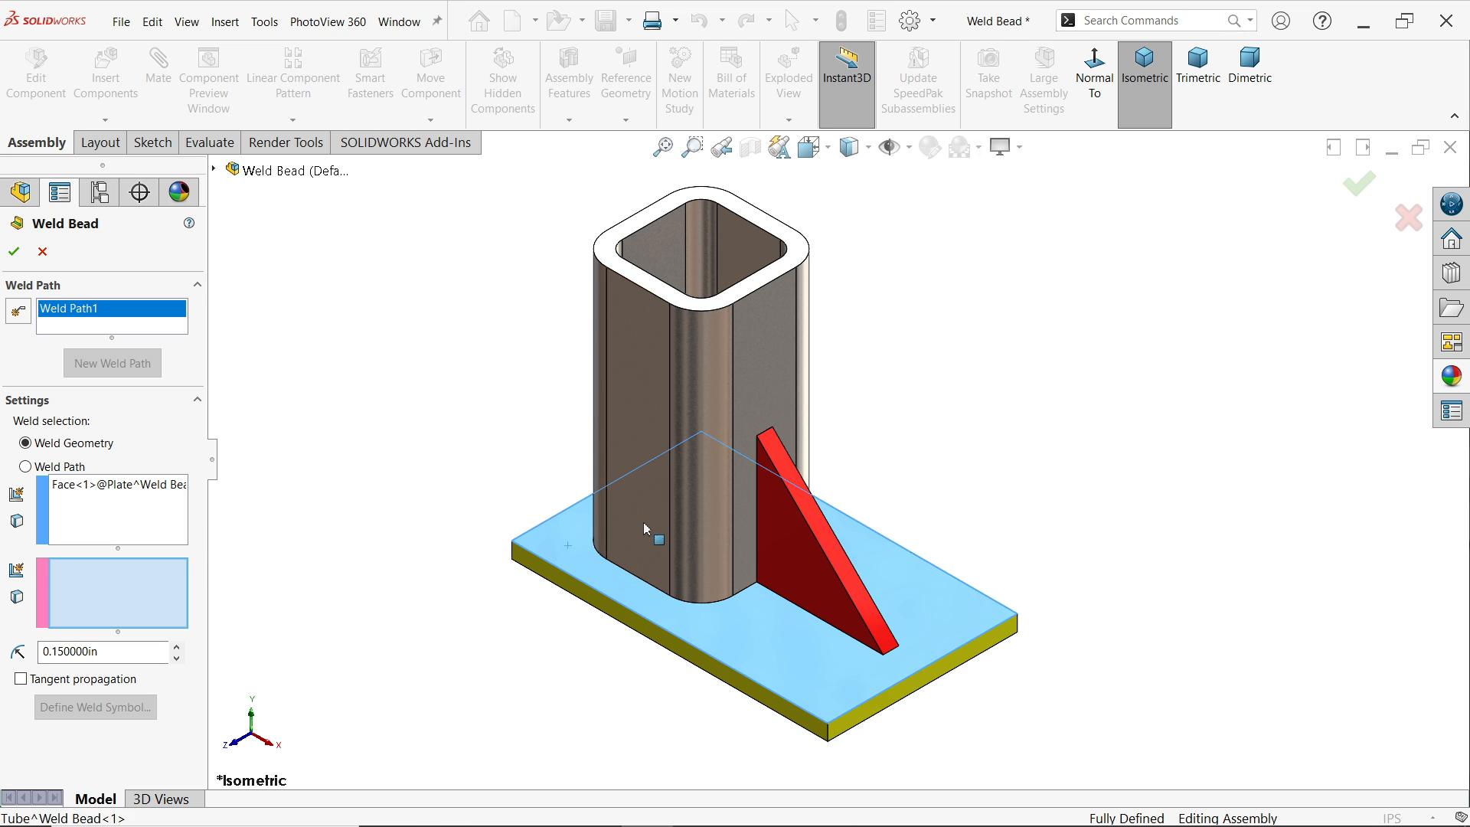
click(657, 544)
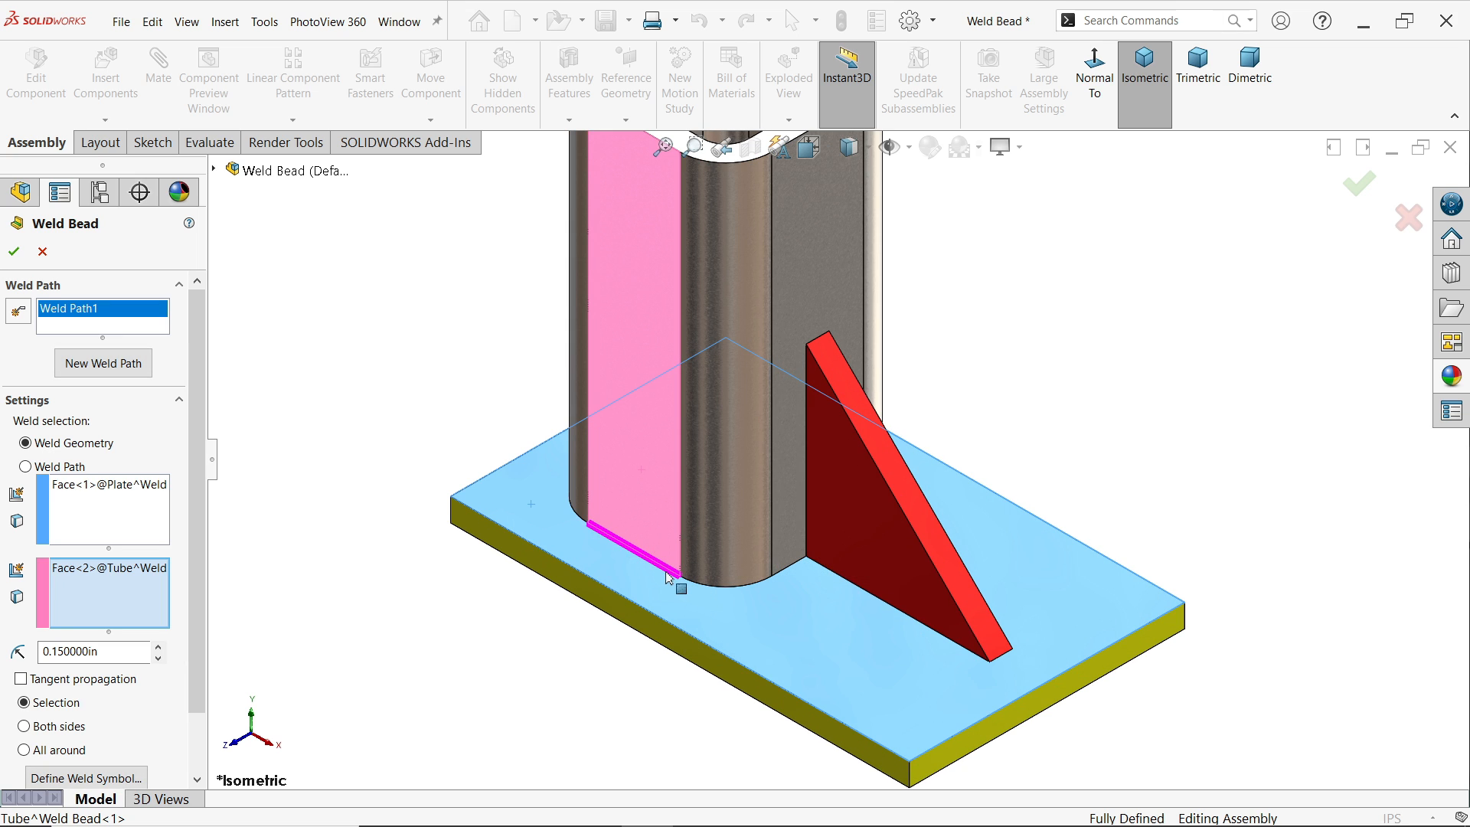
mouse_move(616, 550)
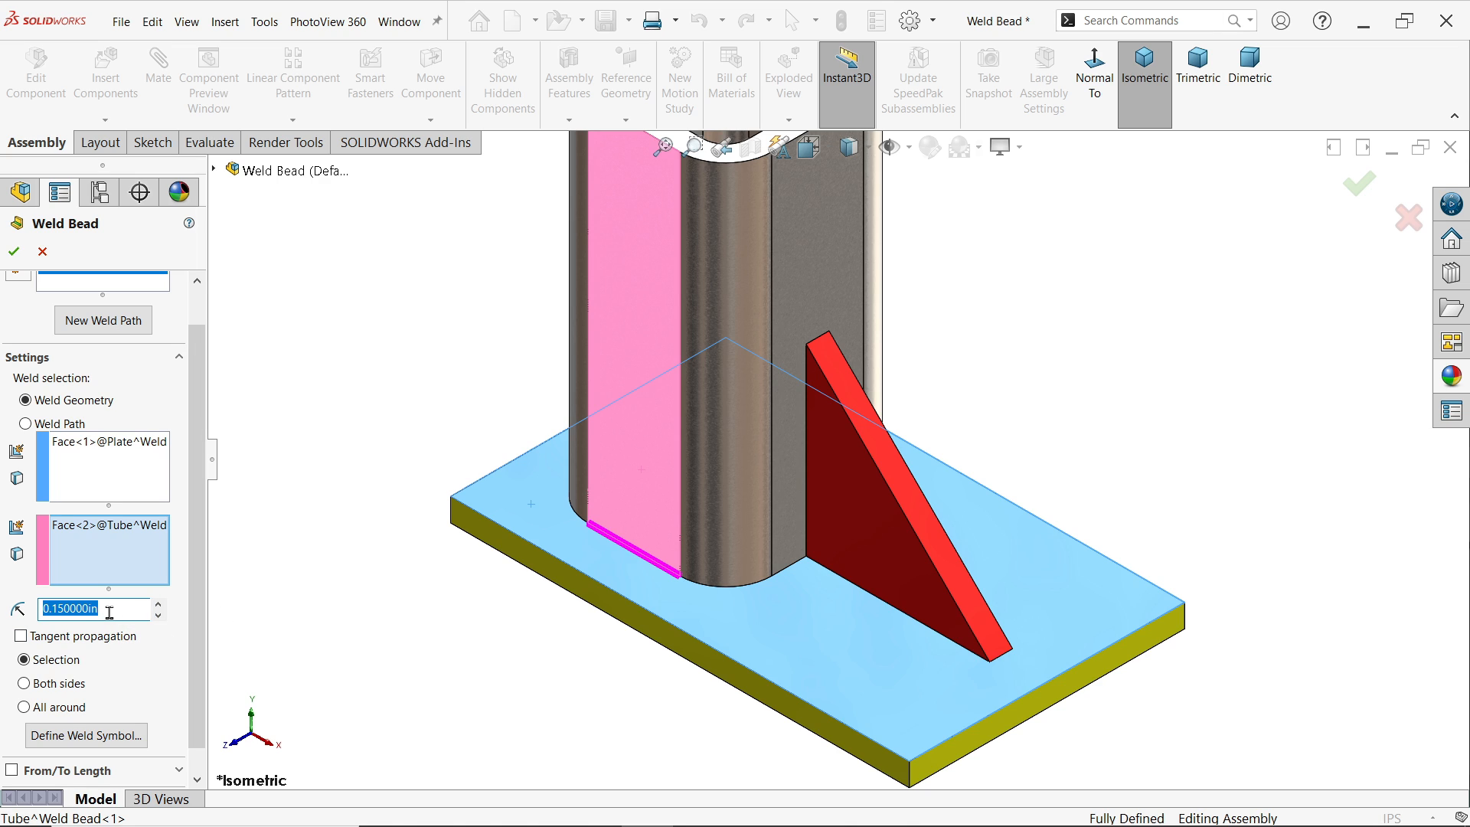
text(0)
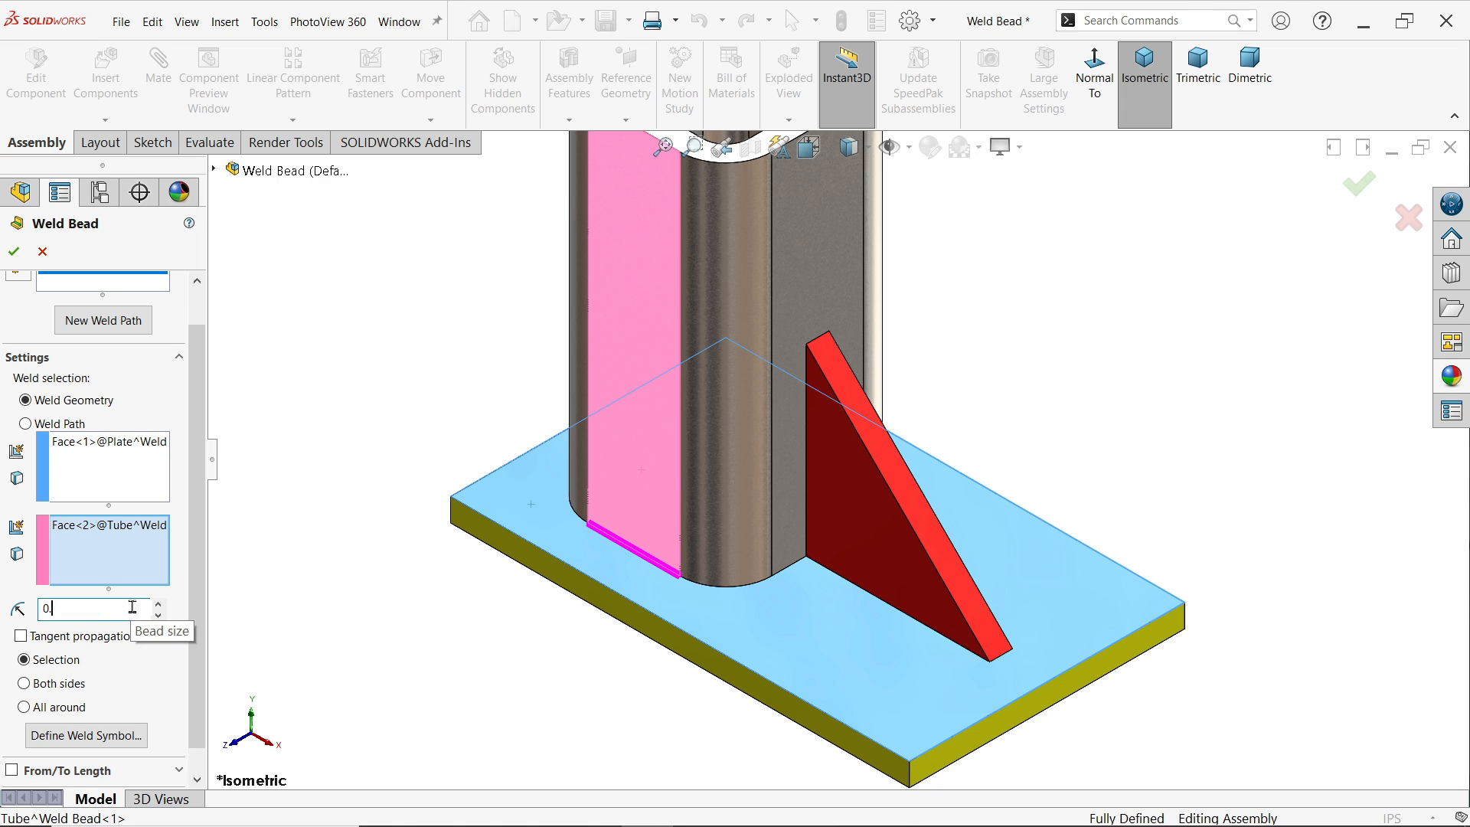
text(0.100000in)
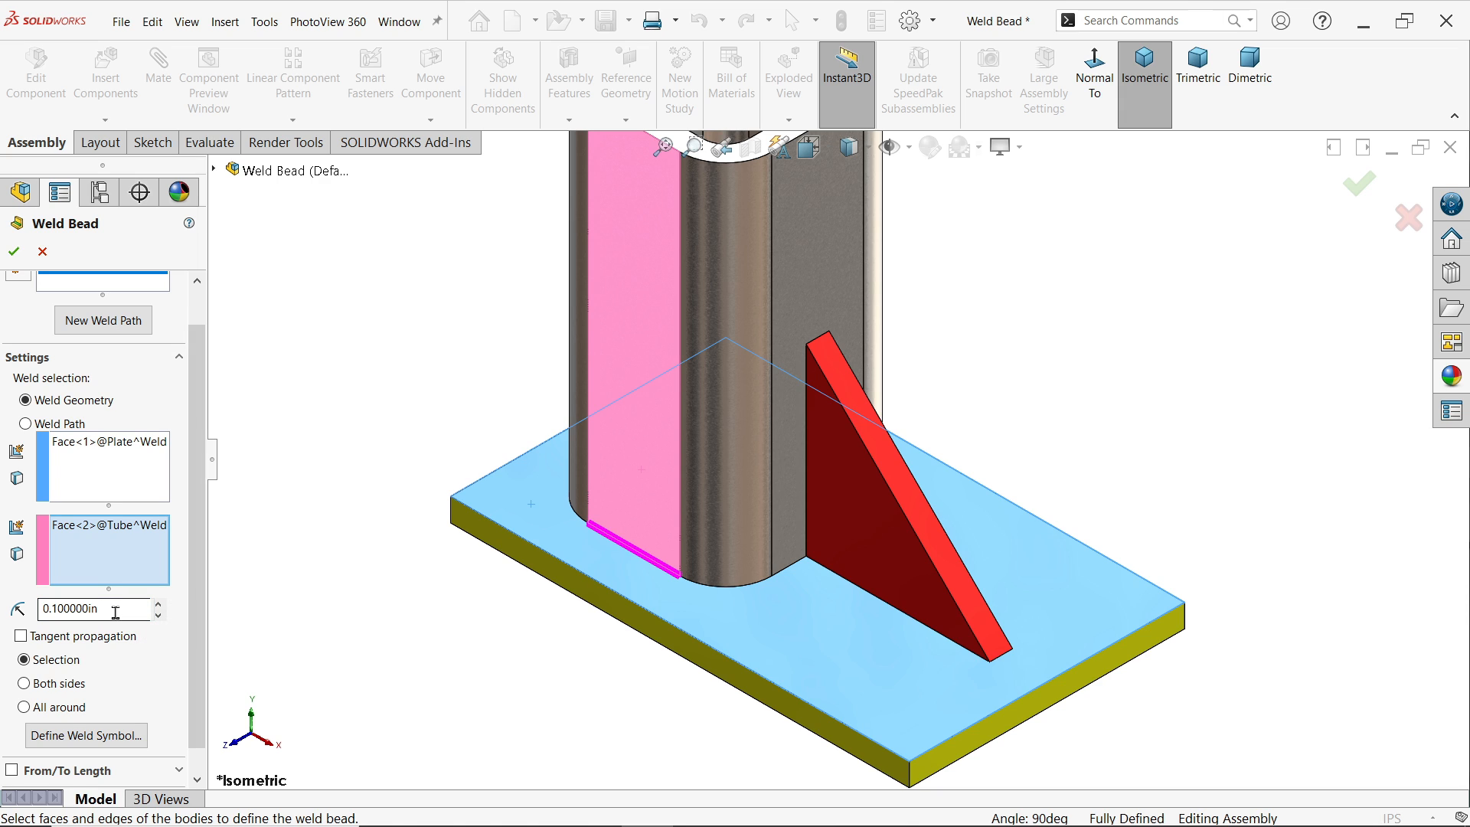
mouse_move(432, 595)
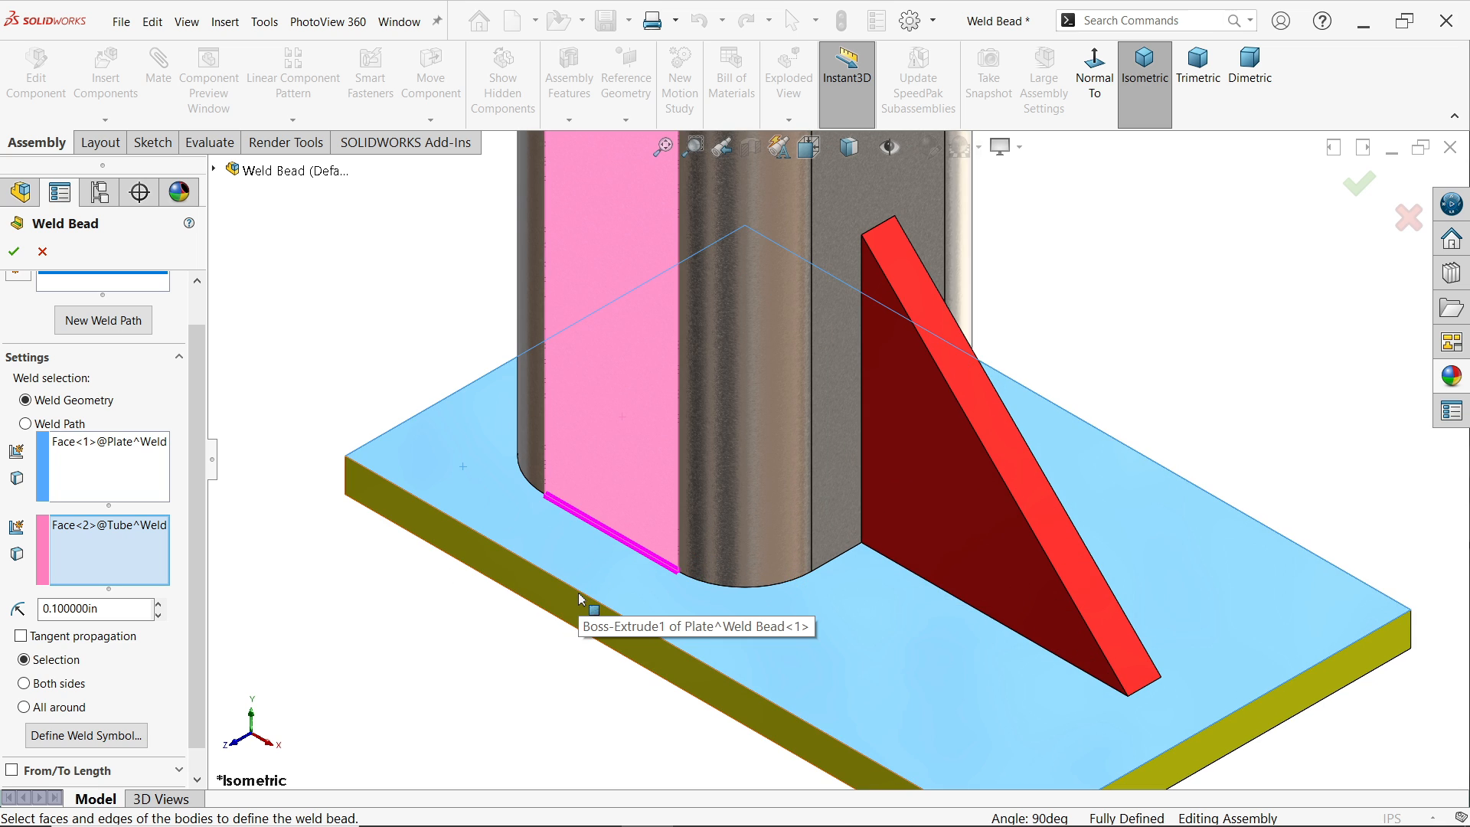
mouse_move(17, 666)
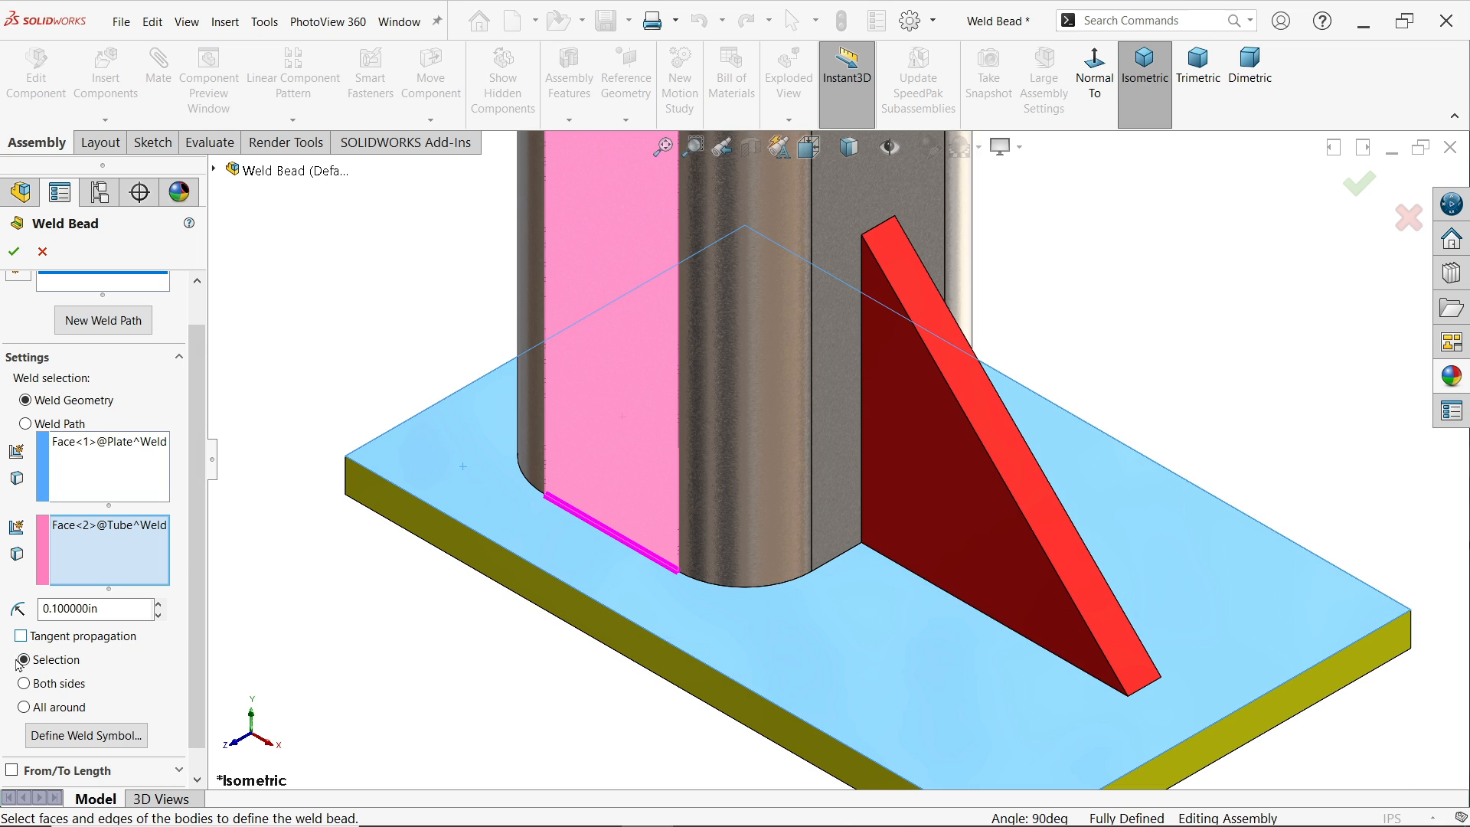
click(20, 660)
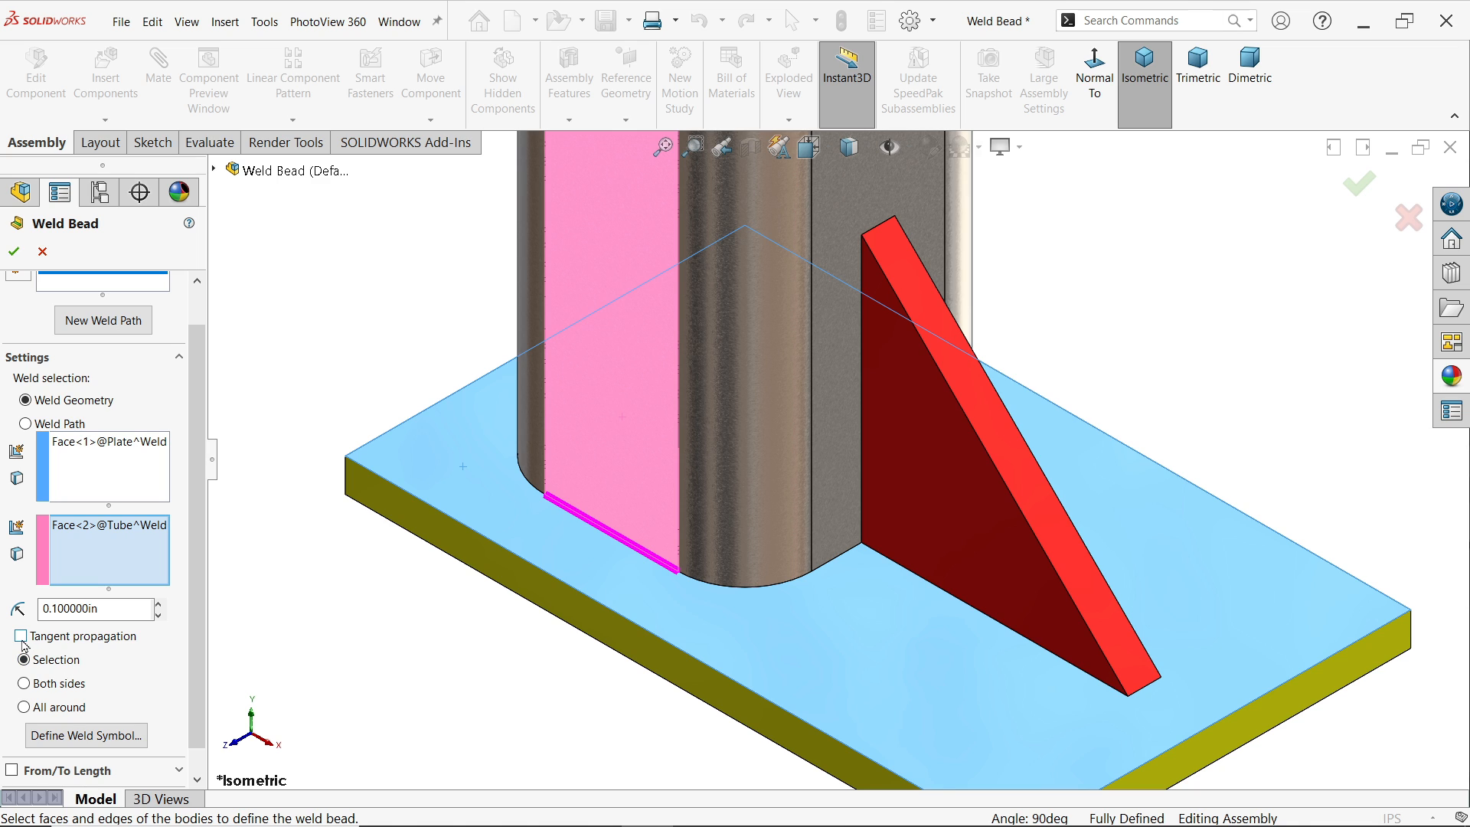
click(19, 635)
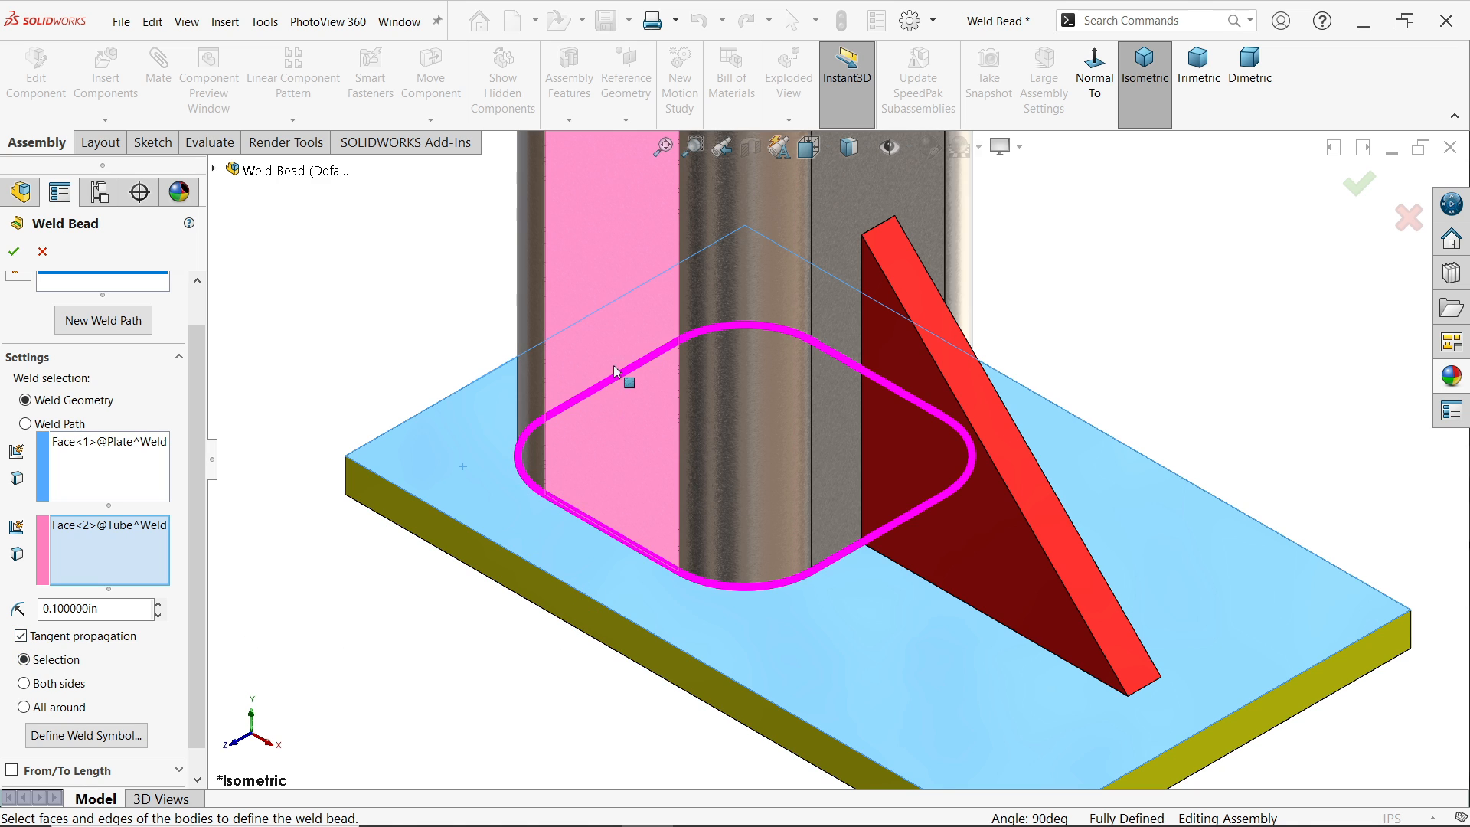
mouse_move(659, 562)
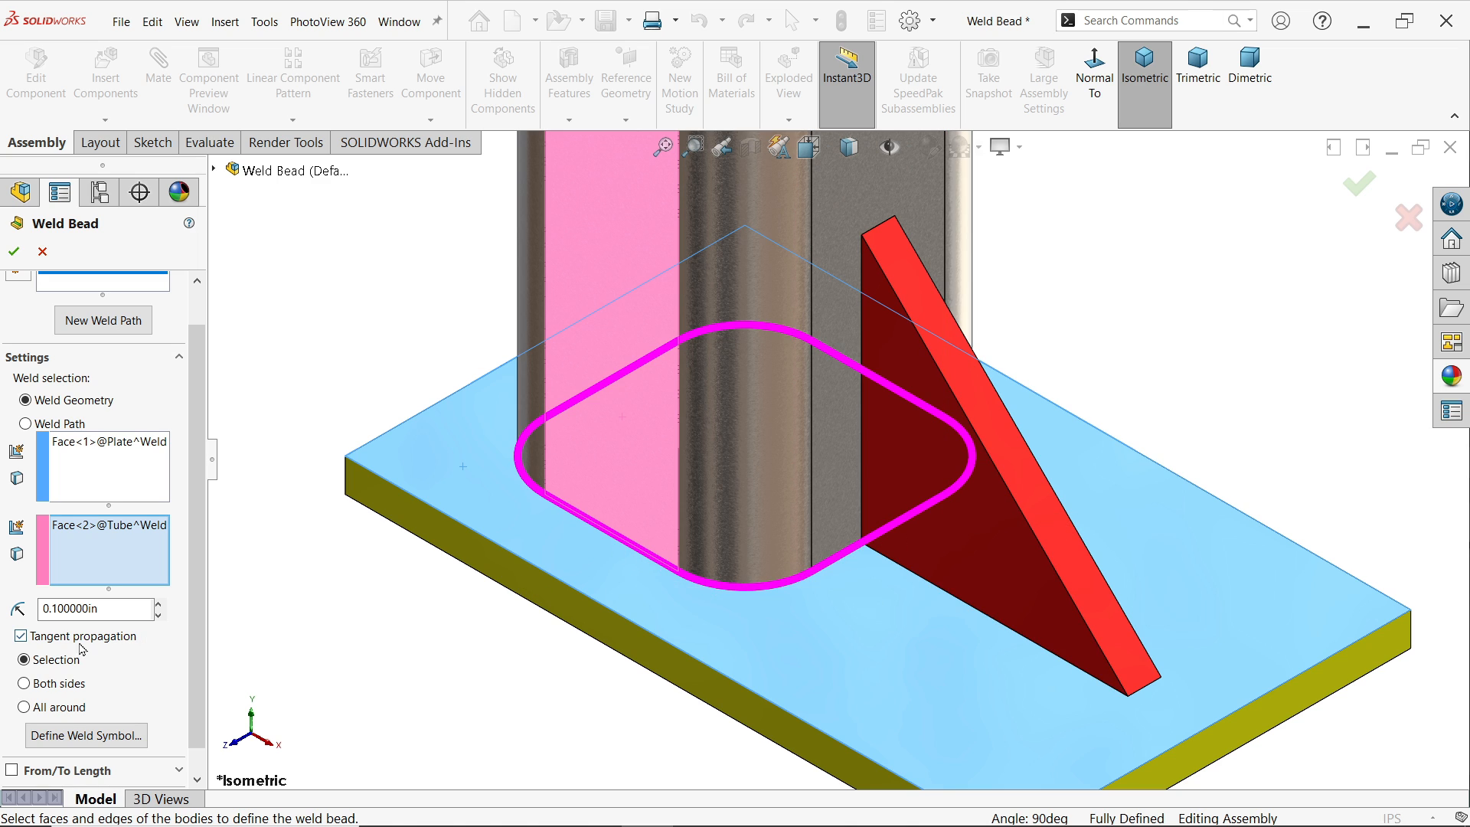
click(19, 635)
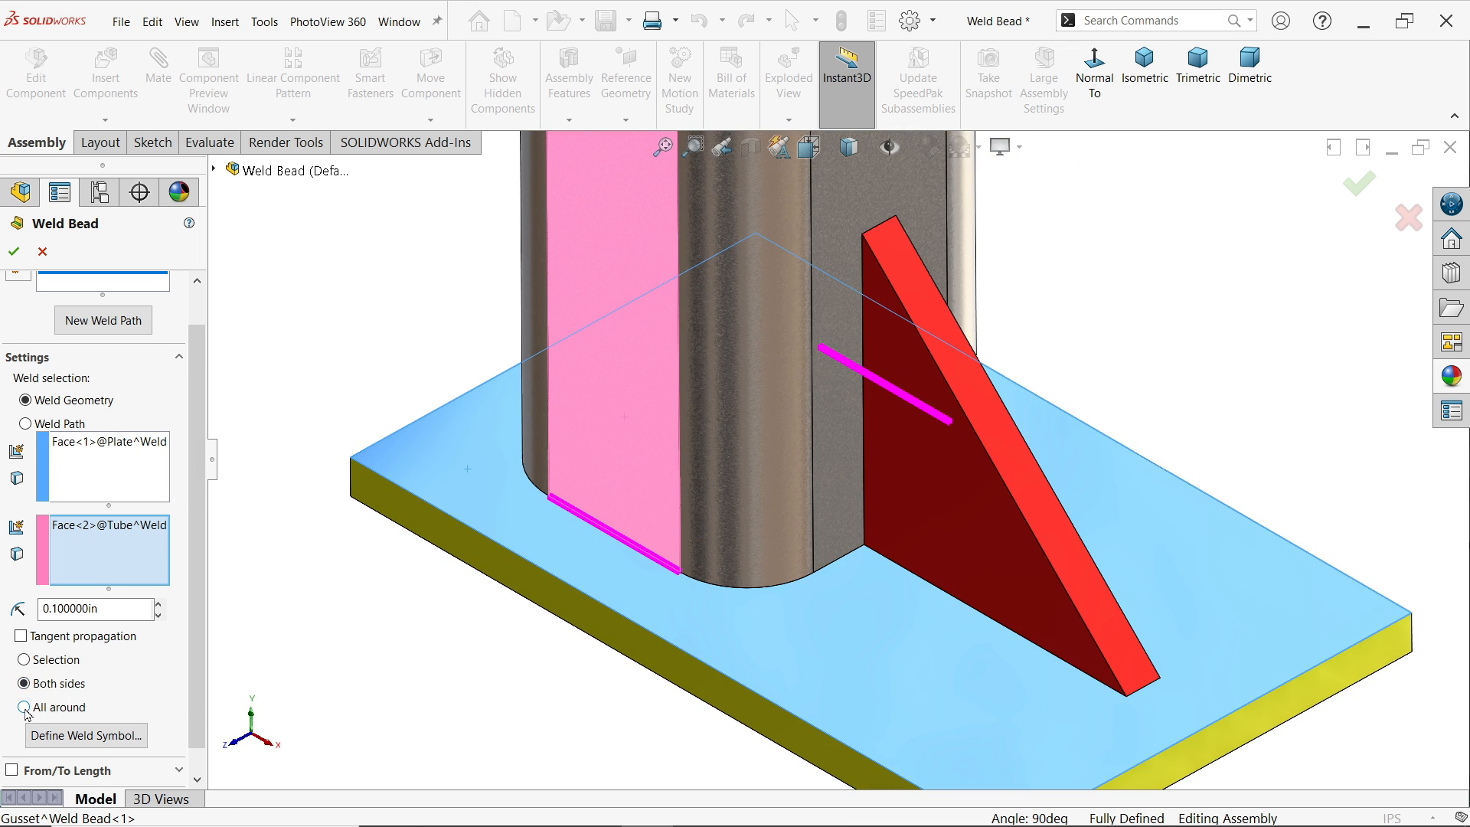
click(27, 709)
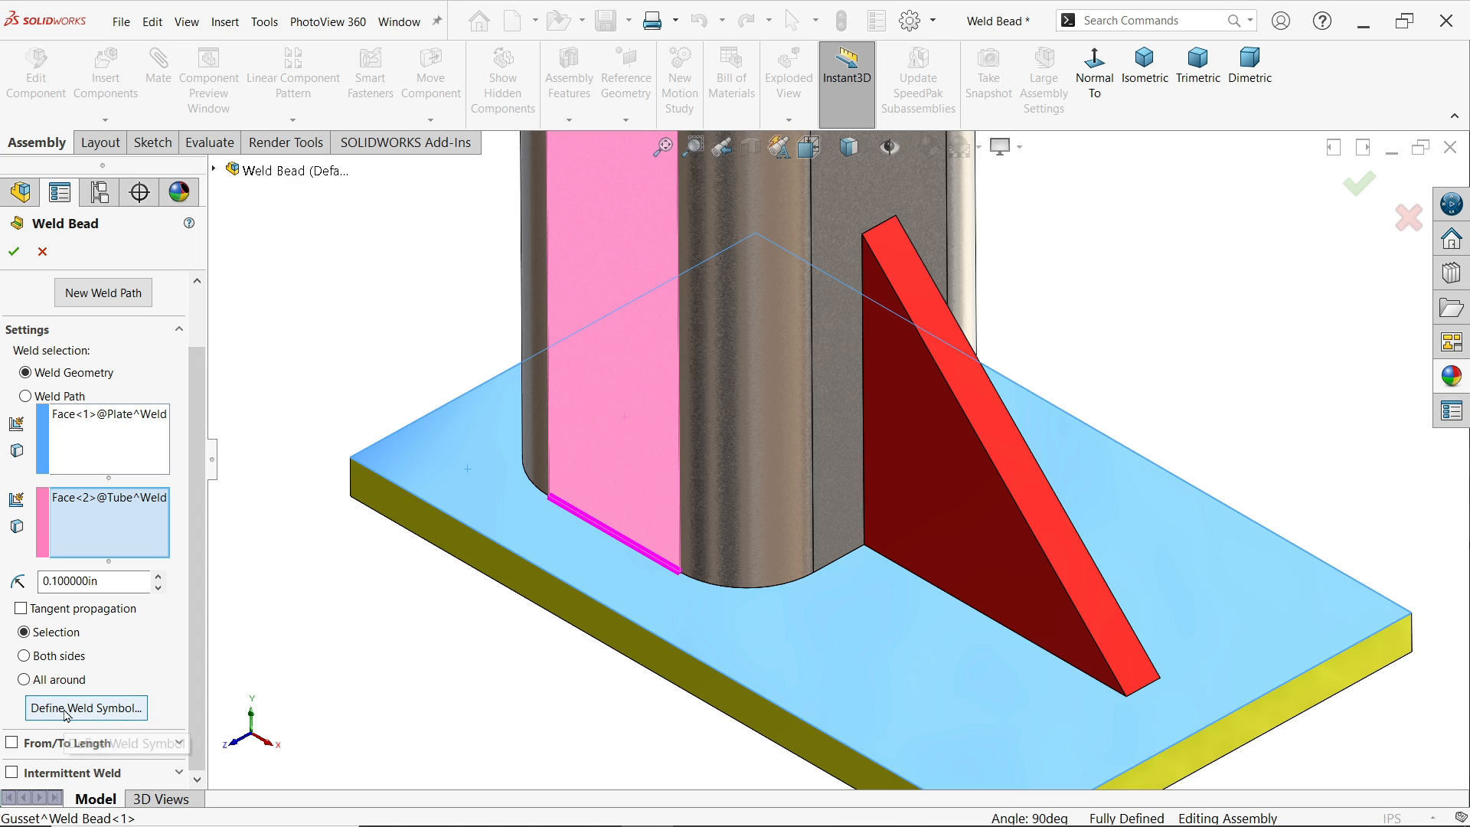
mouse_move(86, 707)
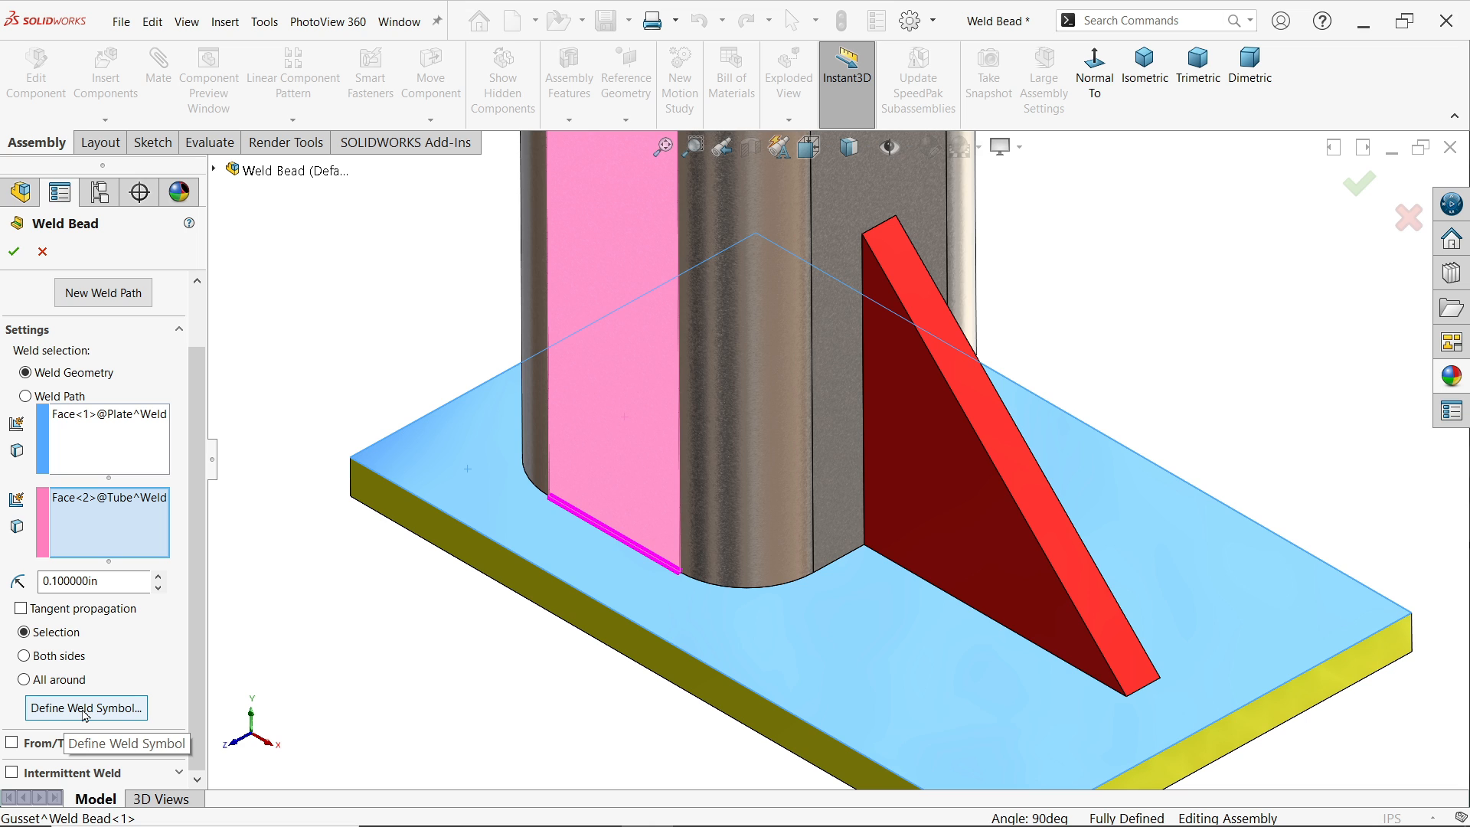
Define the other-side weld symbol as a fillet with flat contour and size 0.5.
click(85, 708)
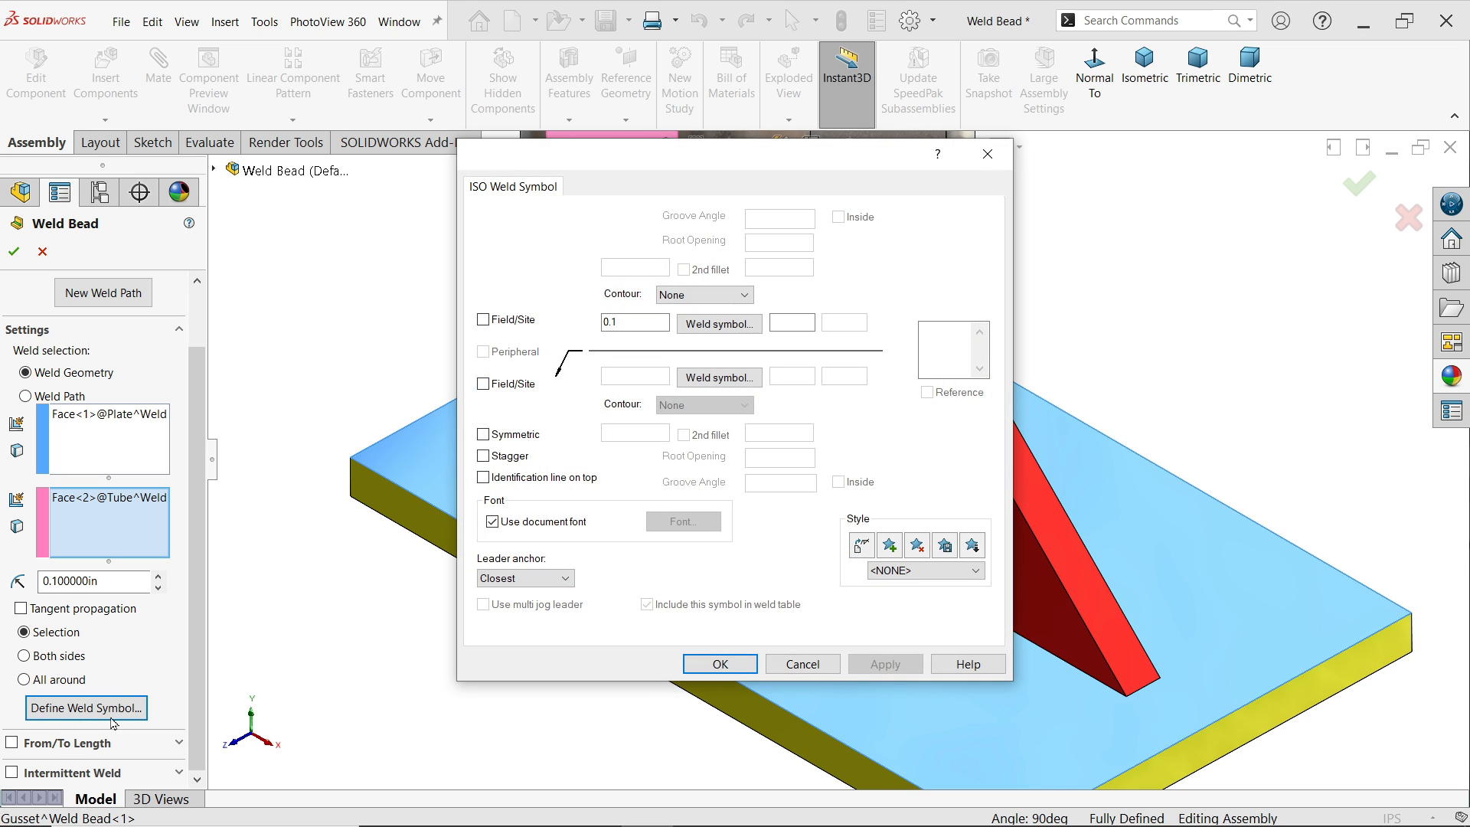
mouse_move(694, 377)
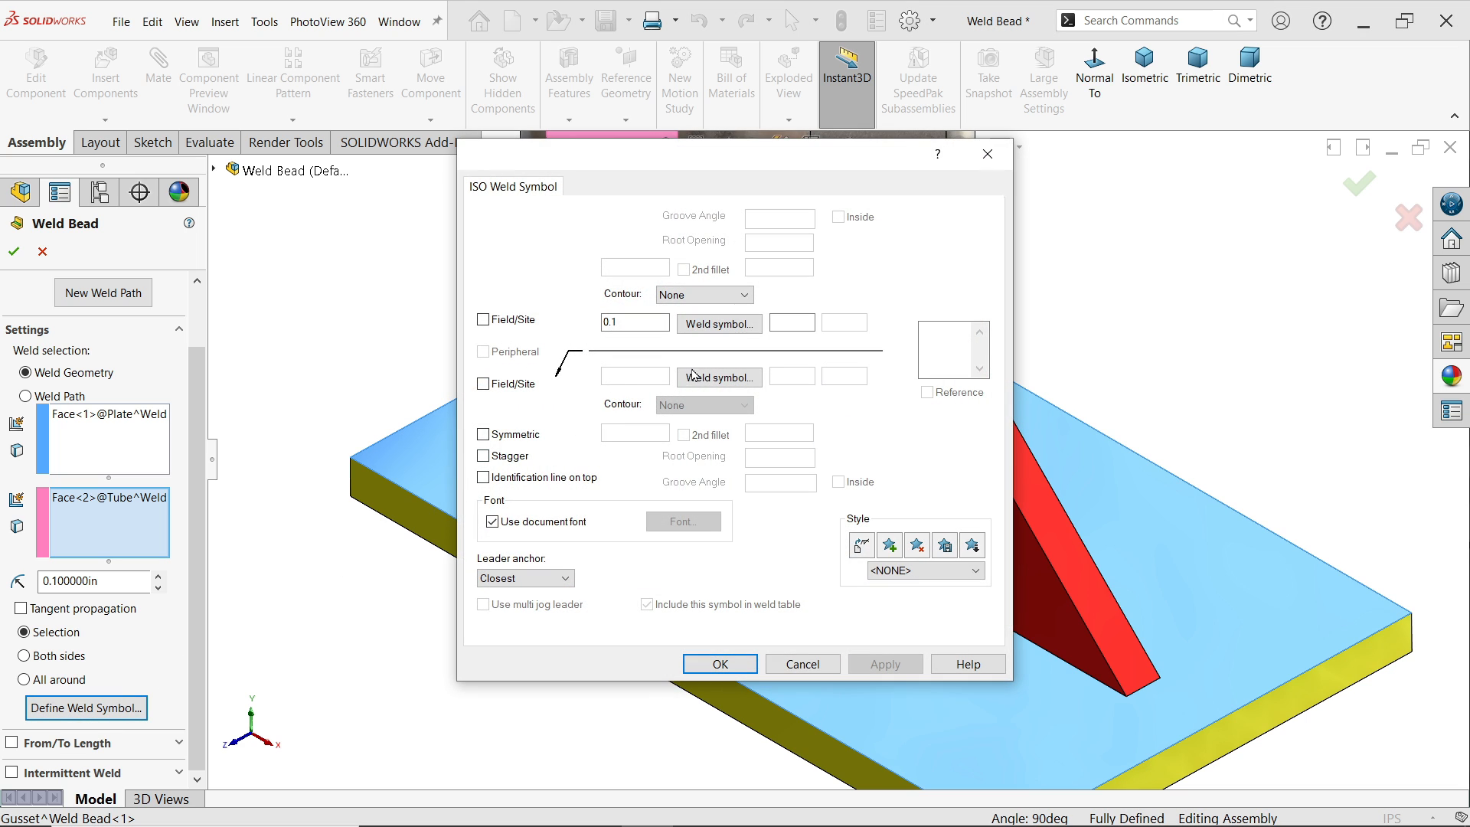
click(720, 377)
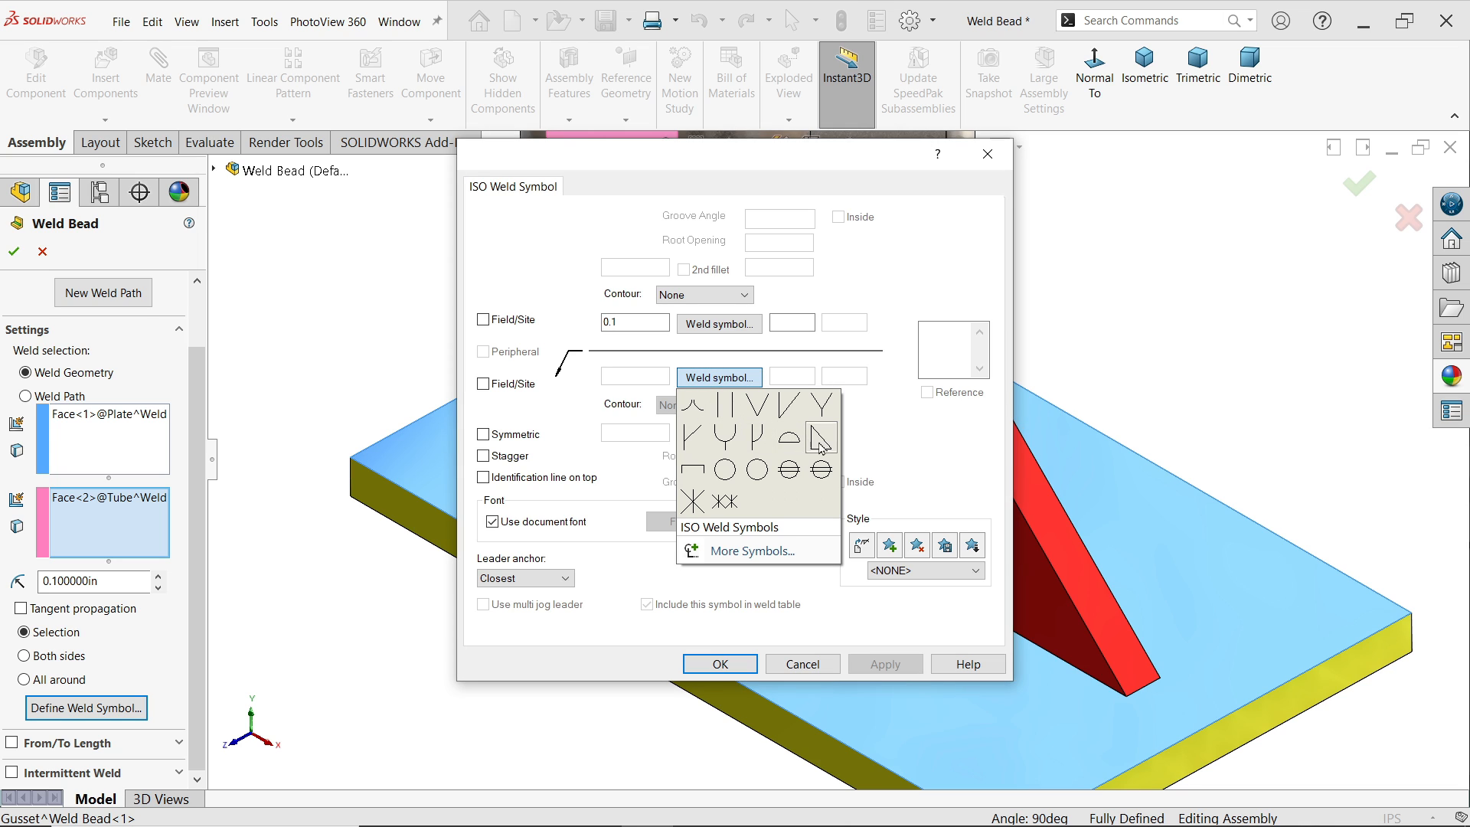
click(704, 405)
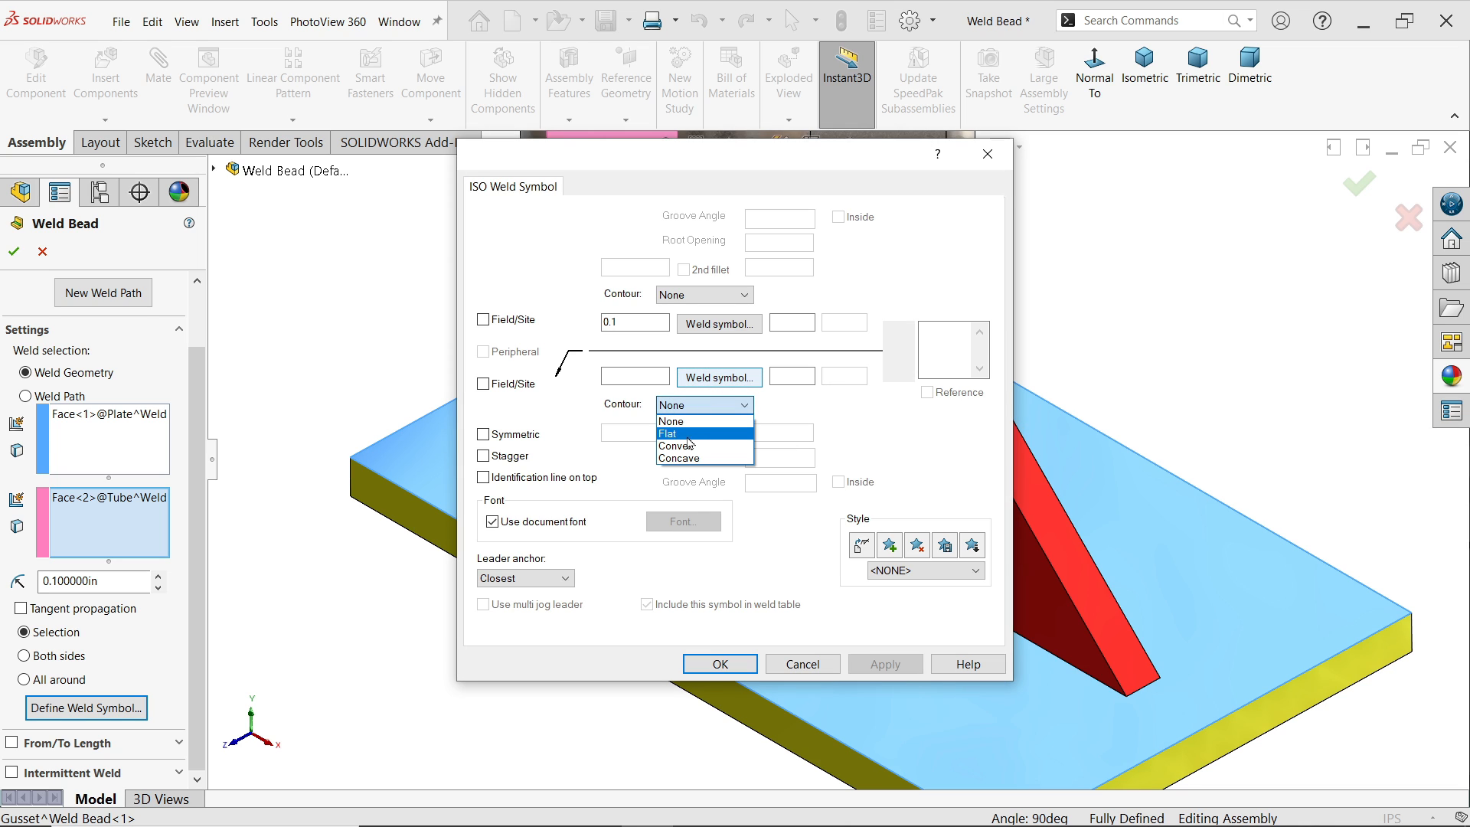
mouse_move(691, 448)
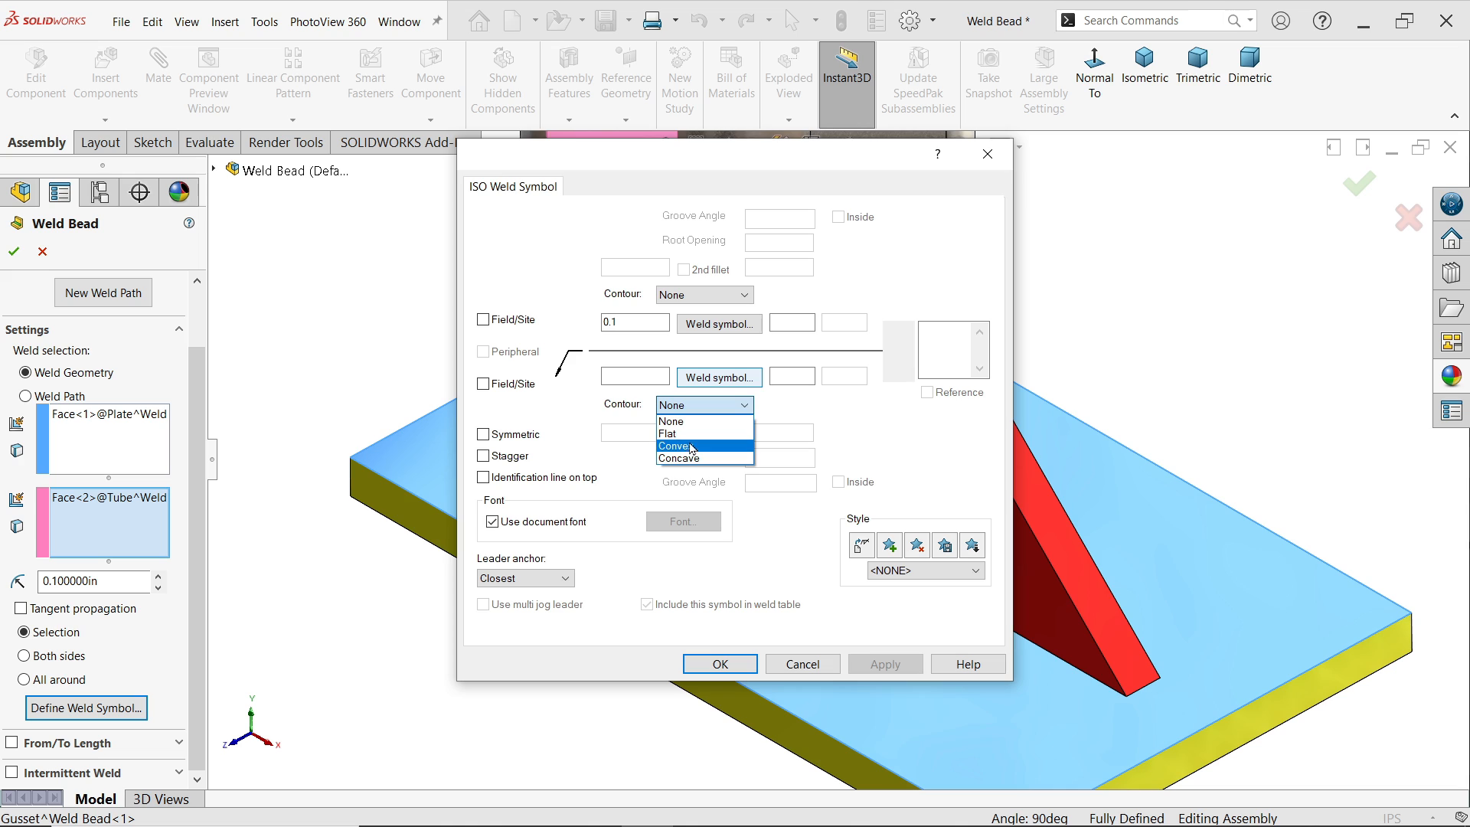
click(668, 432)
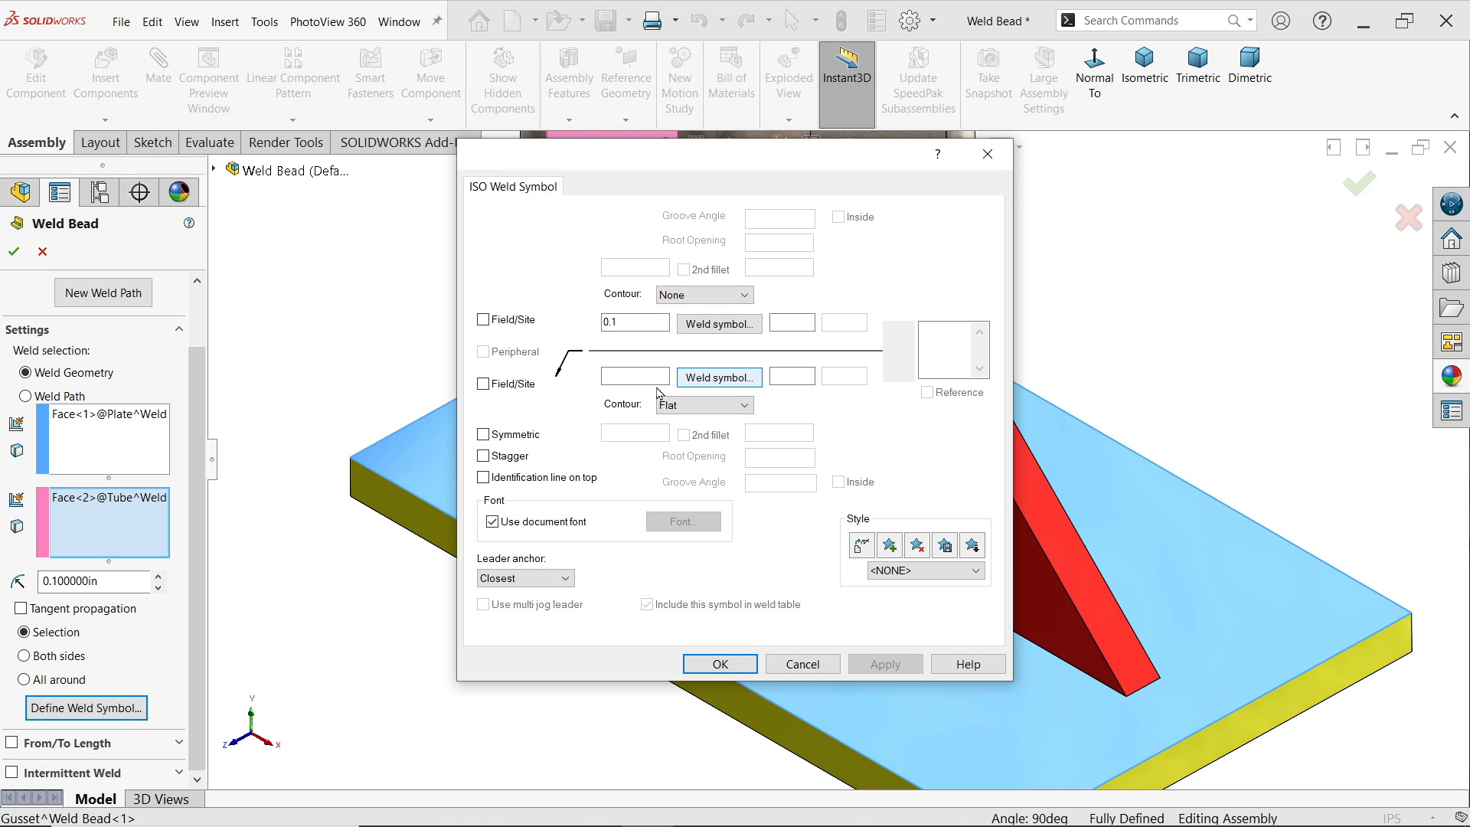
text(0.5)
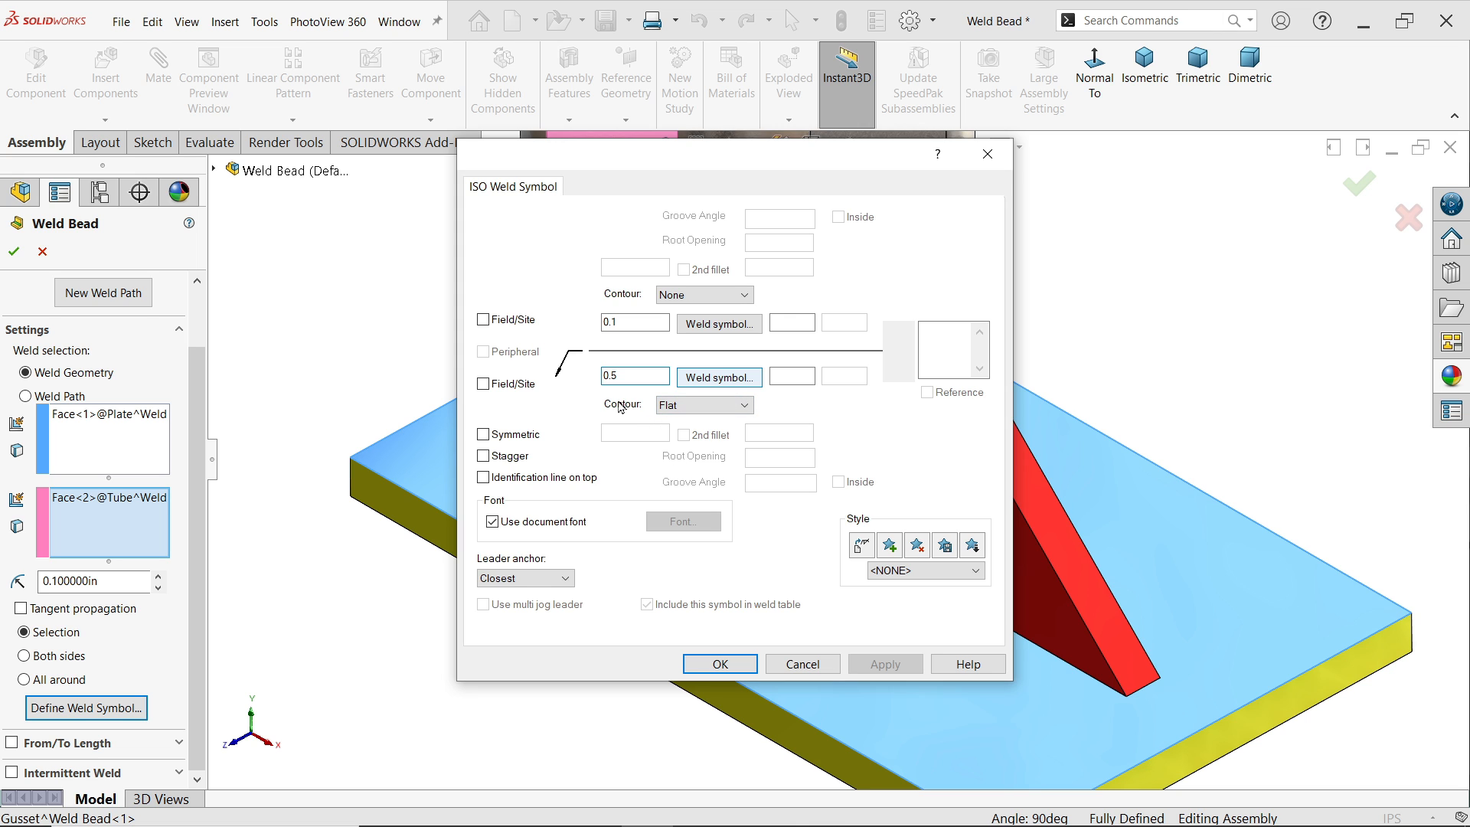
click(718, 664)
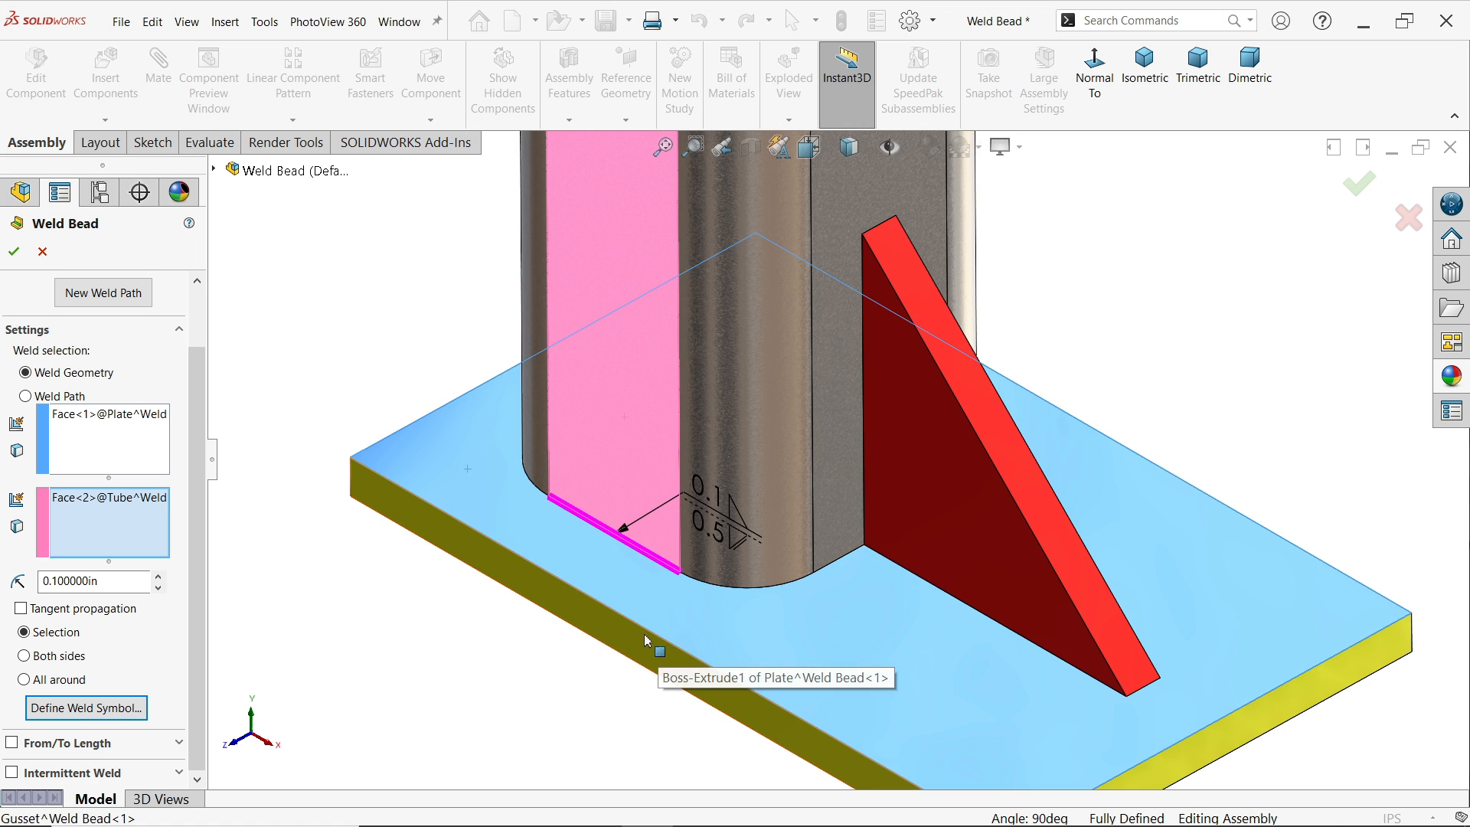
mouse_move(716, 524)
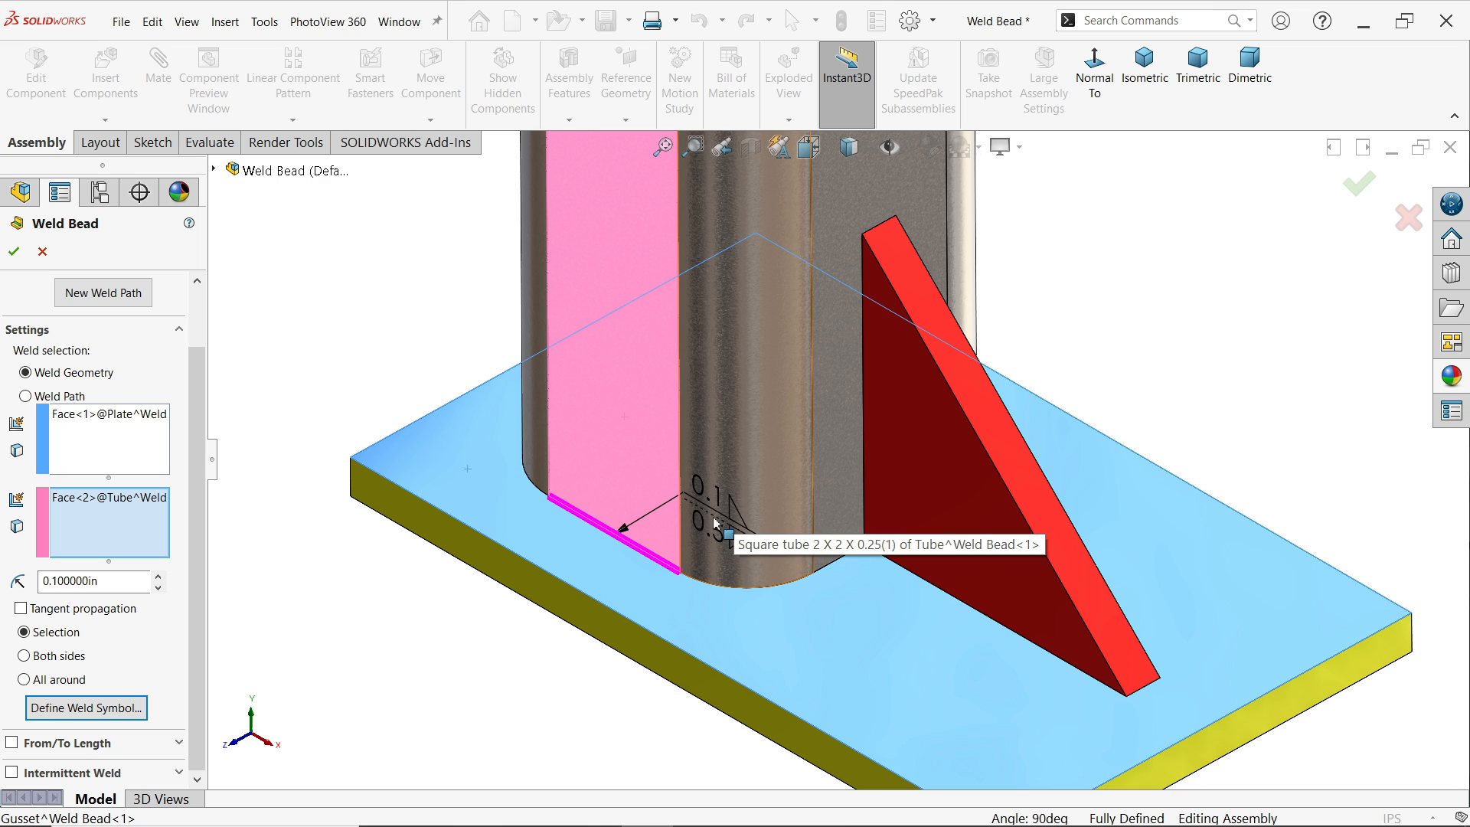
mouse_move(757, 502)
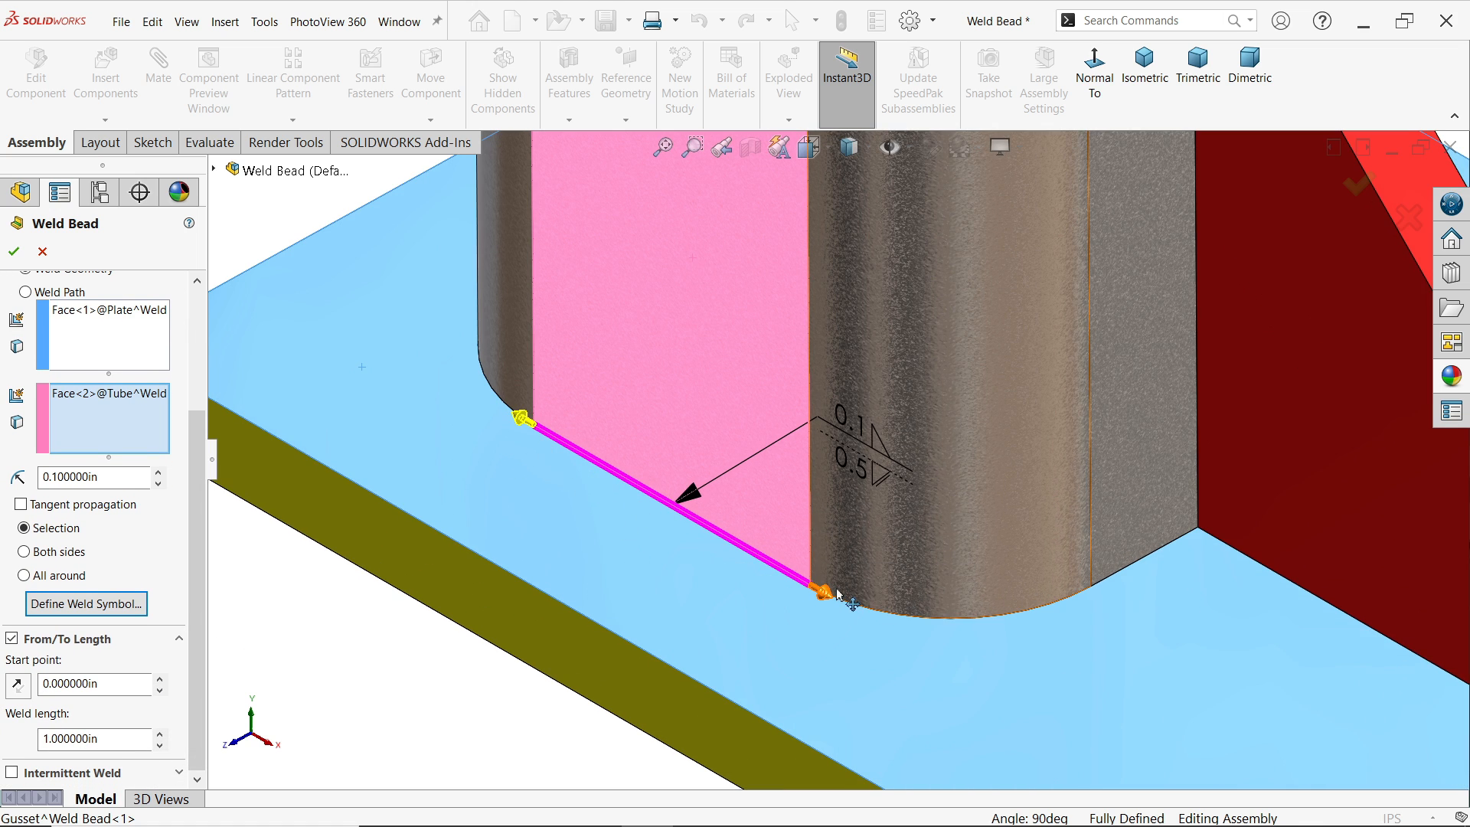
Enable From/To Length with weld length 0.75 in and start point 0.1 in, then finish the bead.
click(94, 683)
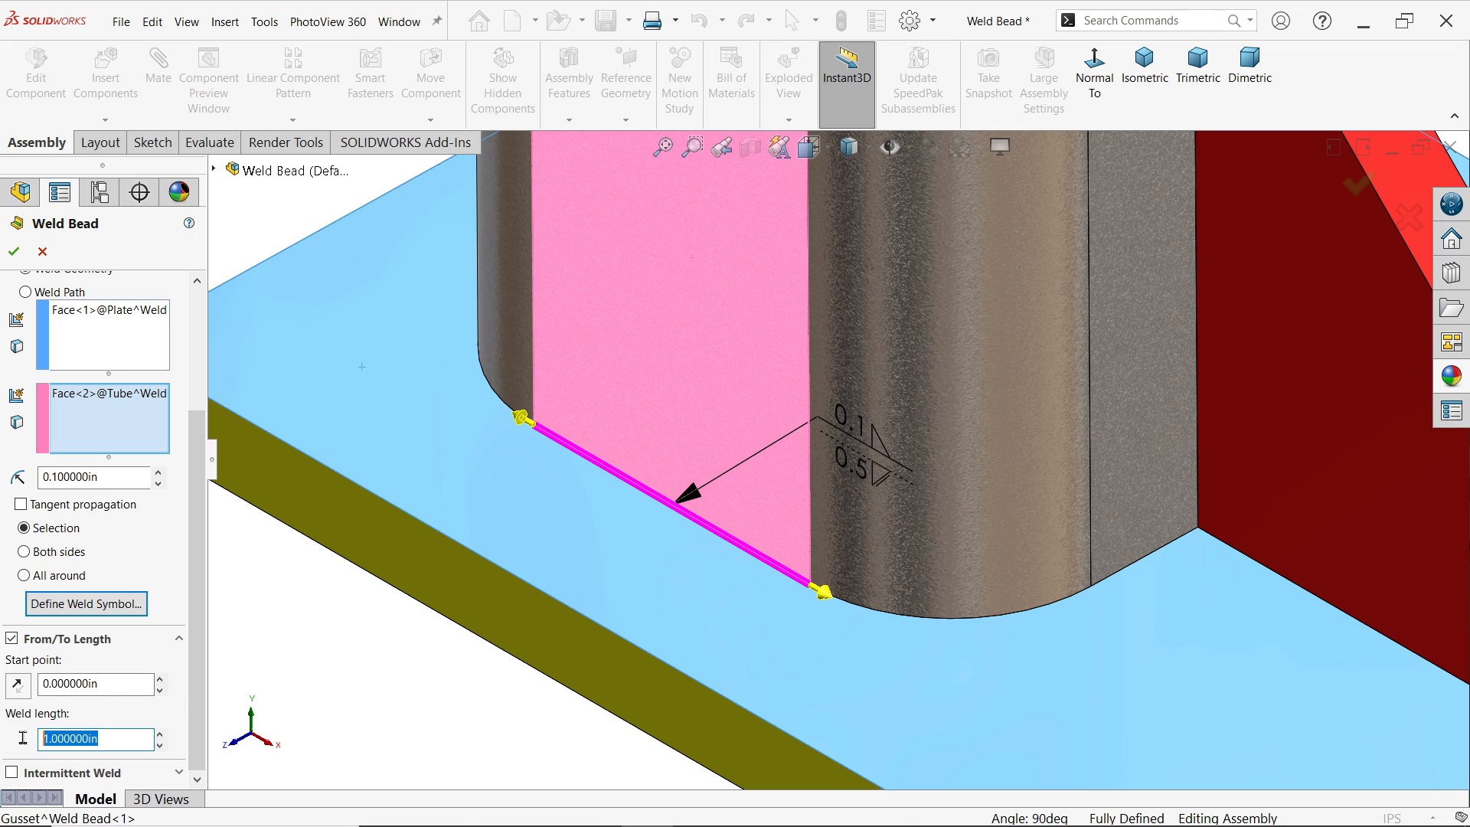
text(0.75)
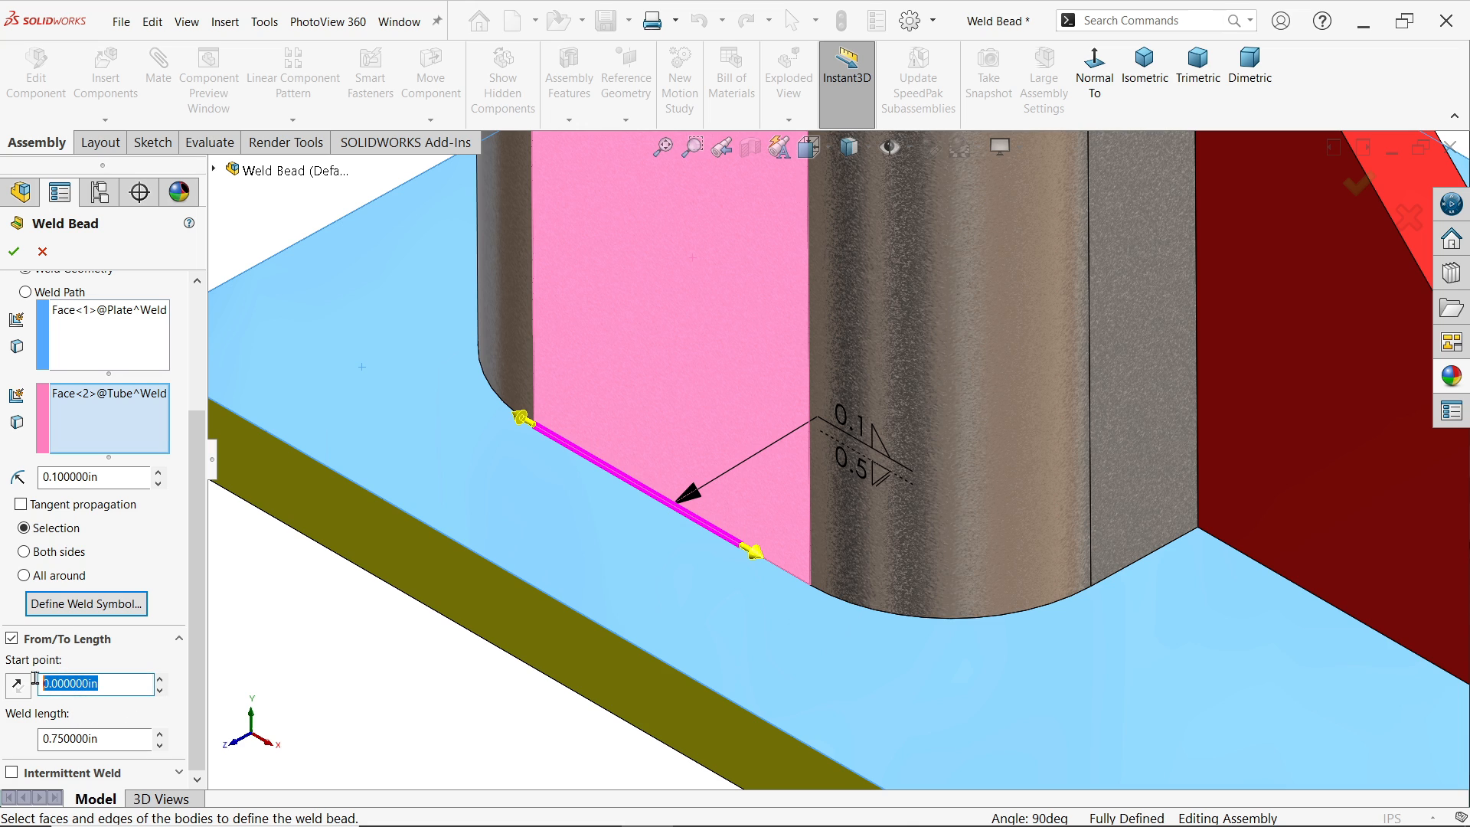
text(0.100000in)
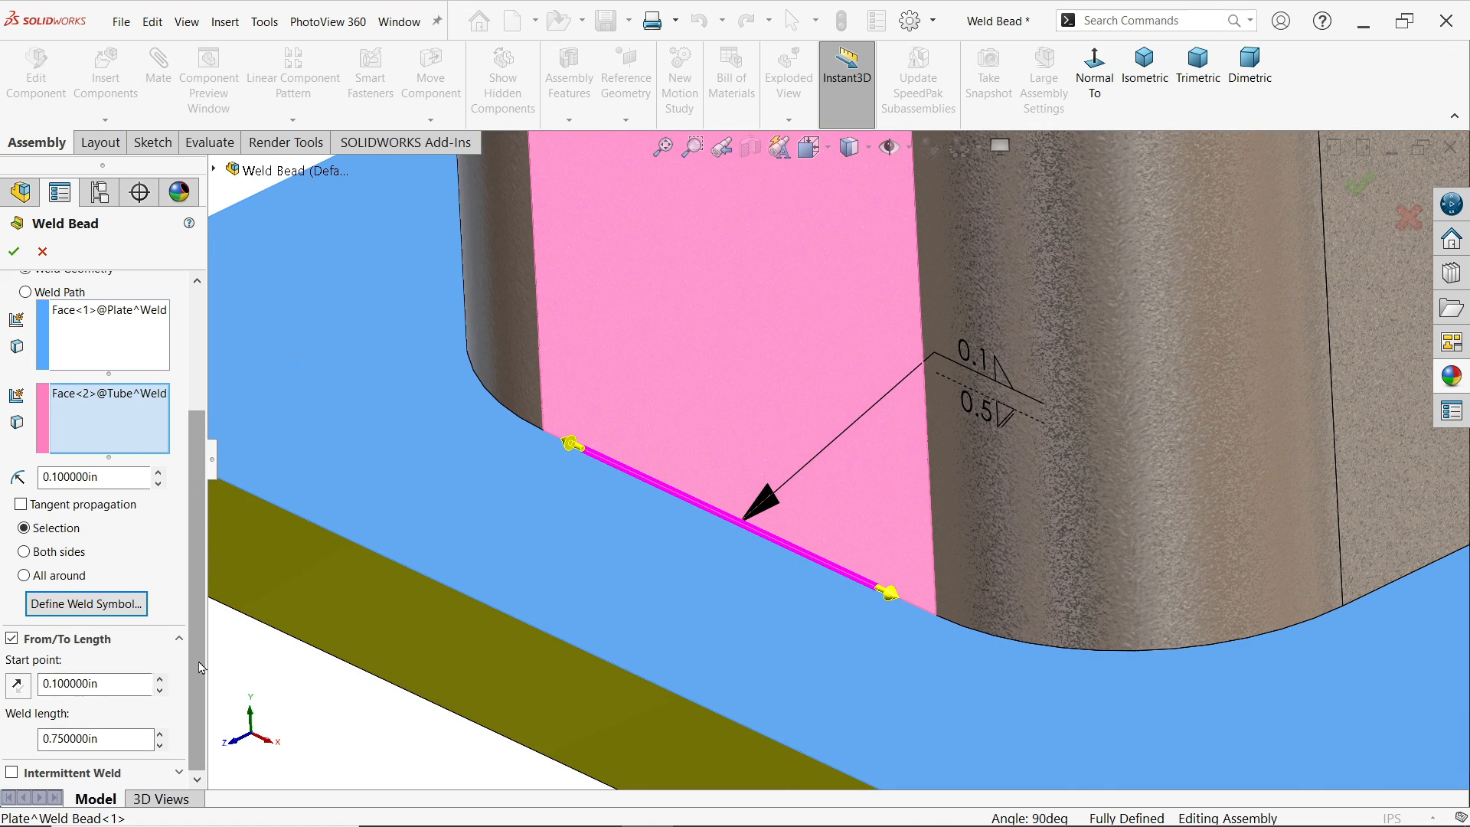
click(14, 250)
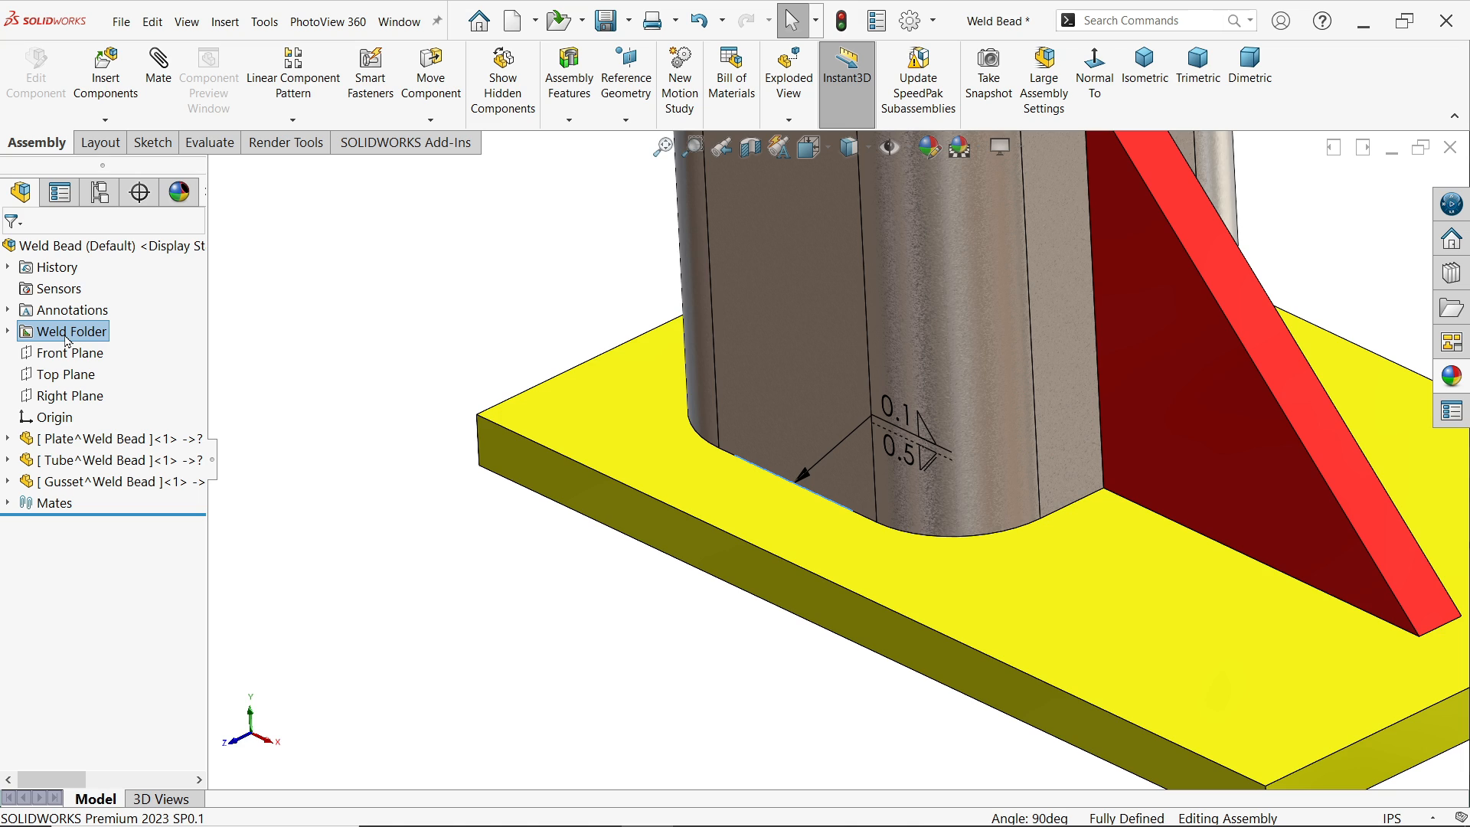
Expand the Weld Folder to the 0.75 in fillet weld and delete it, confirming the prompt.
click(9, 331)
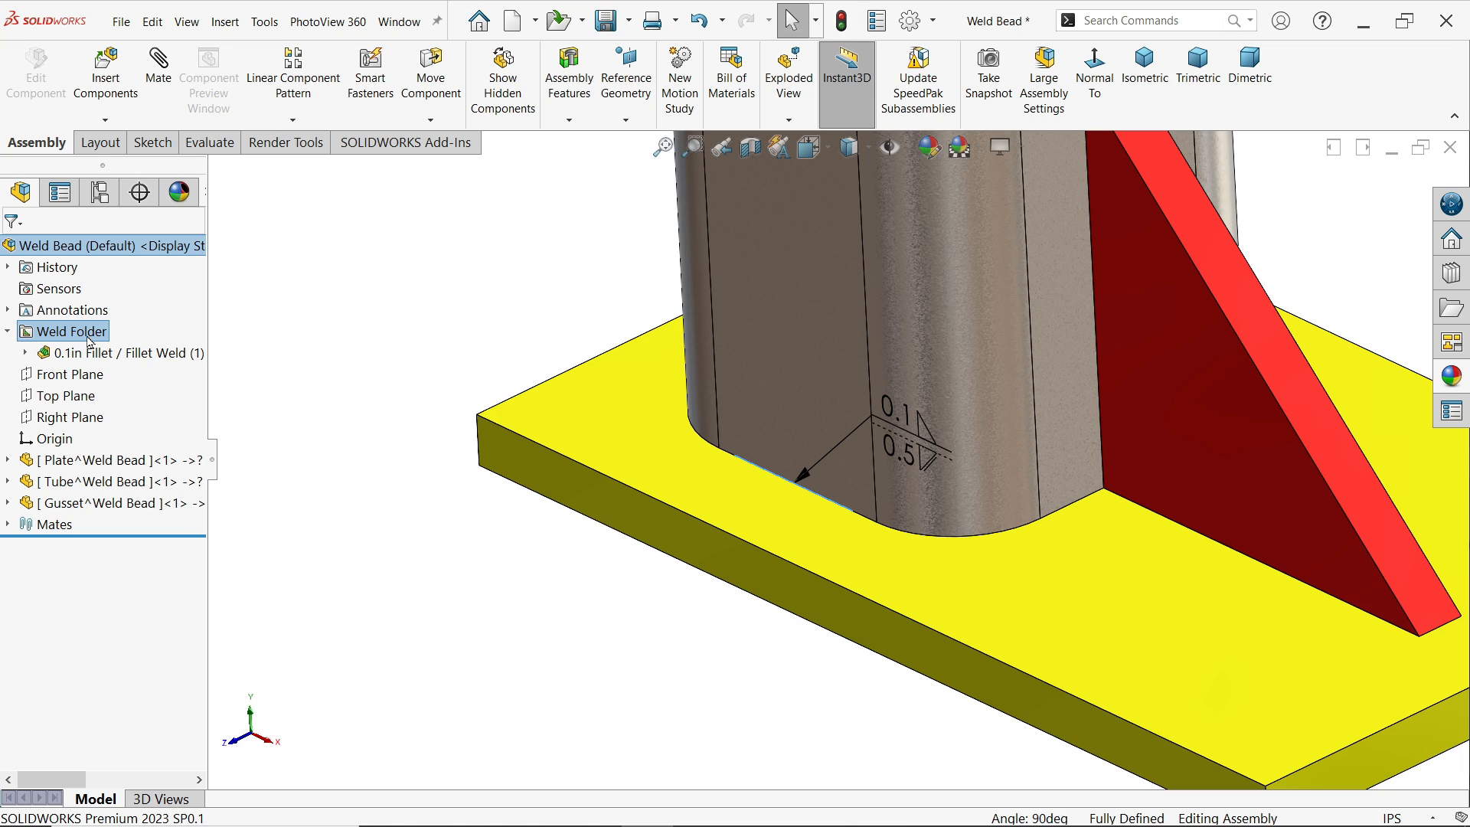
click(123, 352)
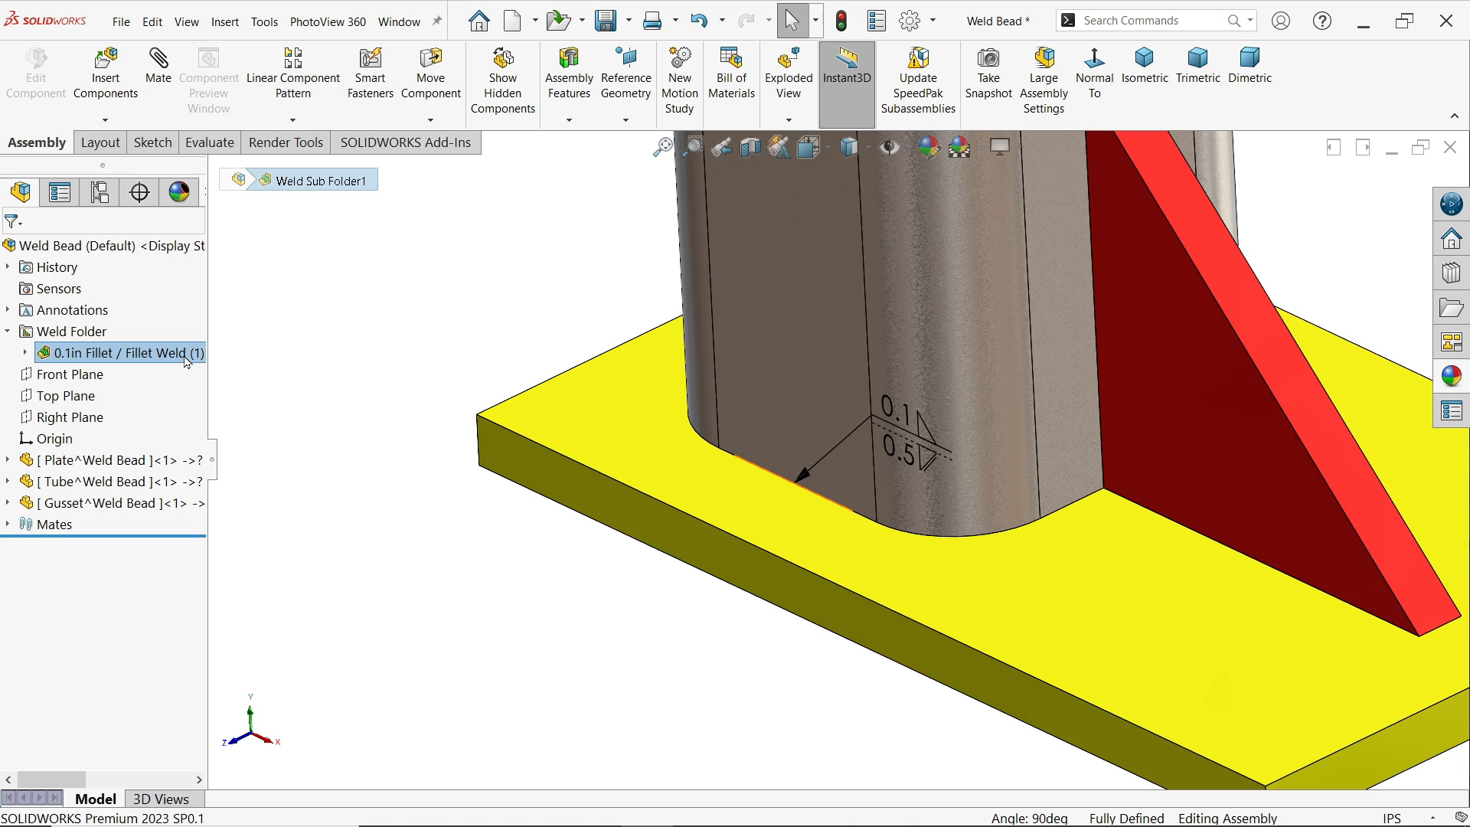
click(26, 352)
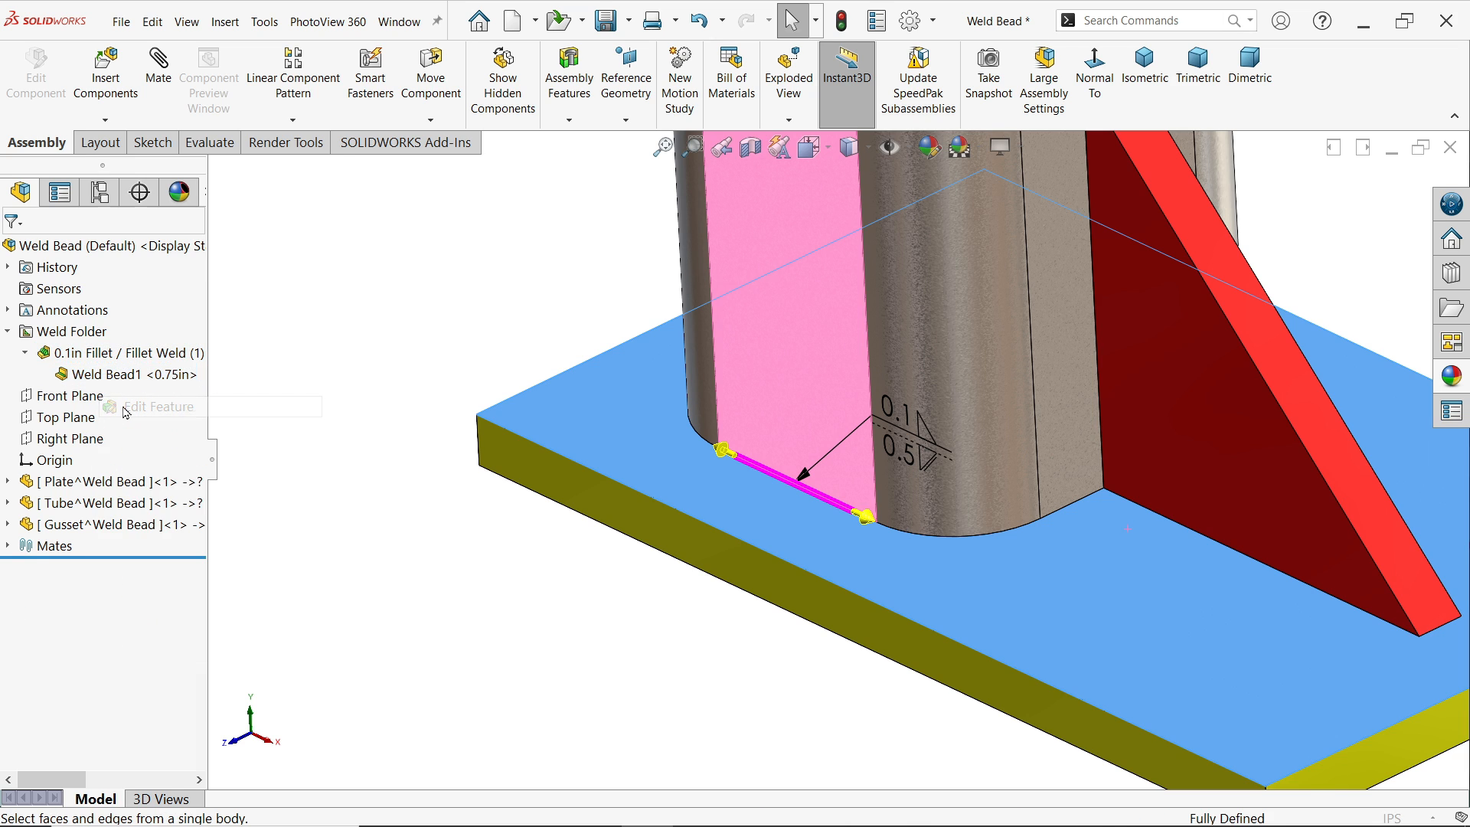
click(157, 406)
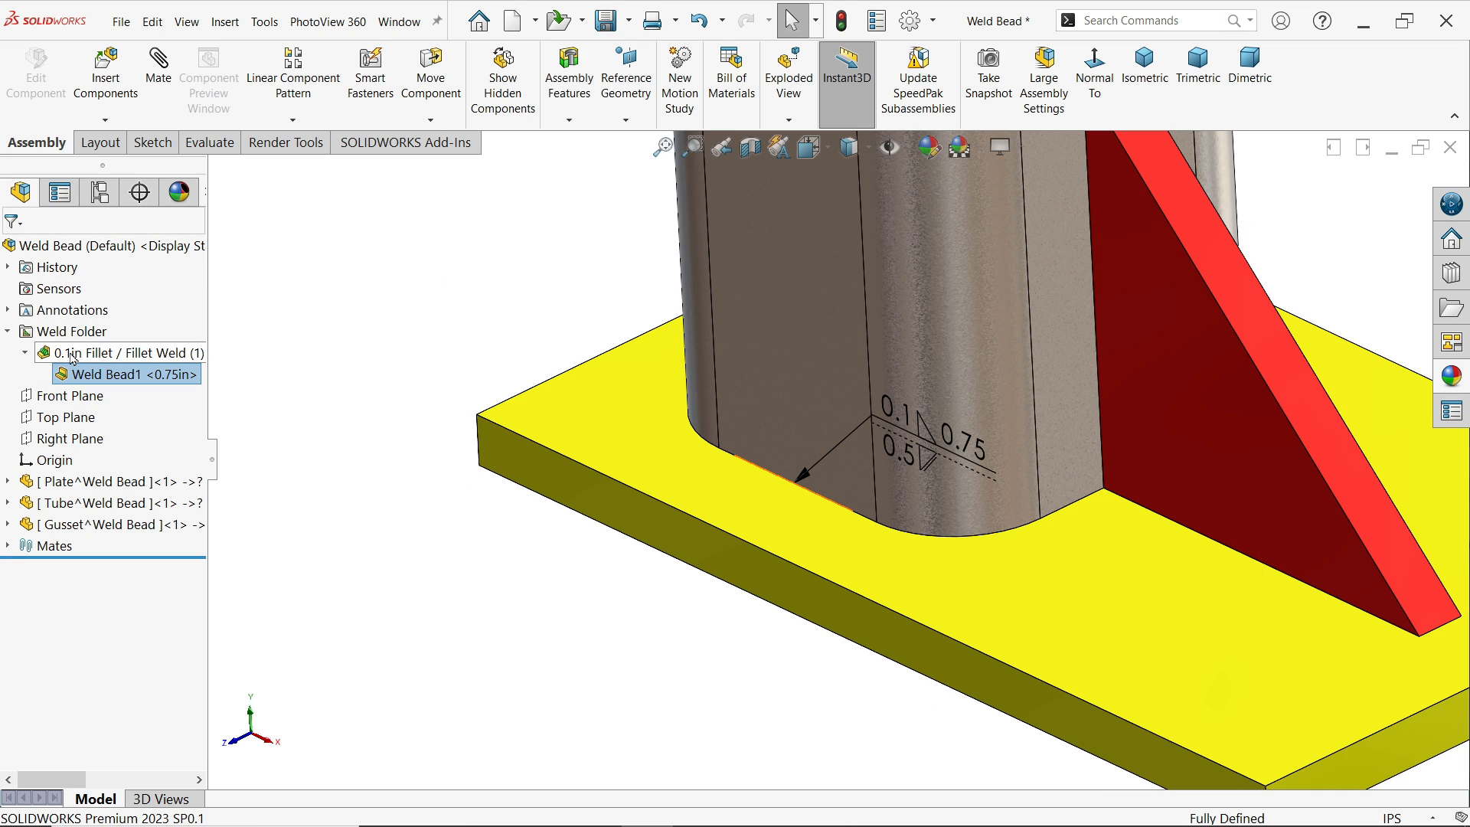
key(Delete)
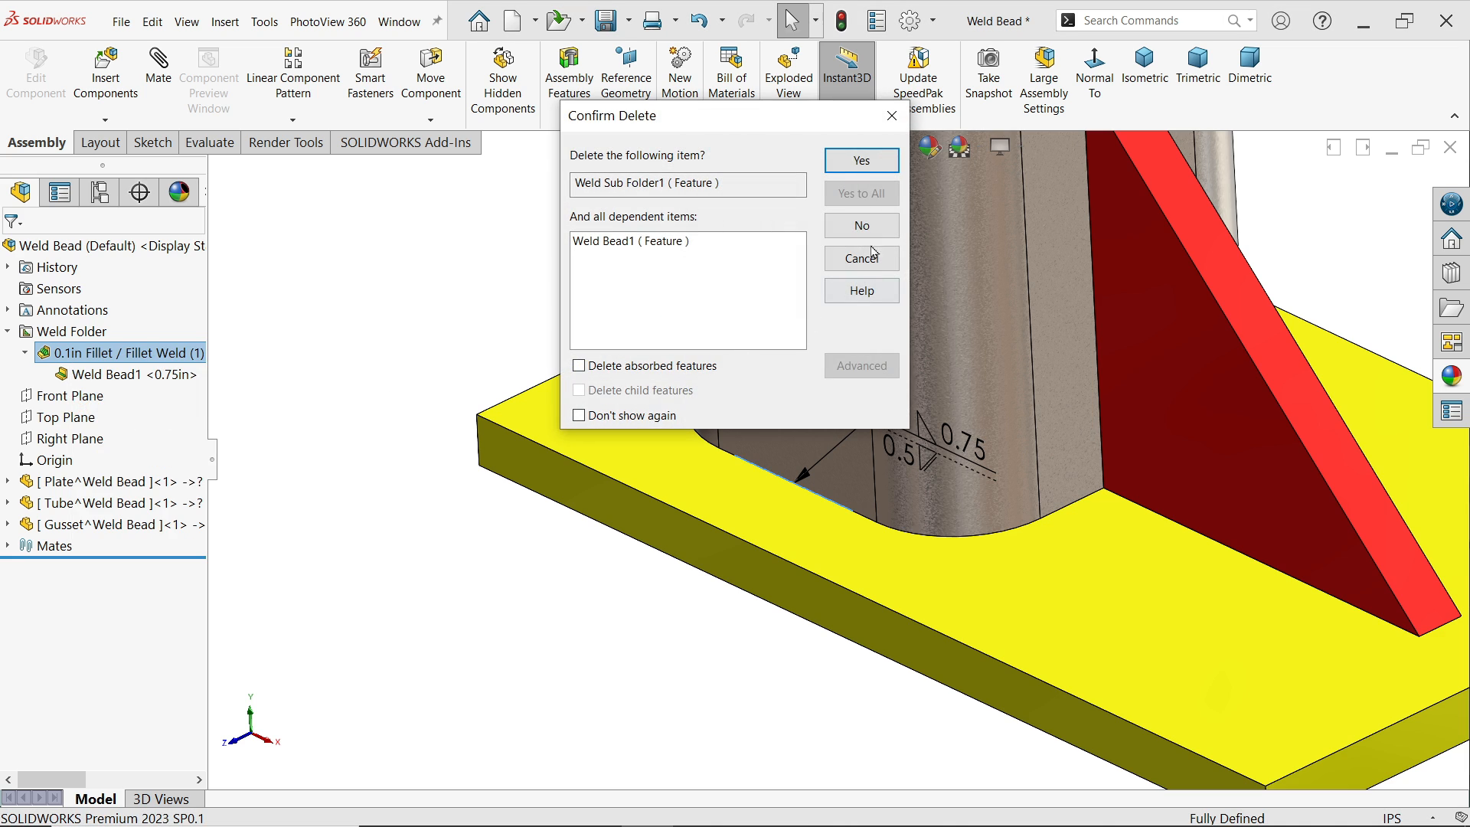
click(859, 161)
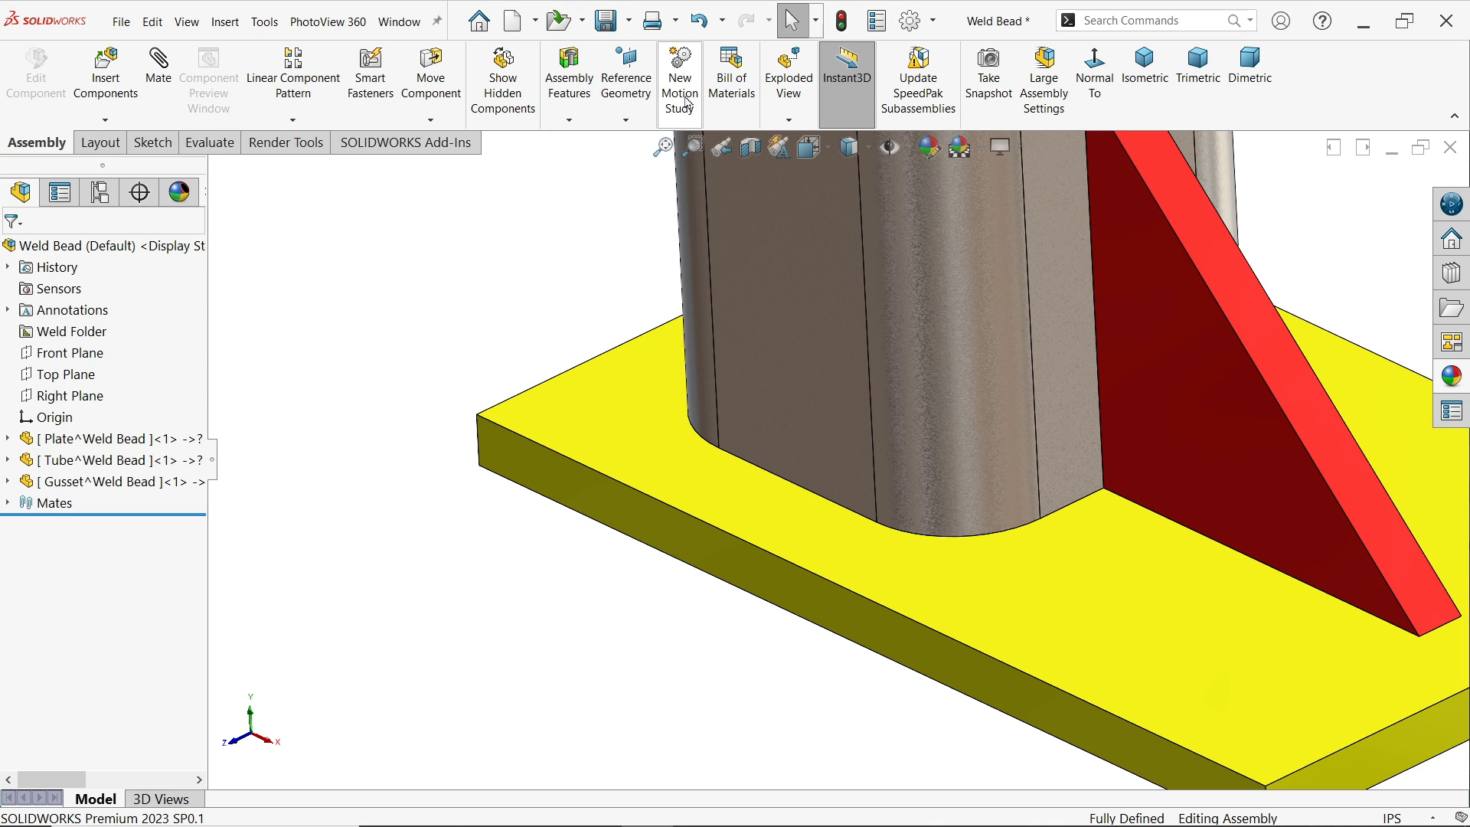
Start a new weld bead running all around the tube base and make it intermittent.
click(568, 76)
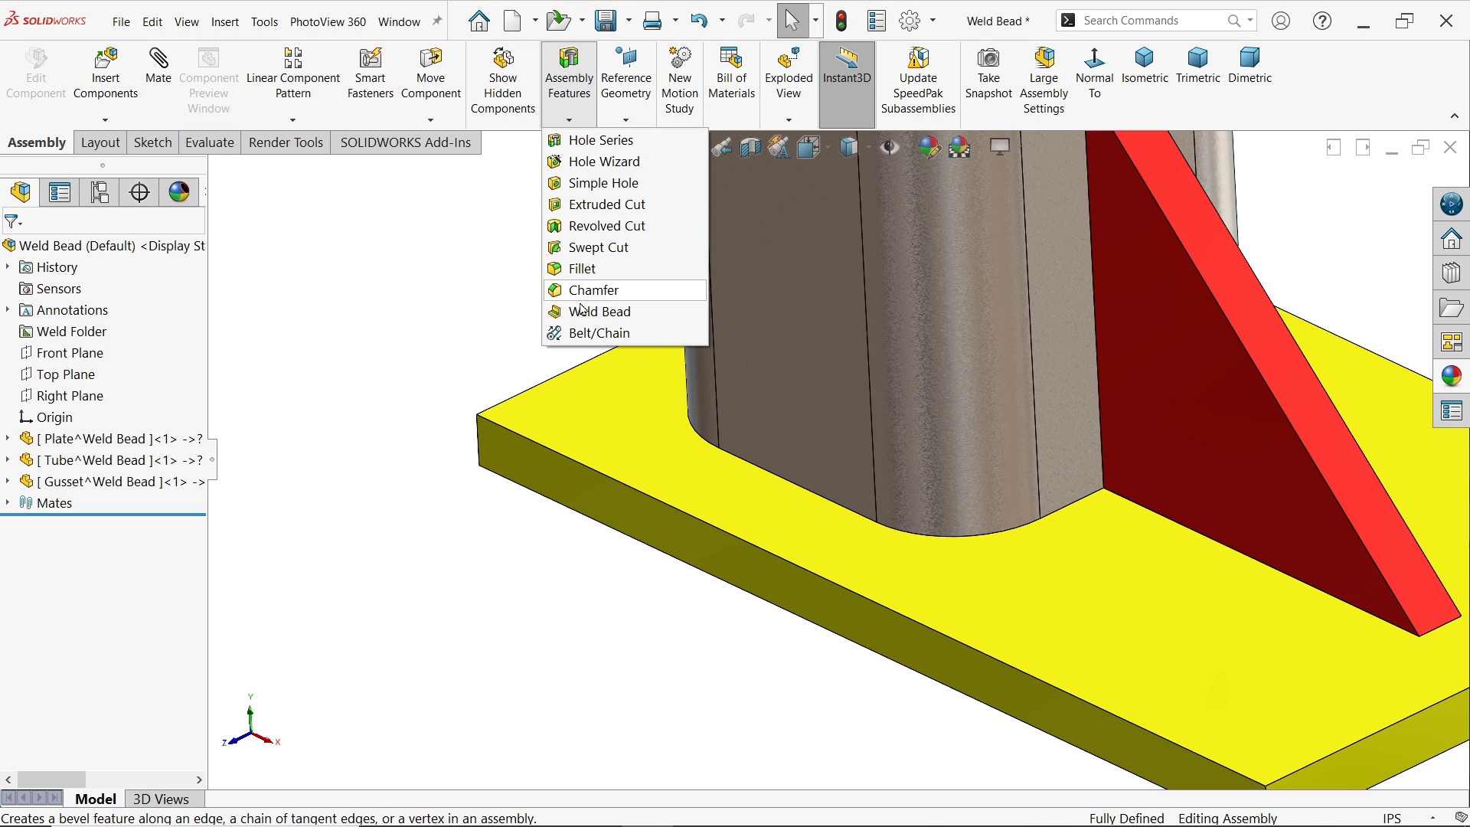
click(600, 311)
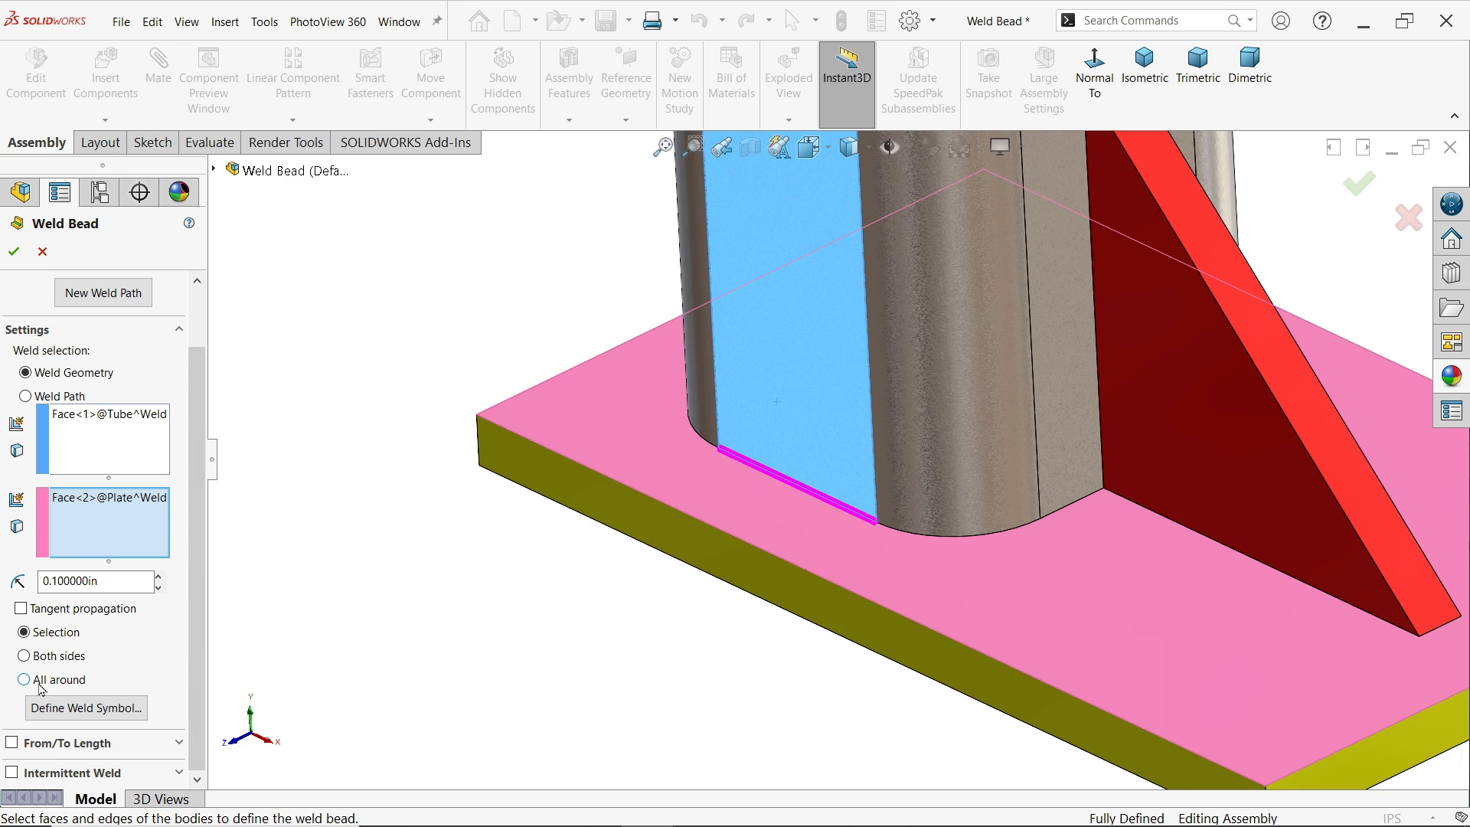
click(23, 709)
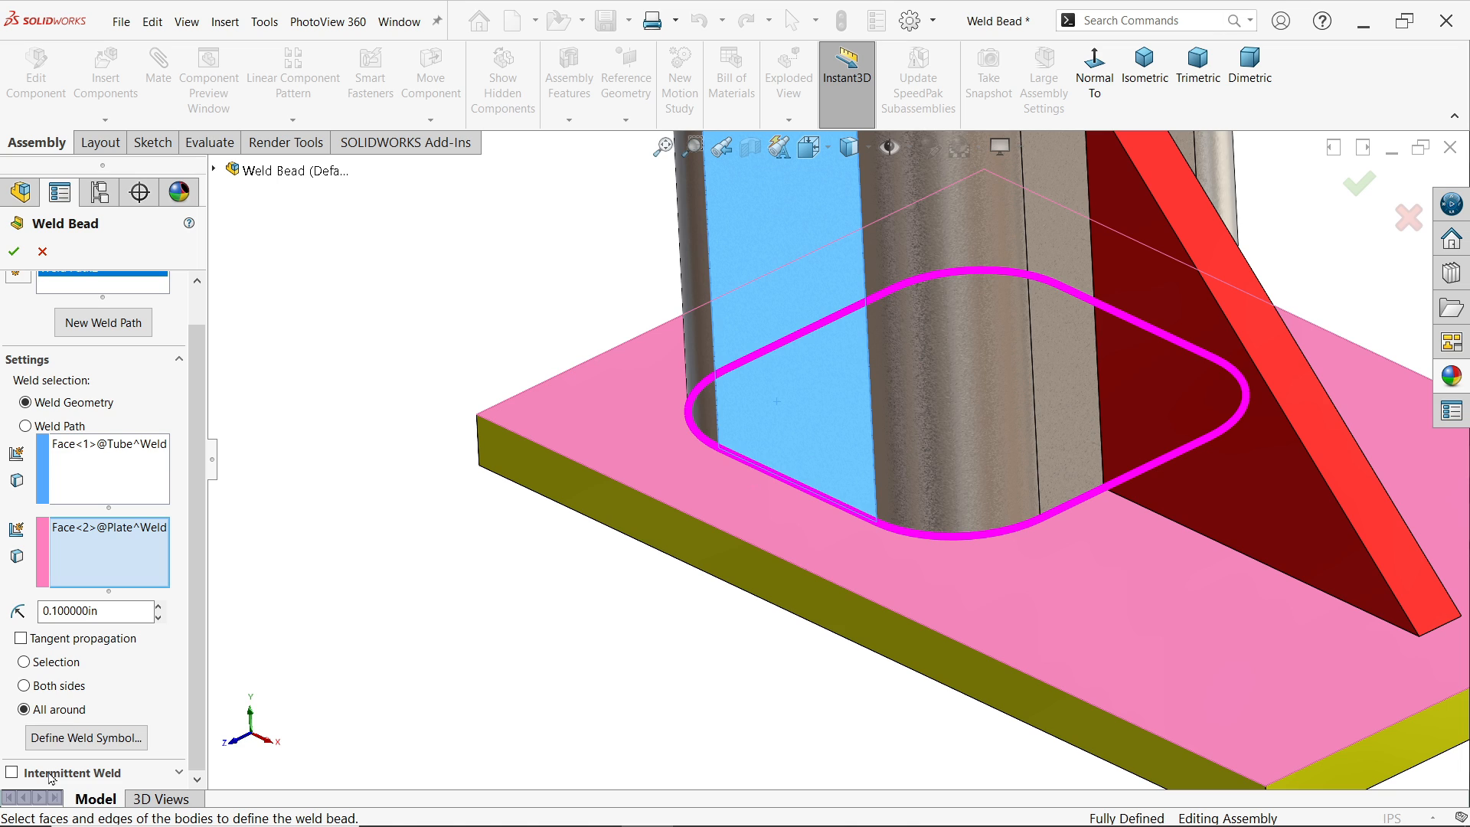
click(20, 711)
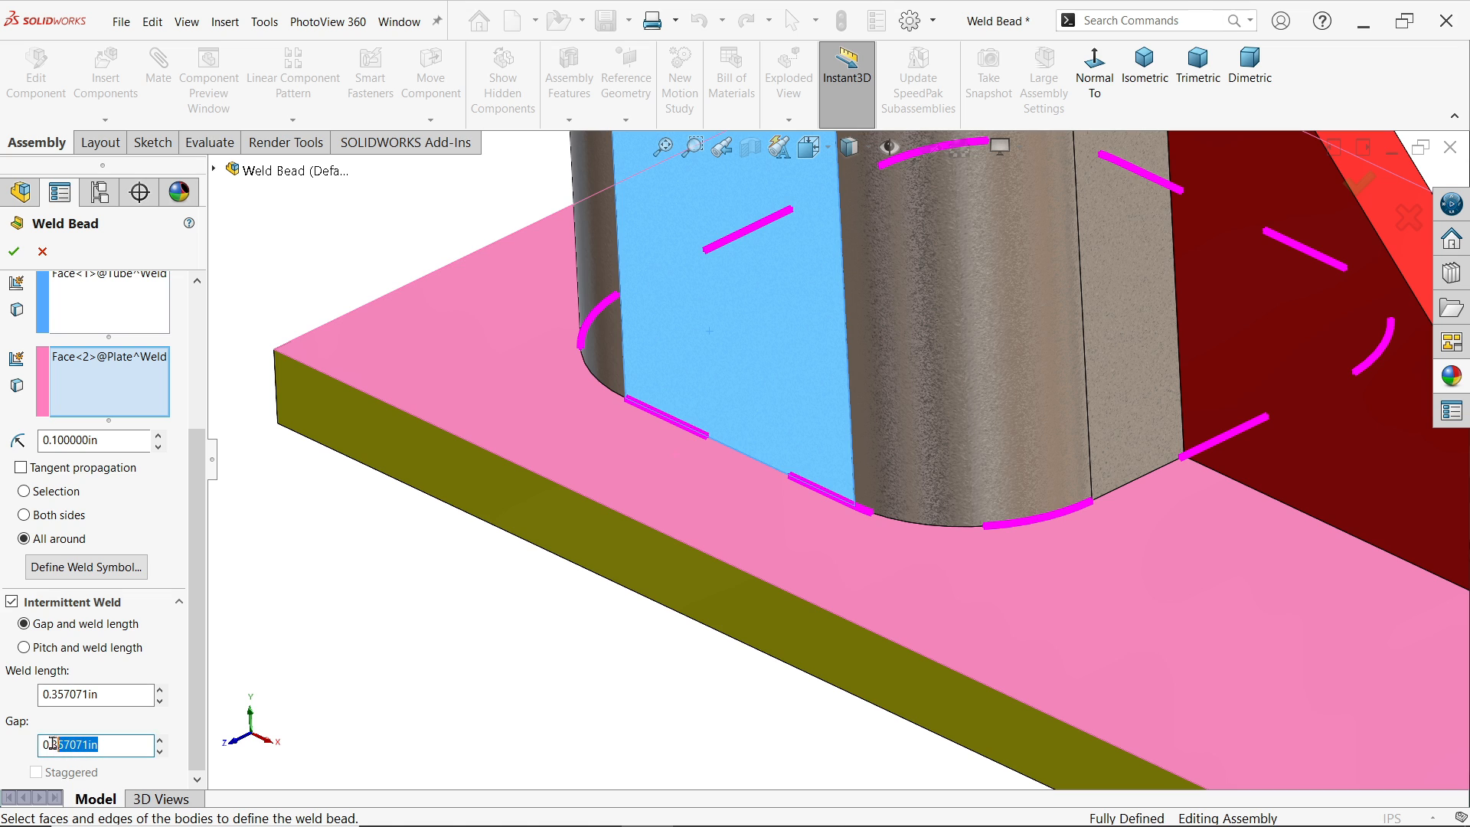
Set the intermittent gap and segment length to 0.2 in each and create the weld.
text(0.20000)
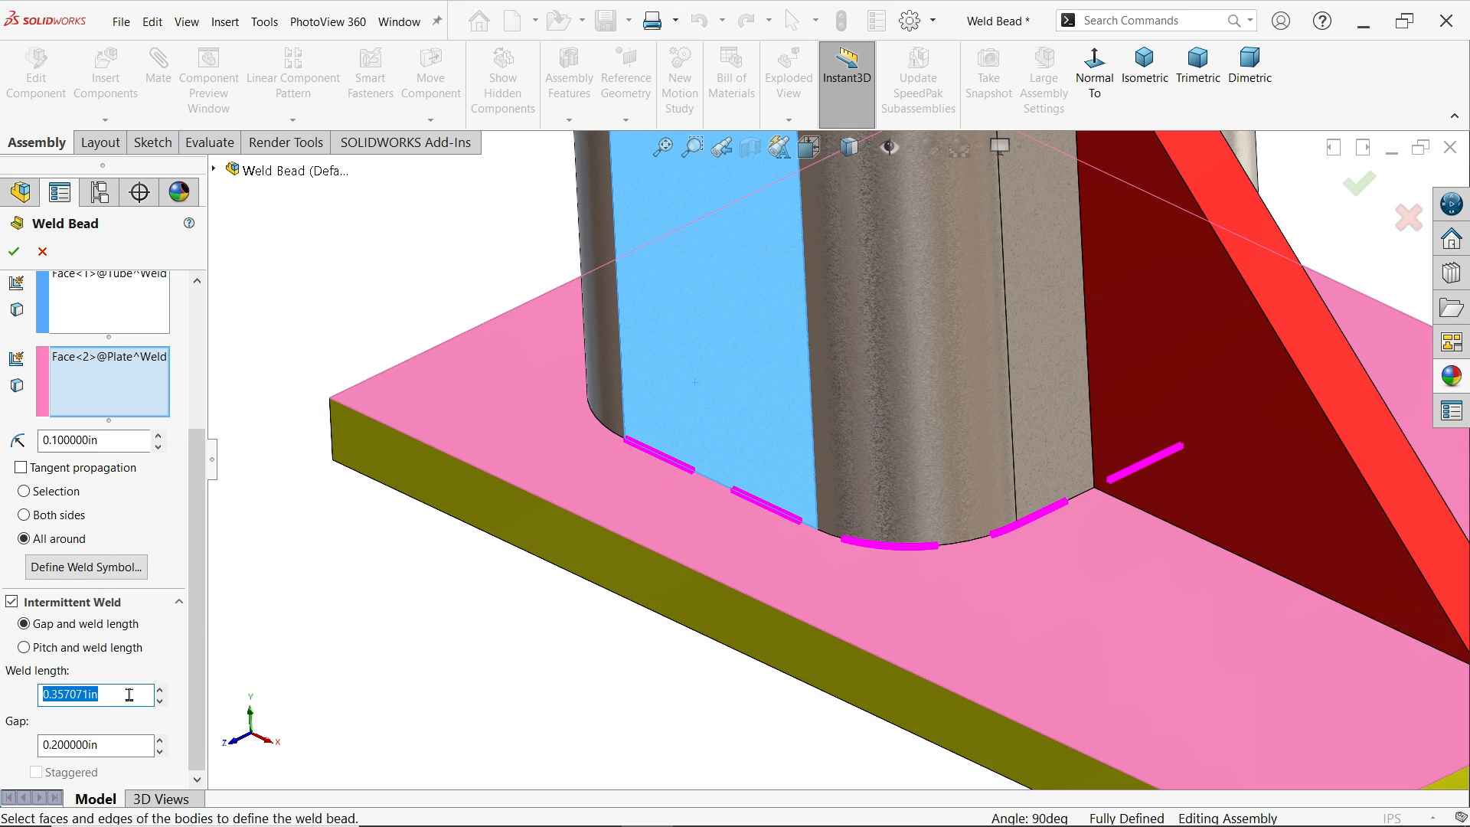
text(0.200000in)
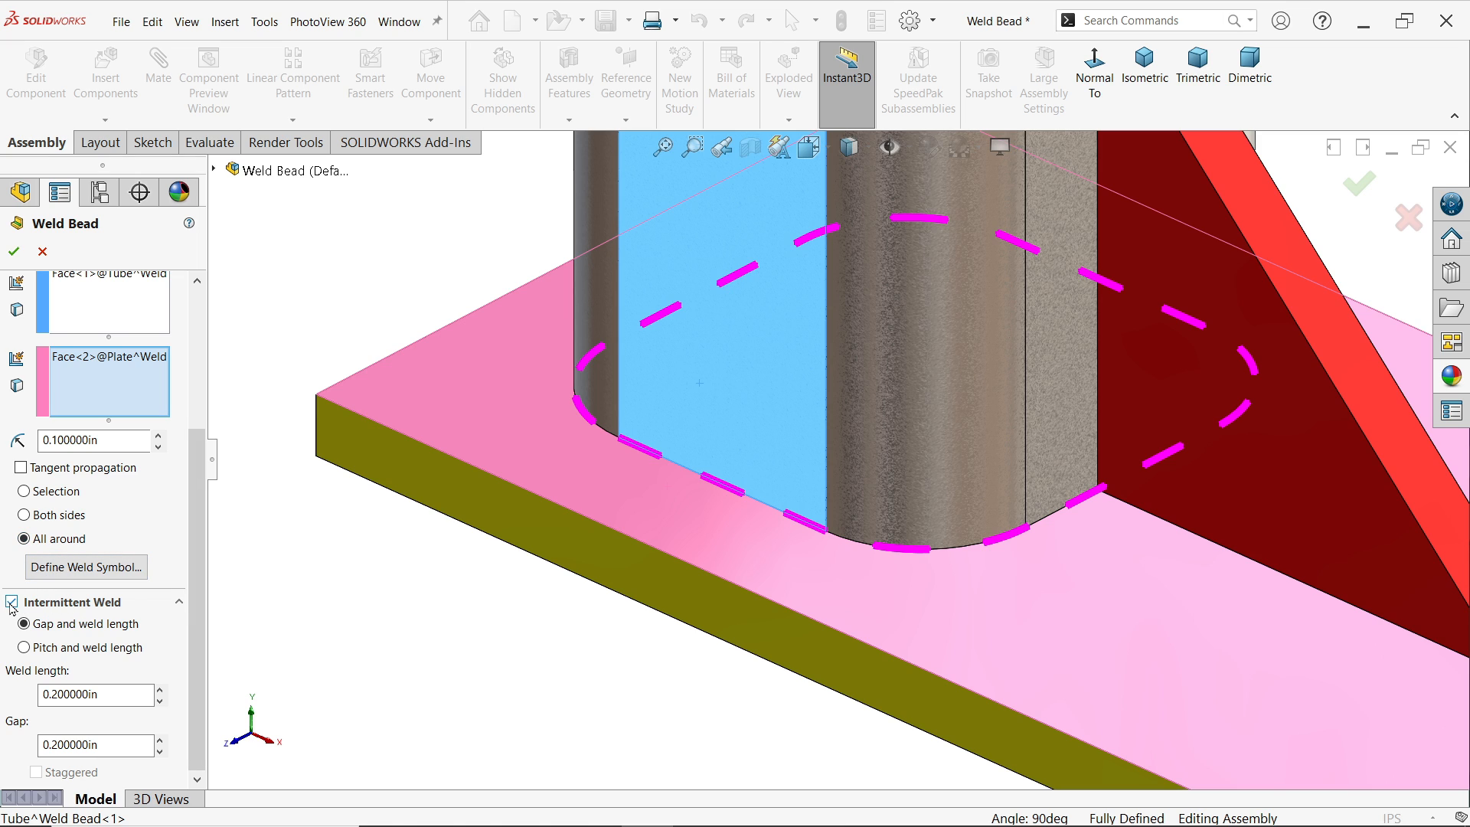
click(10, 602)
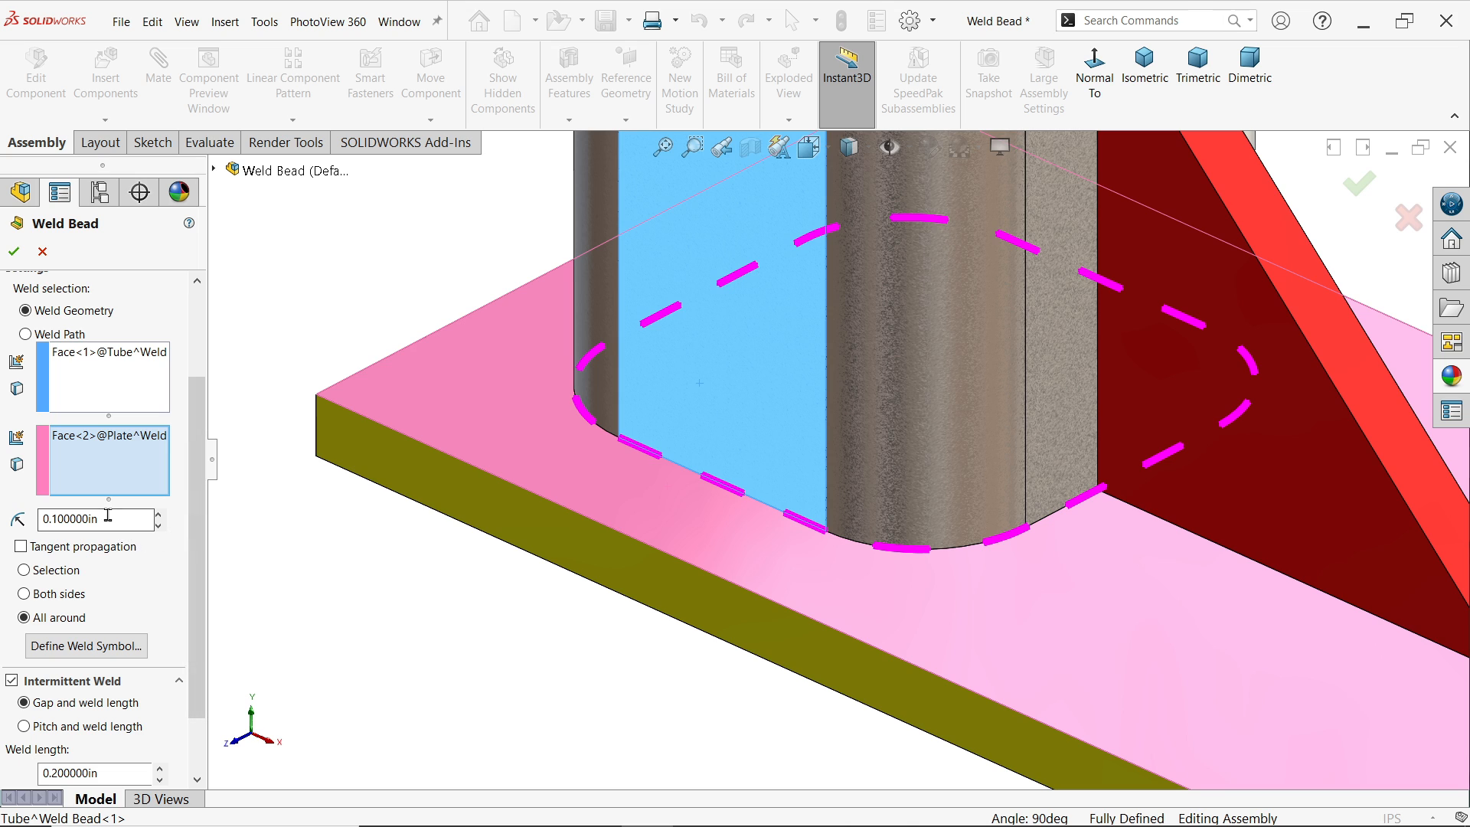
click(13, 251)
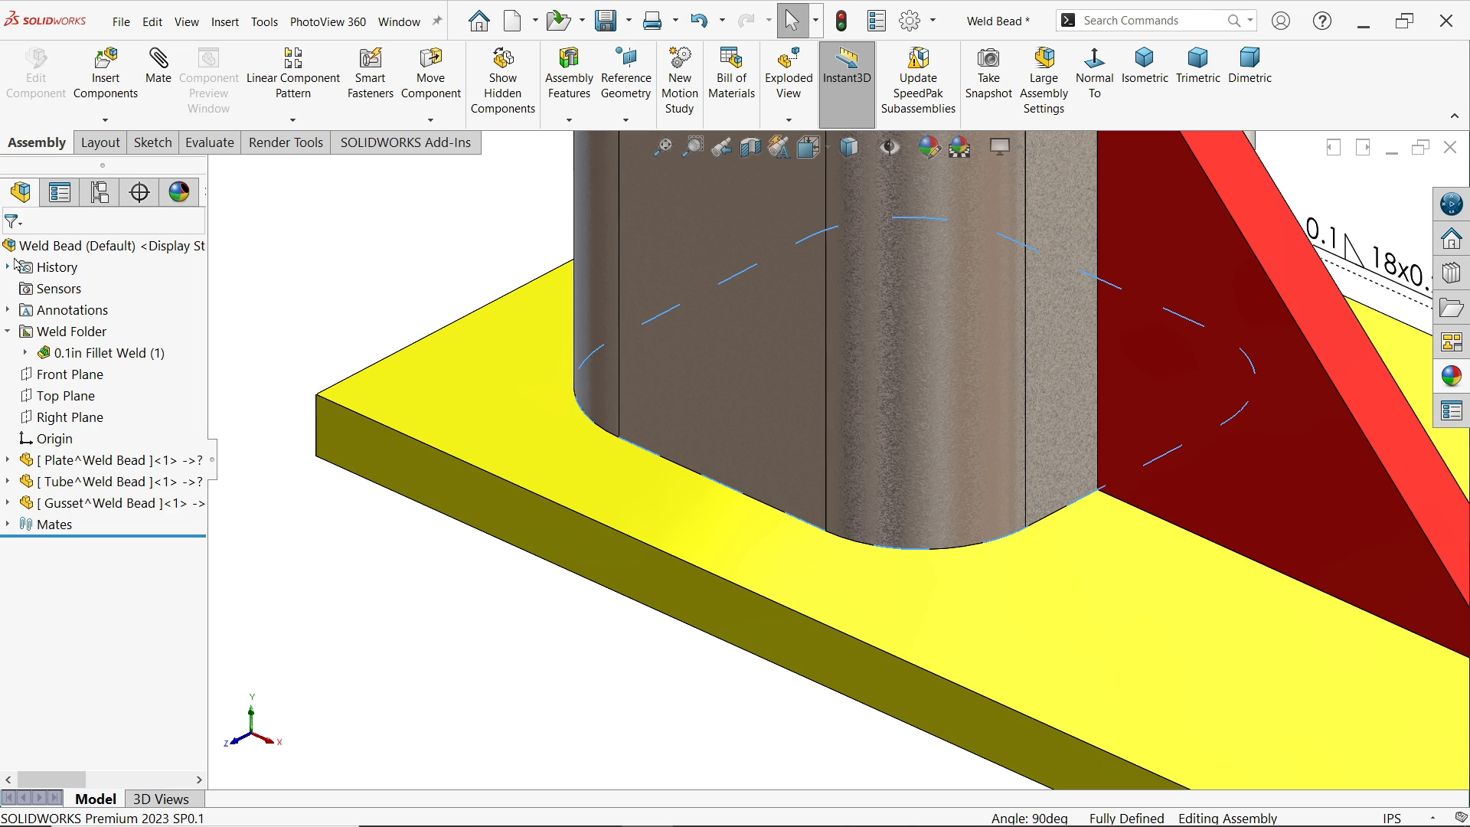
Turn on Show Cosmetic Welds from the Weld Folder and select the 0.1in Fillet Weld.
right_click(101, 352)
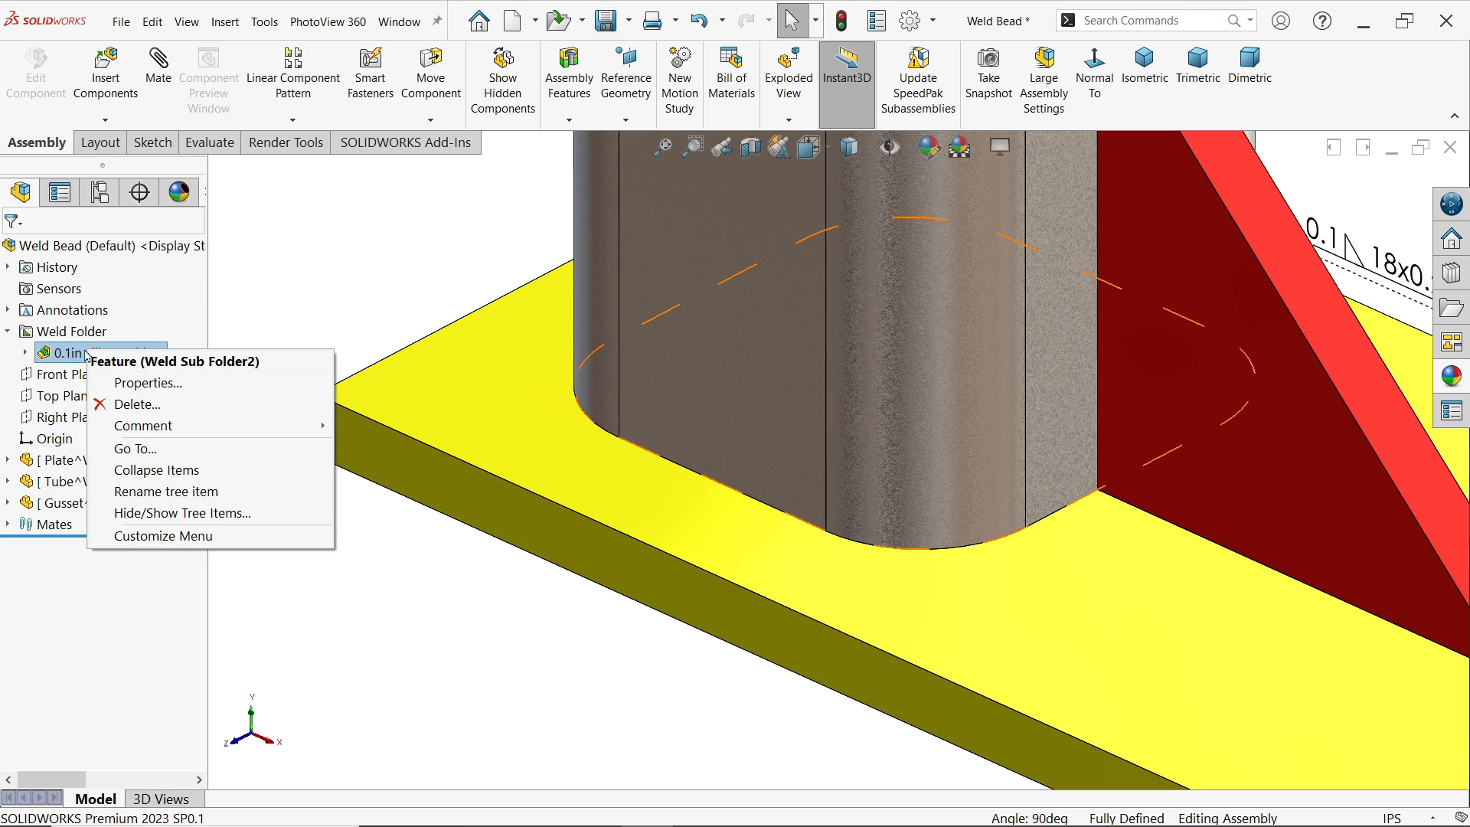
right_click(65, 331)
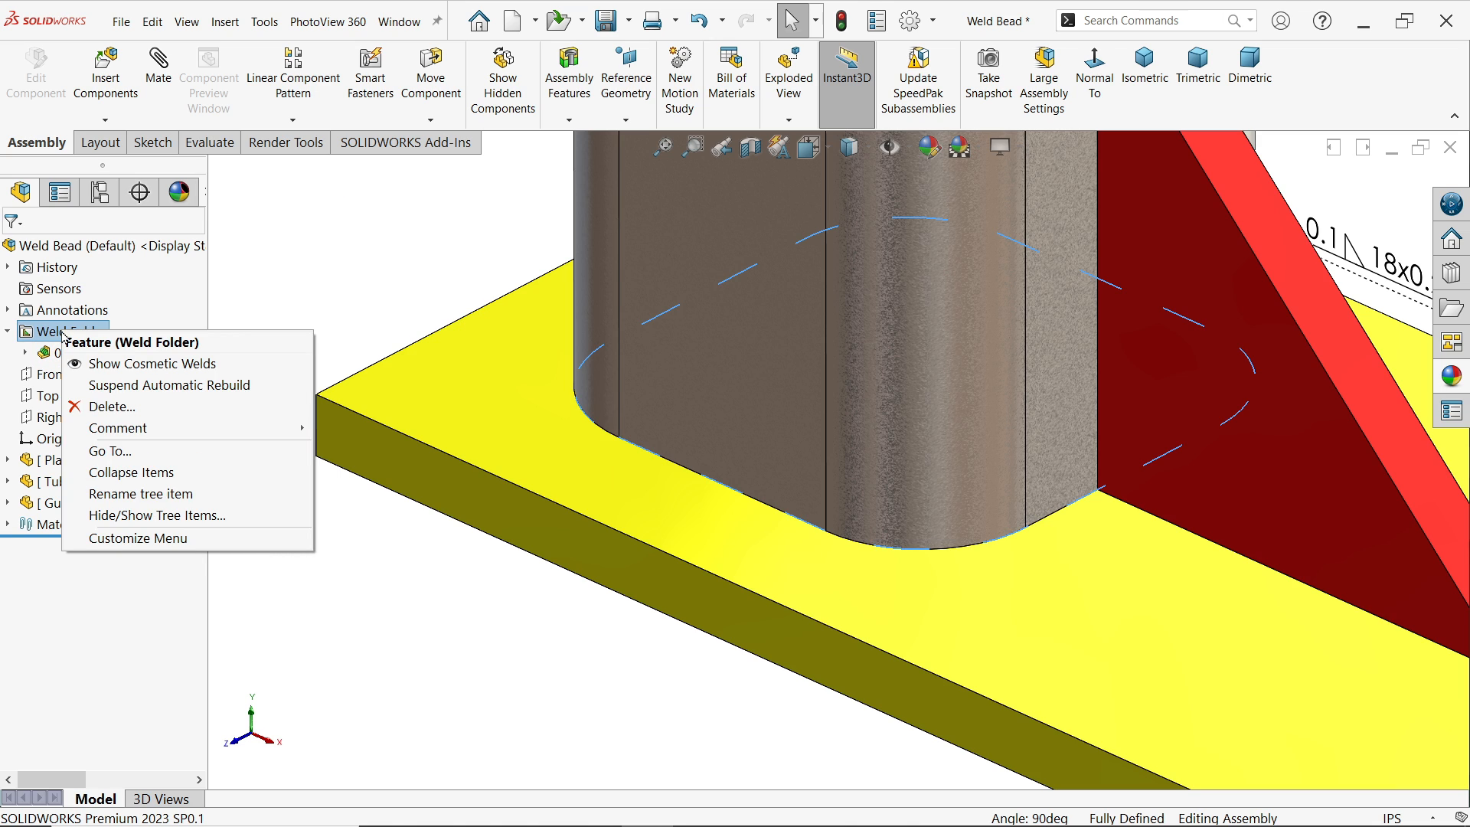
mouse_move(150, 364)
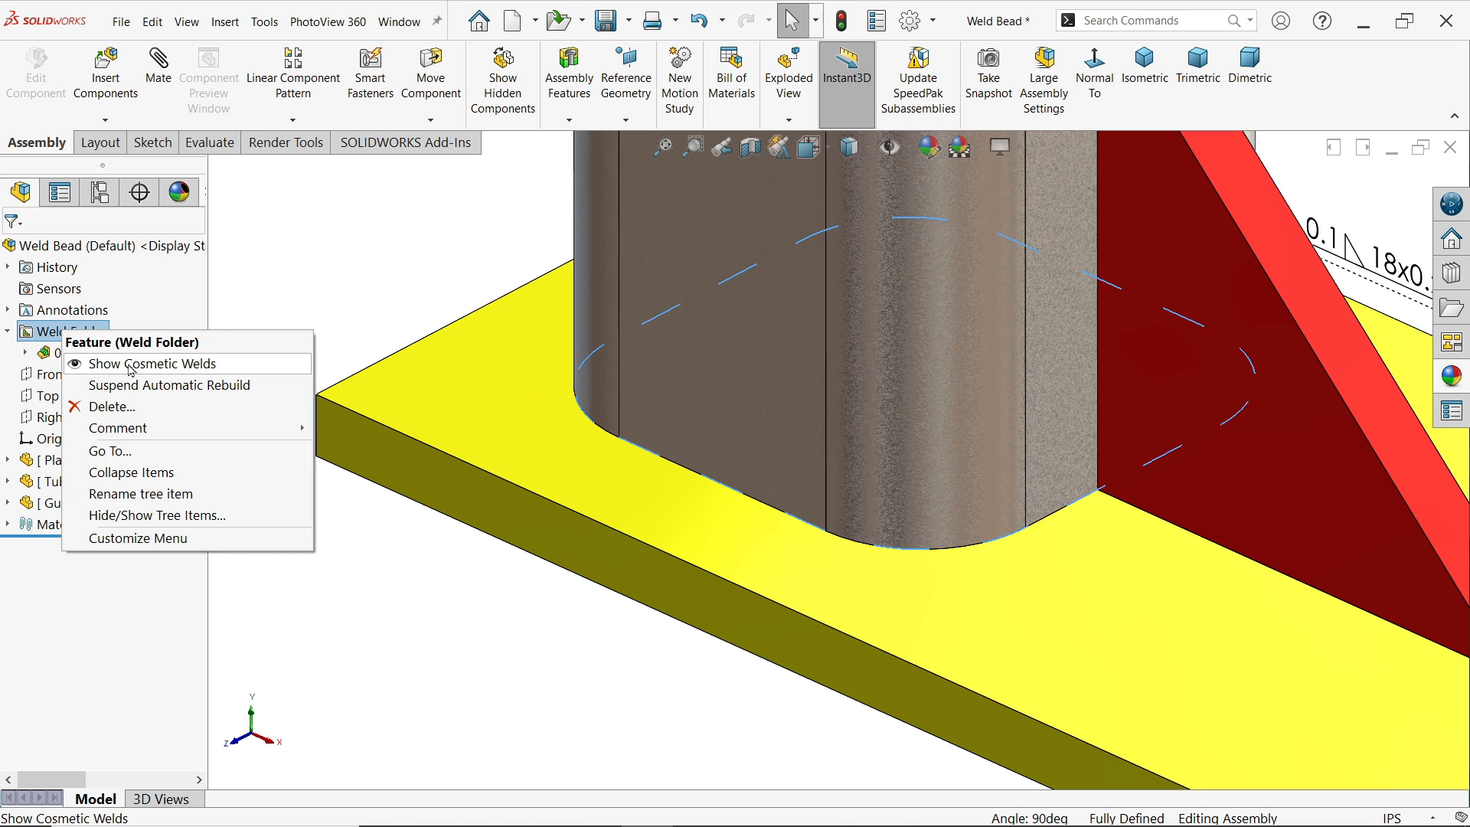
click(153, 365)
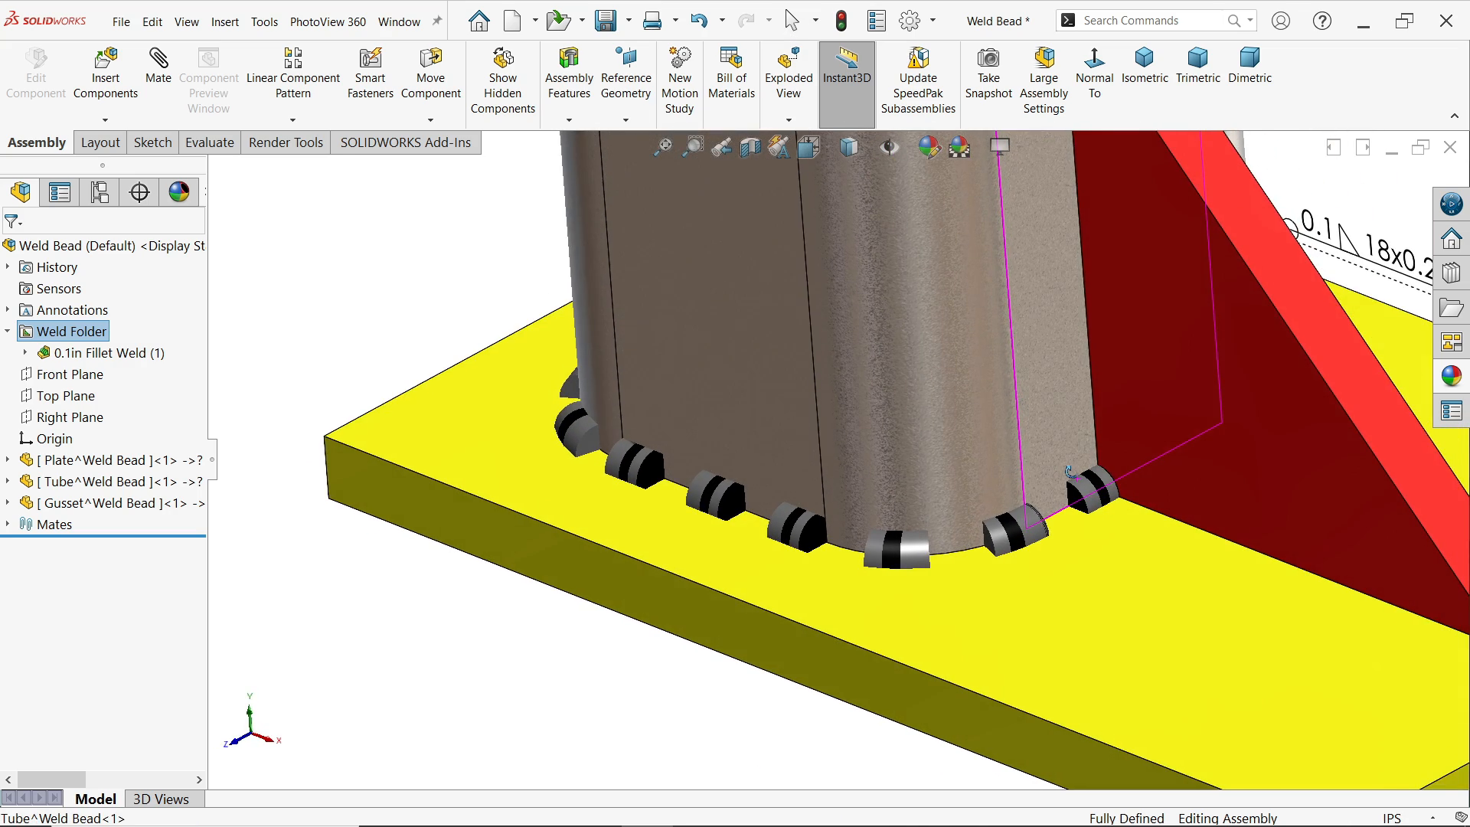
click(105, 354)
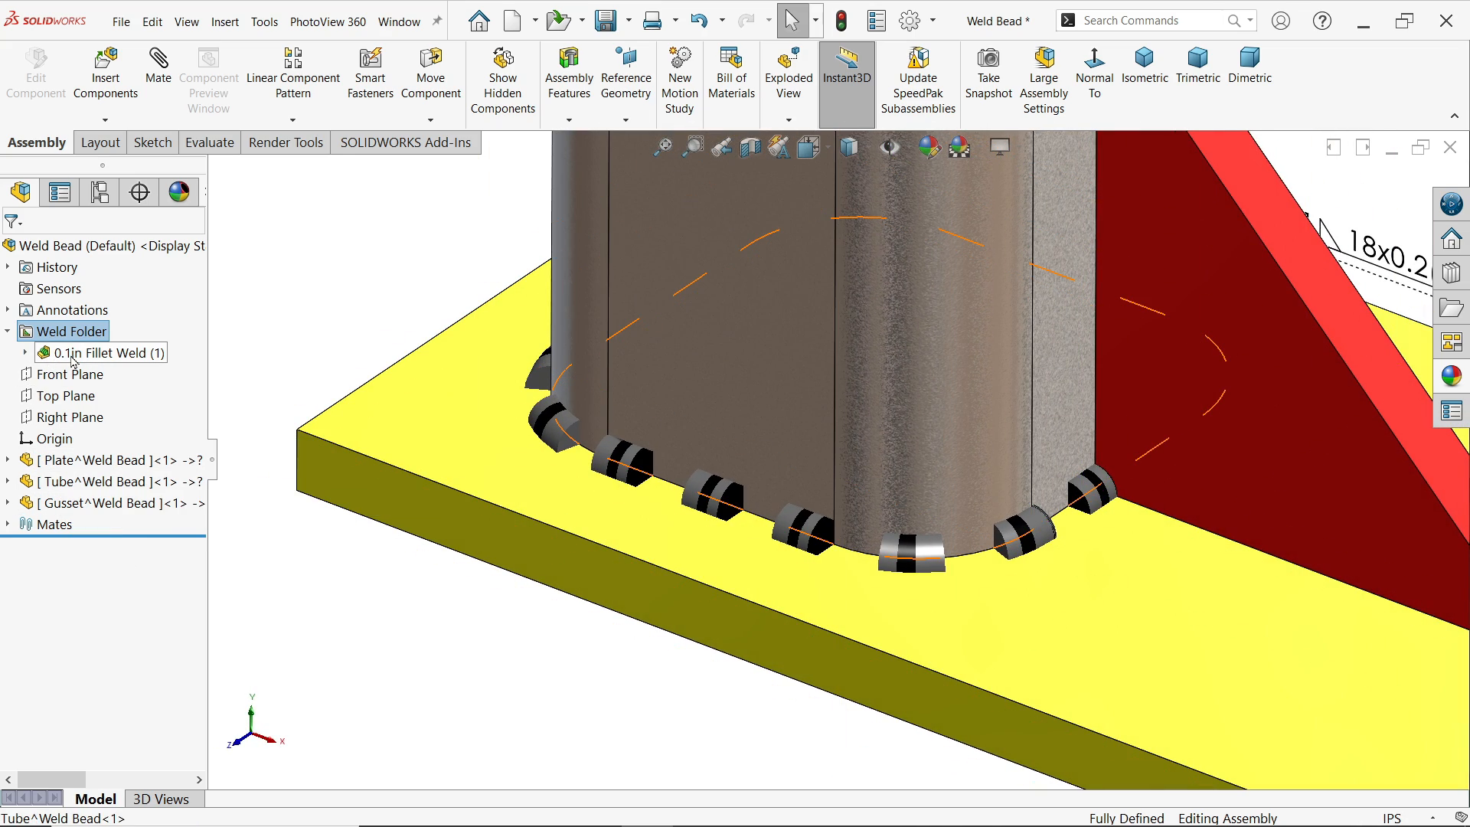
Edit the tube weld to 0.3 in segments and try pitch spacing with a 0.4 pitch.
click(25, 352)
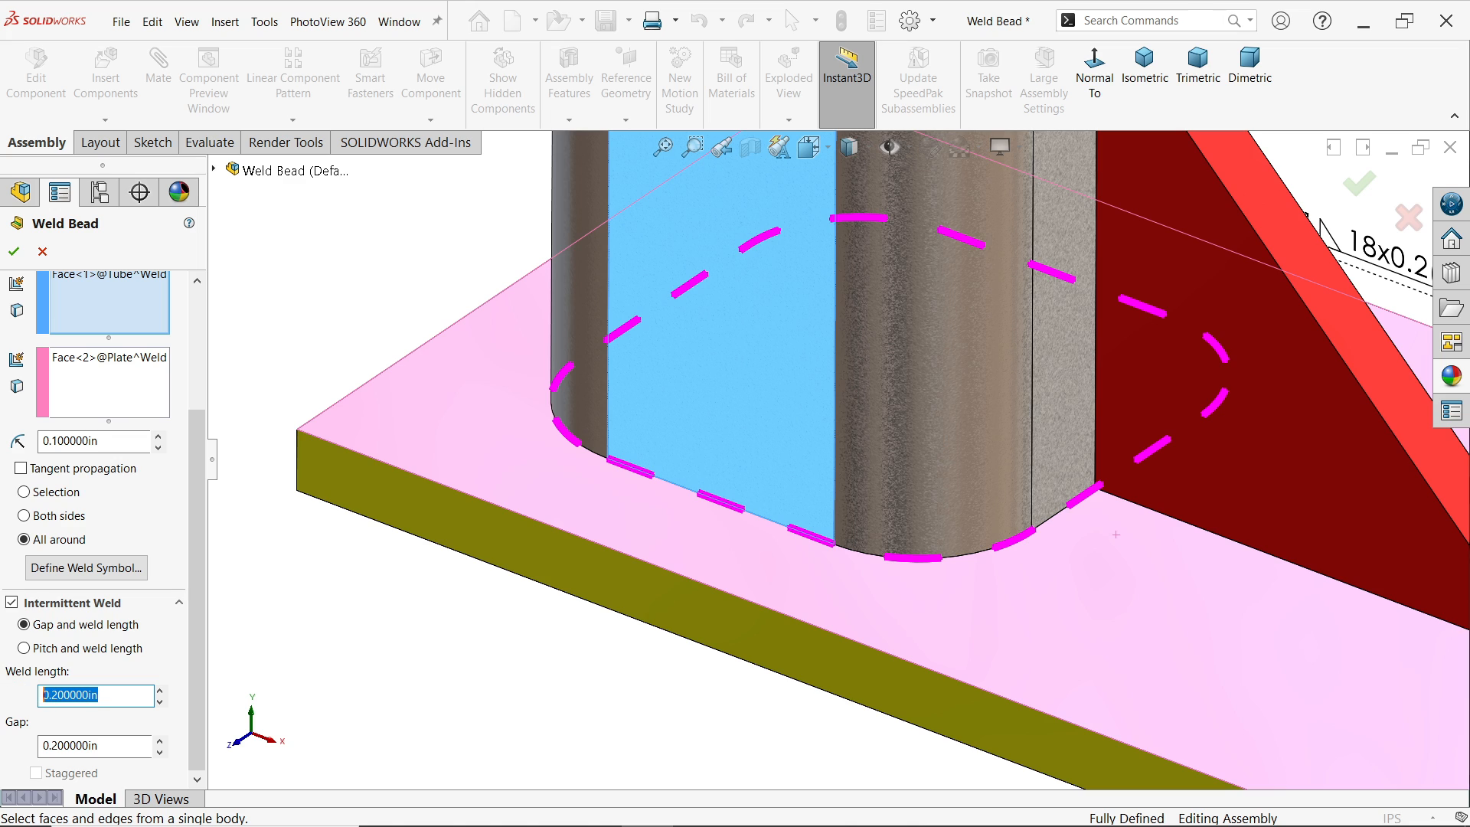
text(0.300000in)
click(95, 746)
text(0.150000)
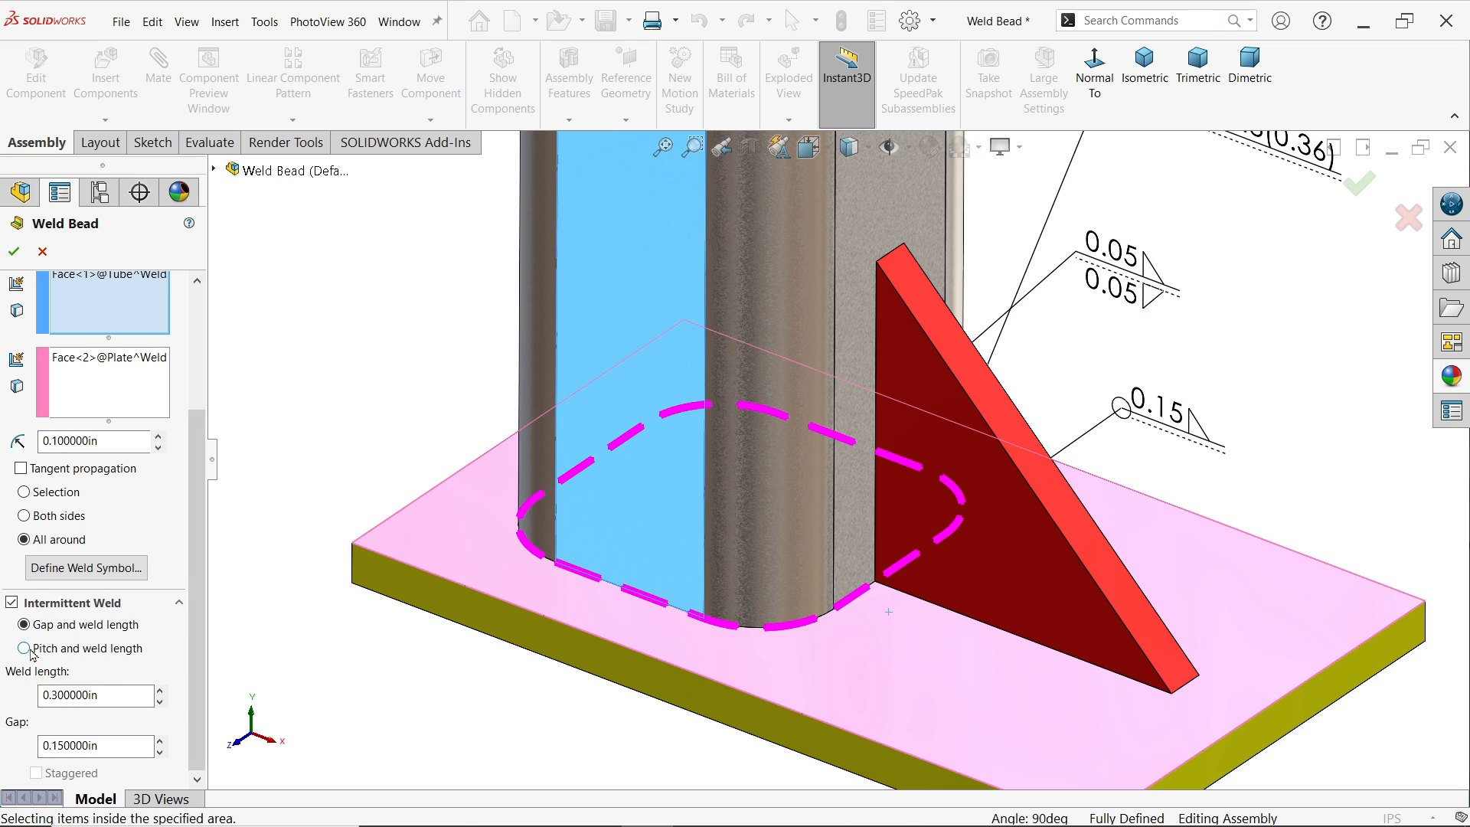
click(23, 648)
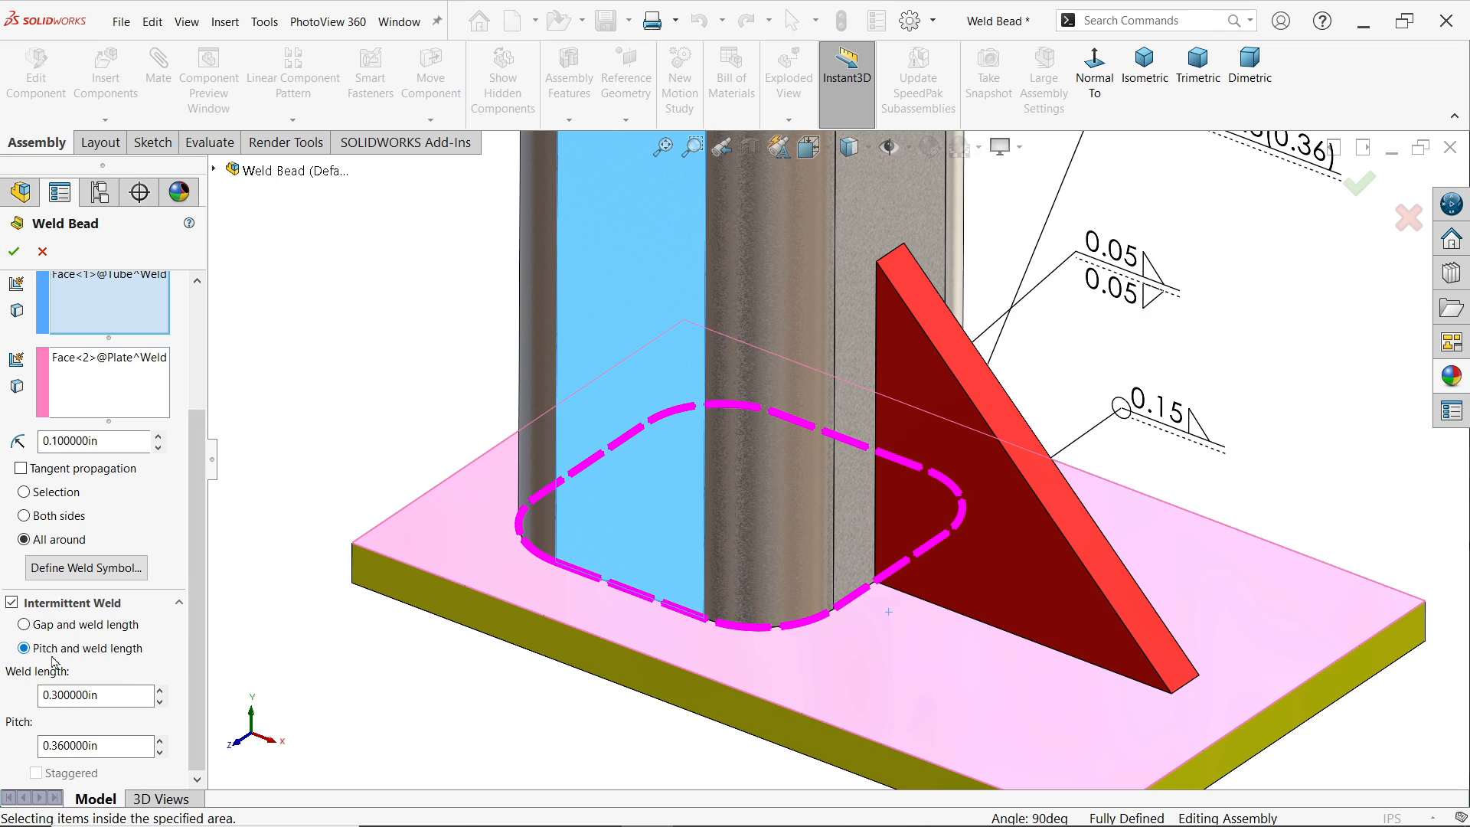
click(94, 696)
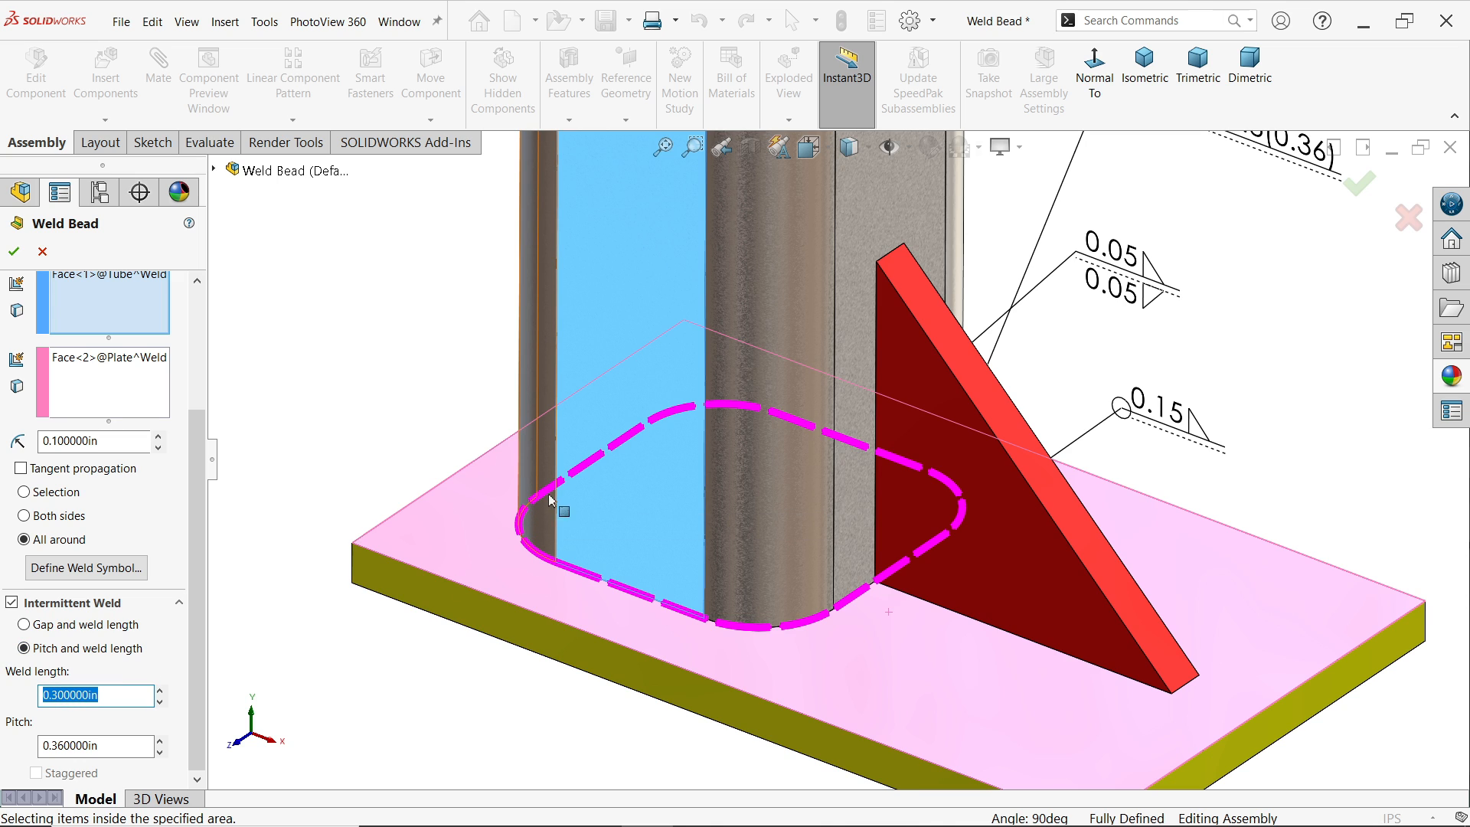
mouse_move(549, 499)
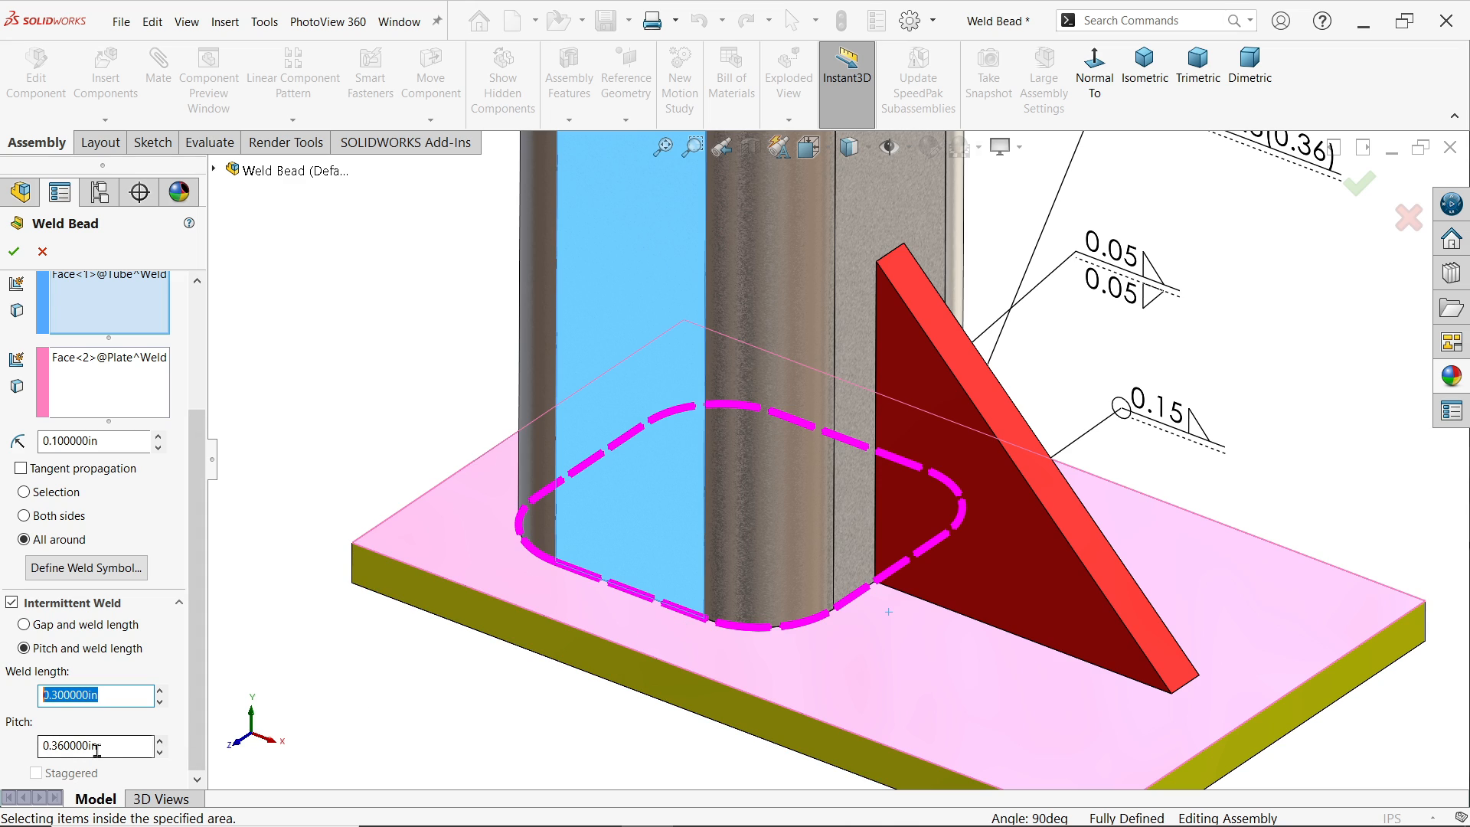
click(94, 746)
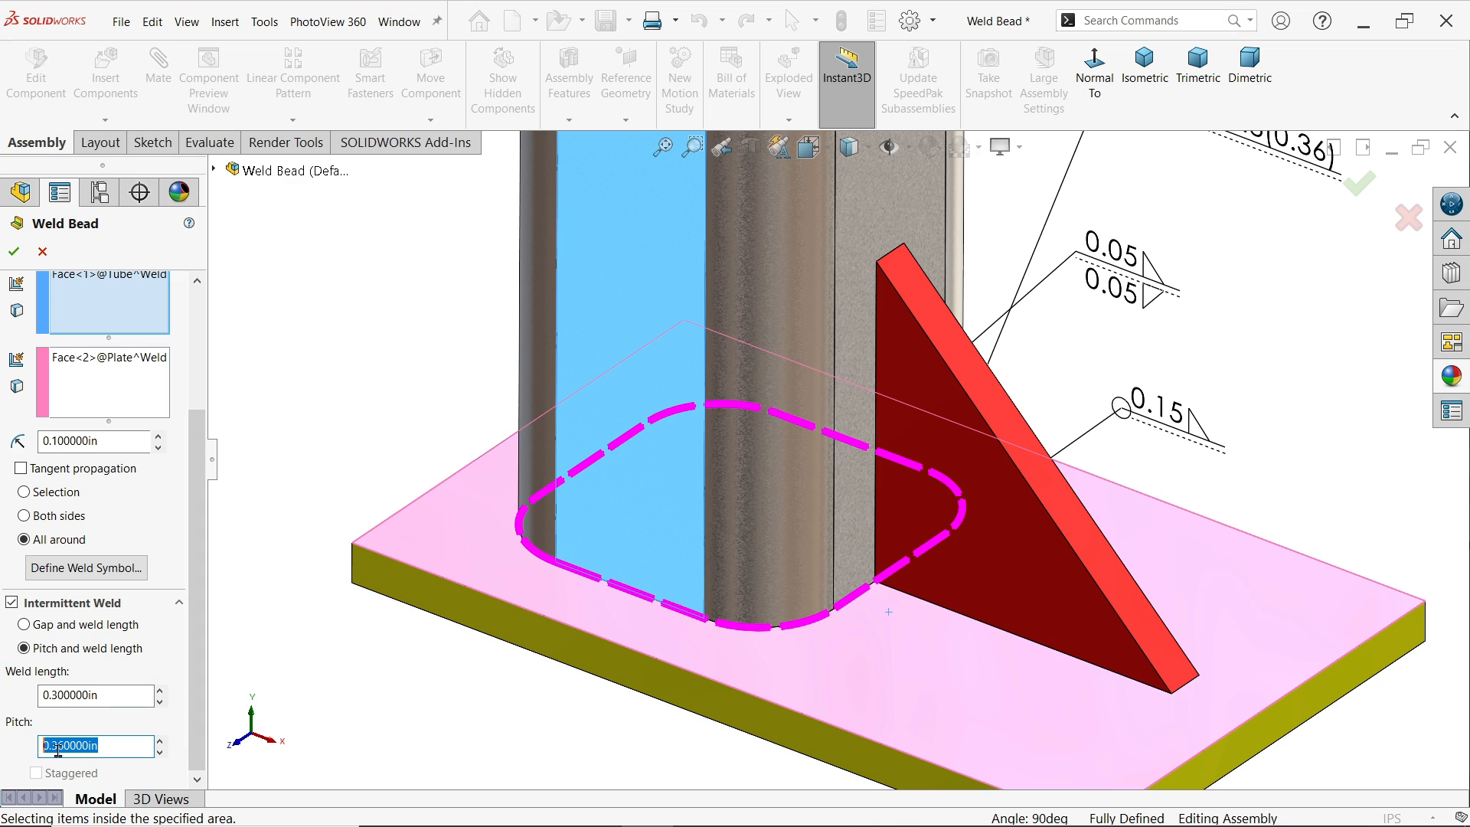
text(0.40)
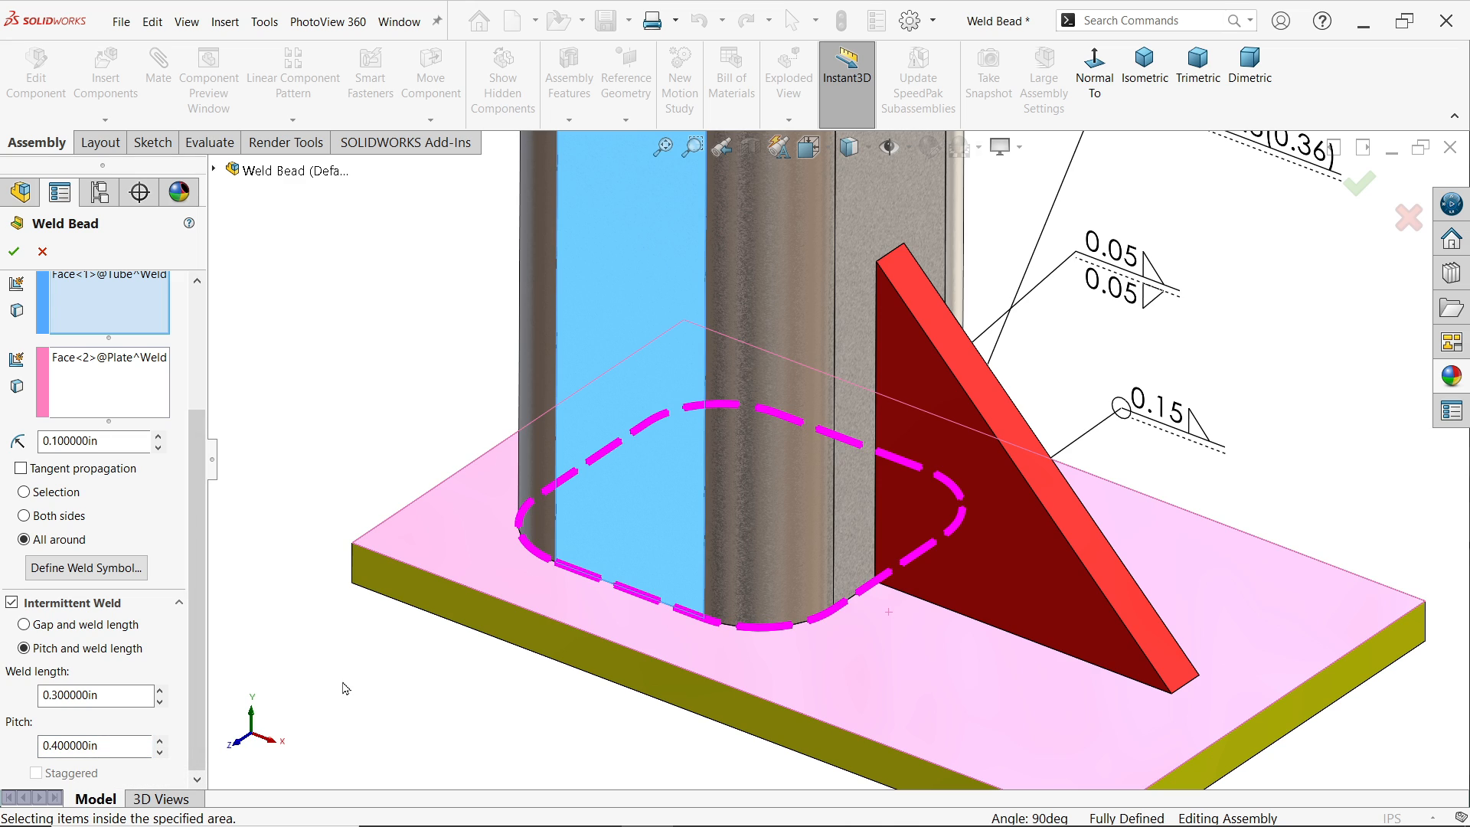
Return to gap spacing with a 0.15 in gap and confirm, giving symbol 16x0.3(0.15).
click(23, 625)
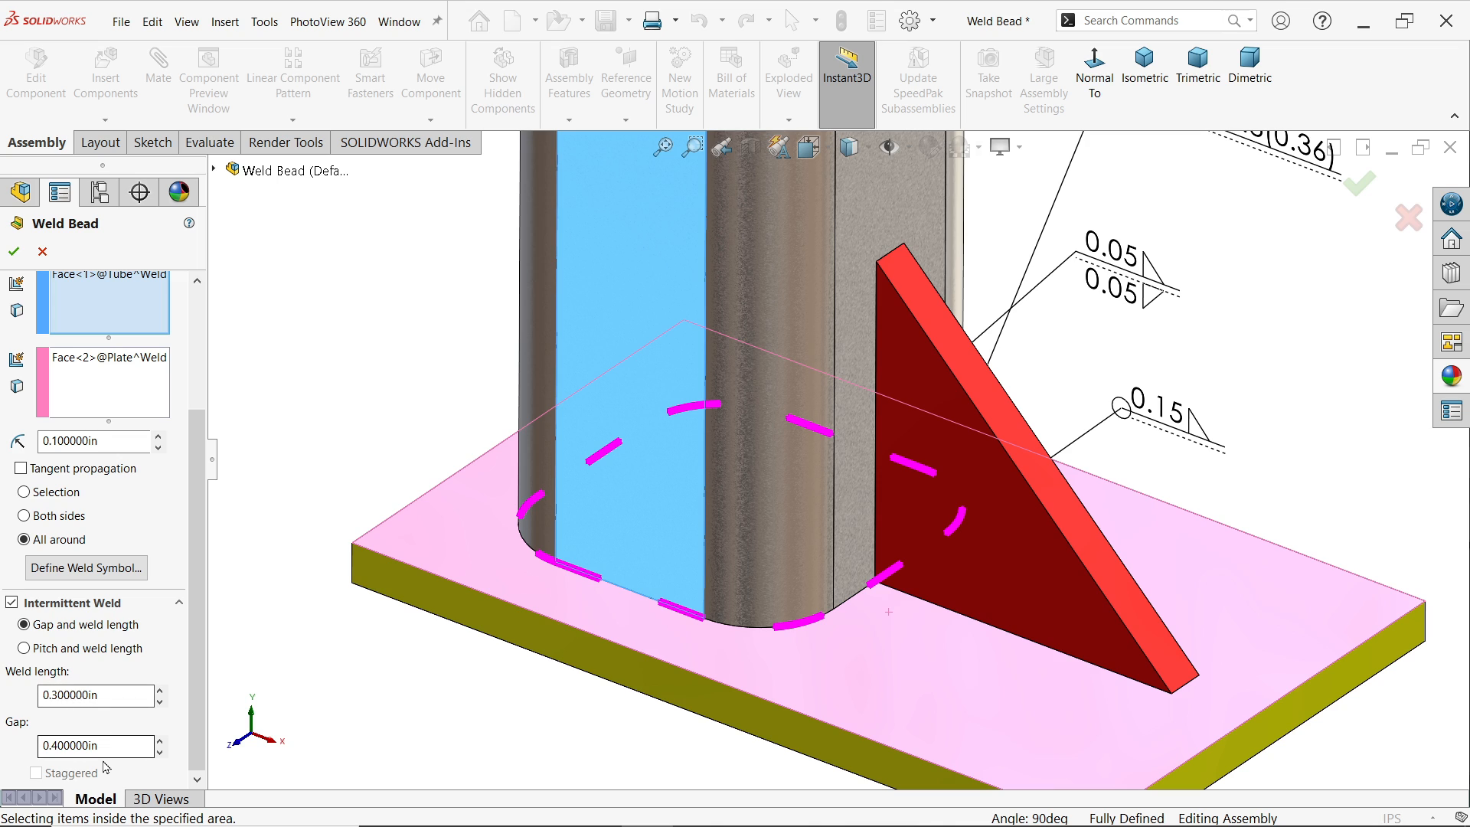
text(0.15)
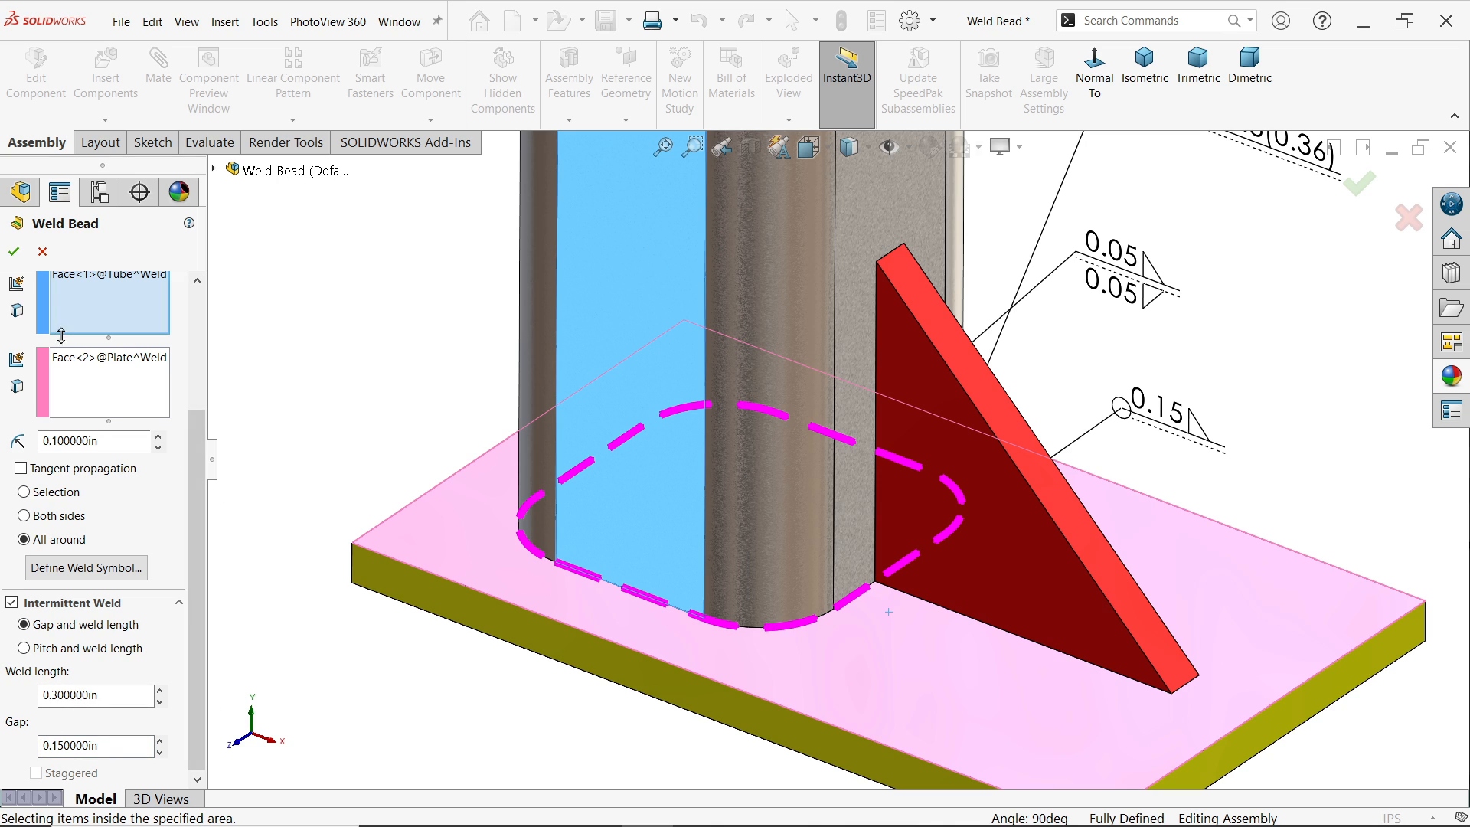
click(13, 250)
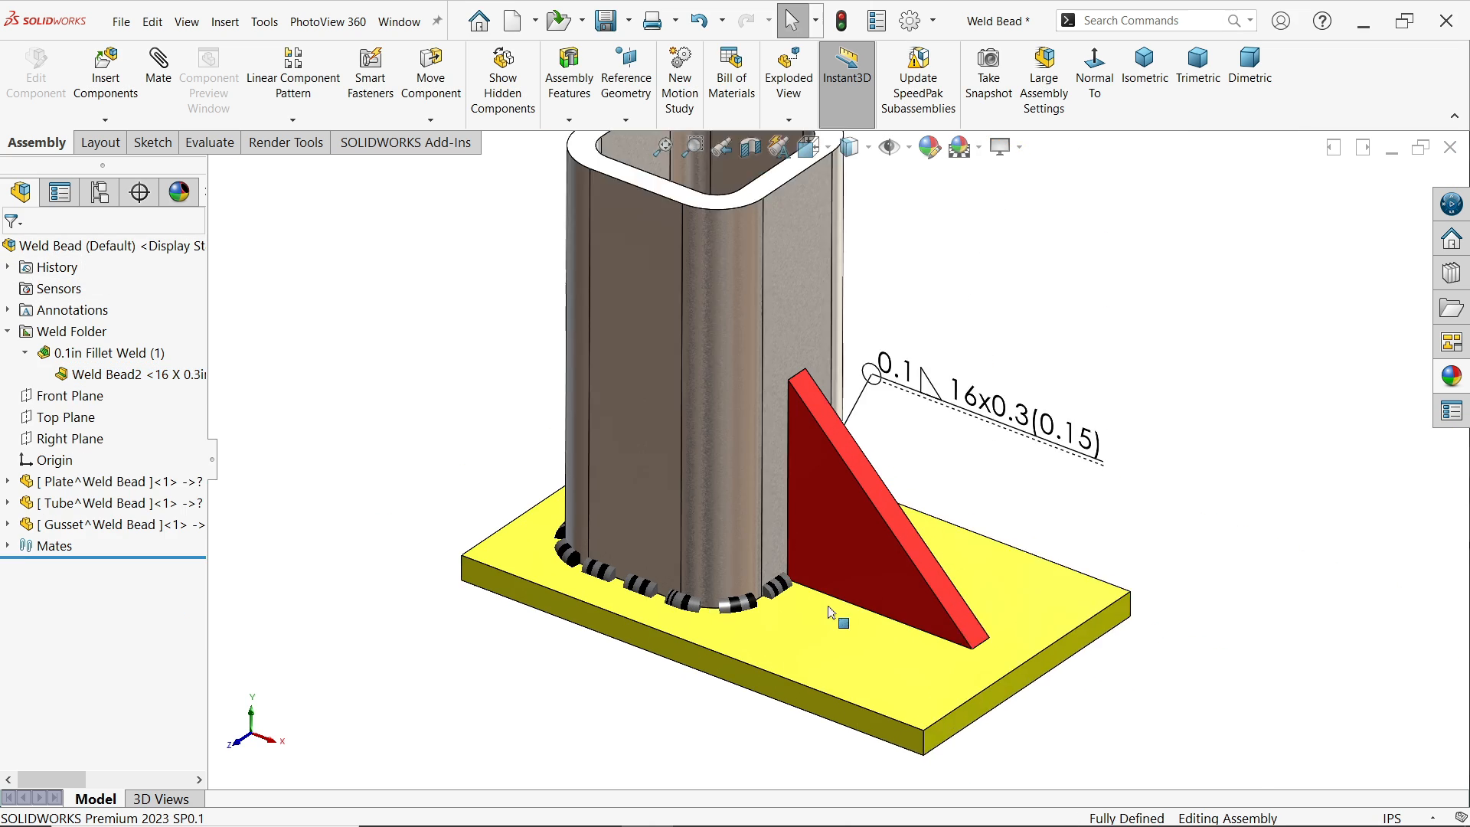
Create a 0.15 in fillet weld all around the gusset-to-plate joint.
click(568, 77)
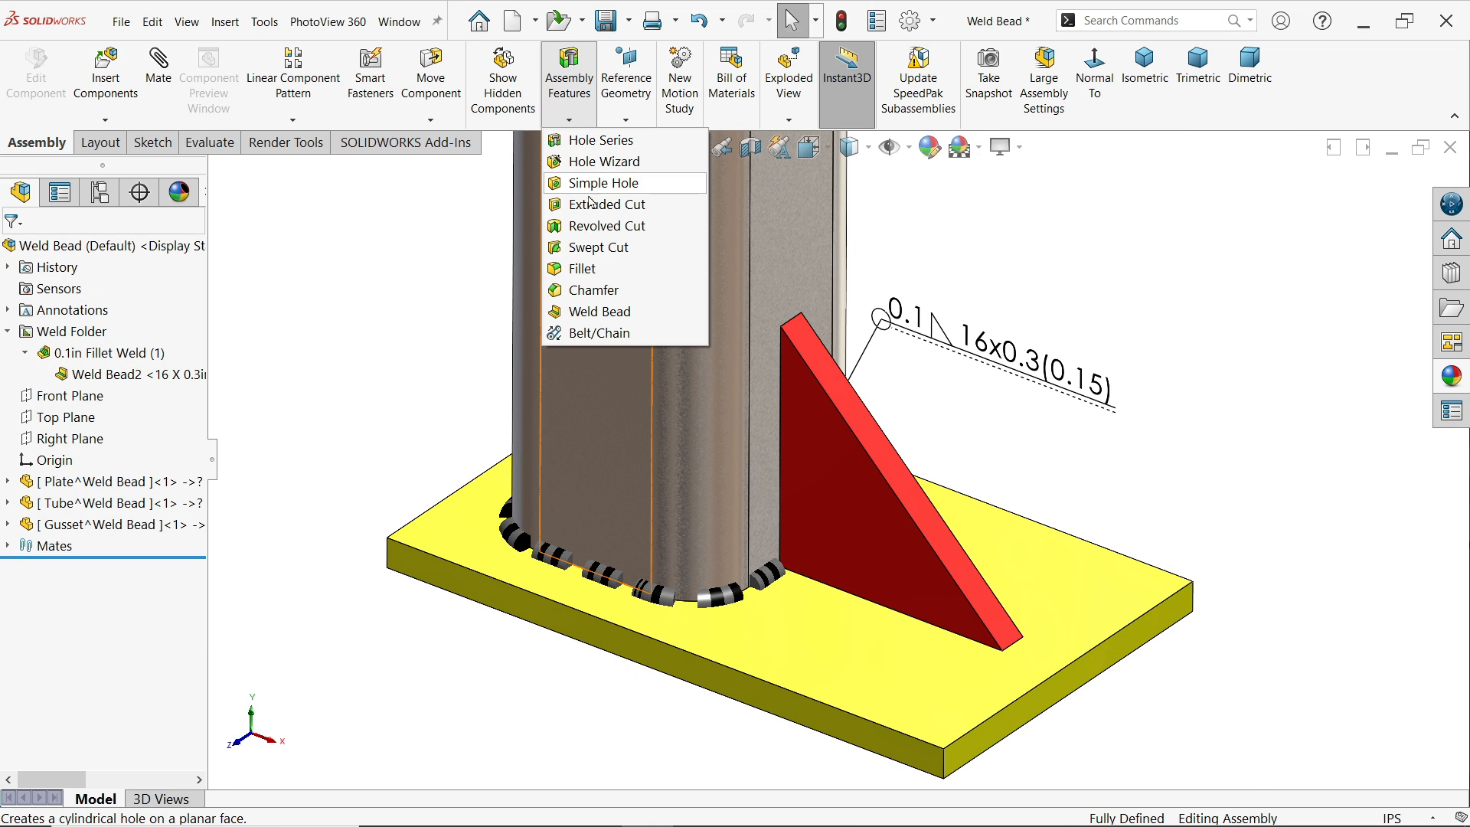
click(600, 311)
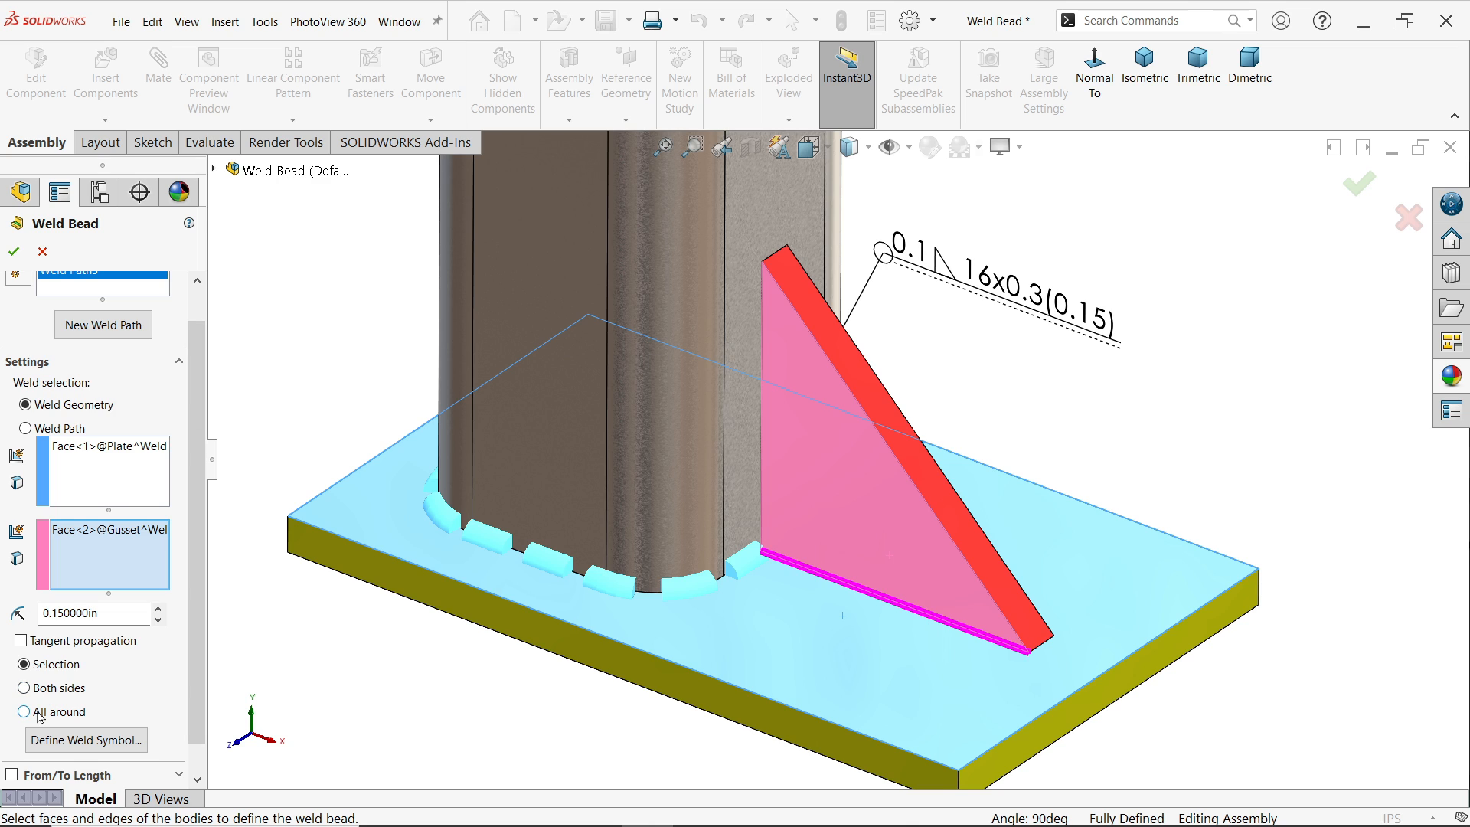
click(23, 712)
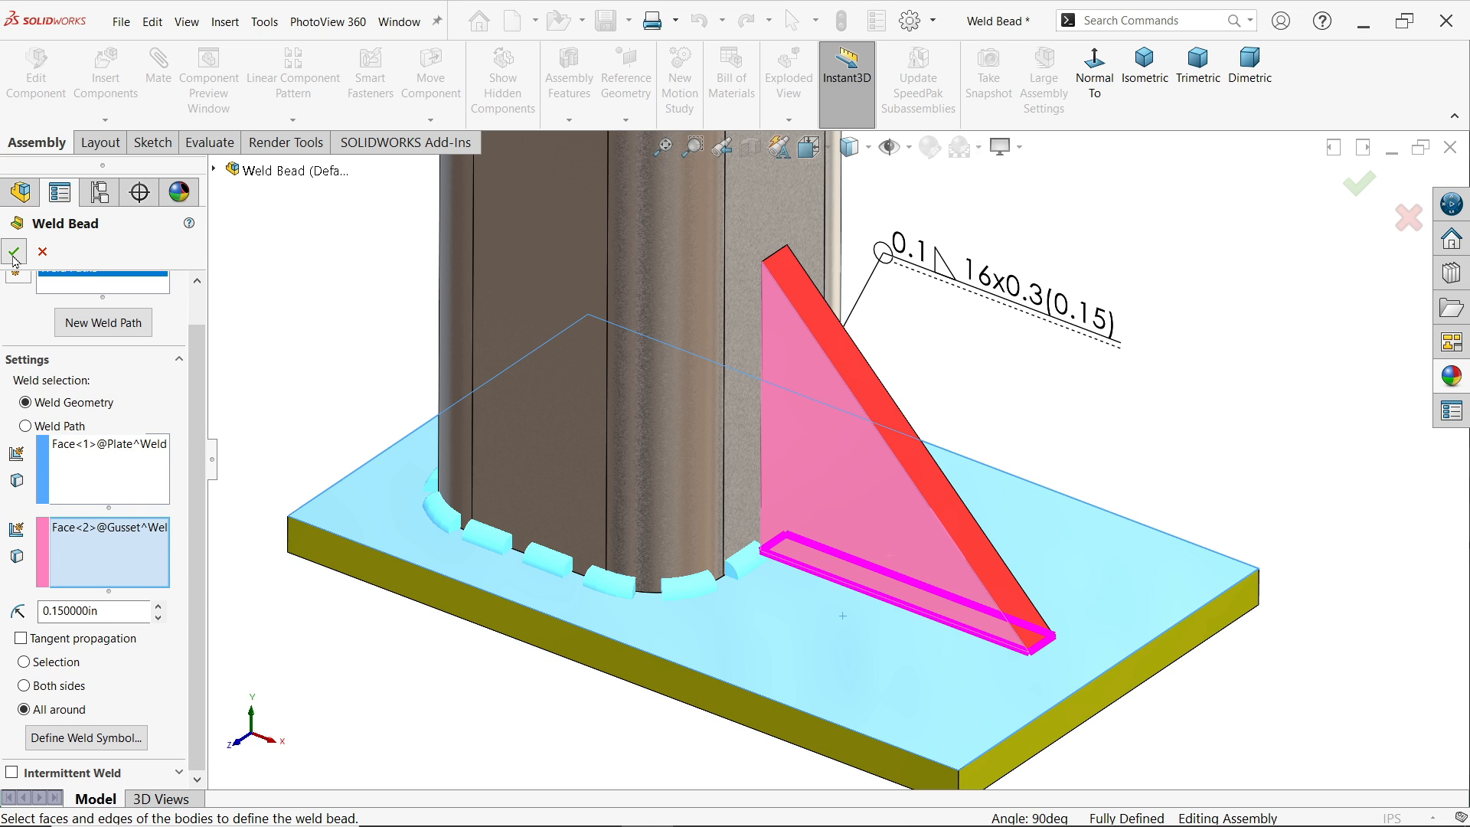
click(13, 253)
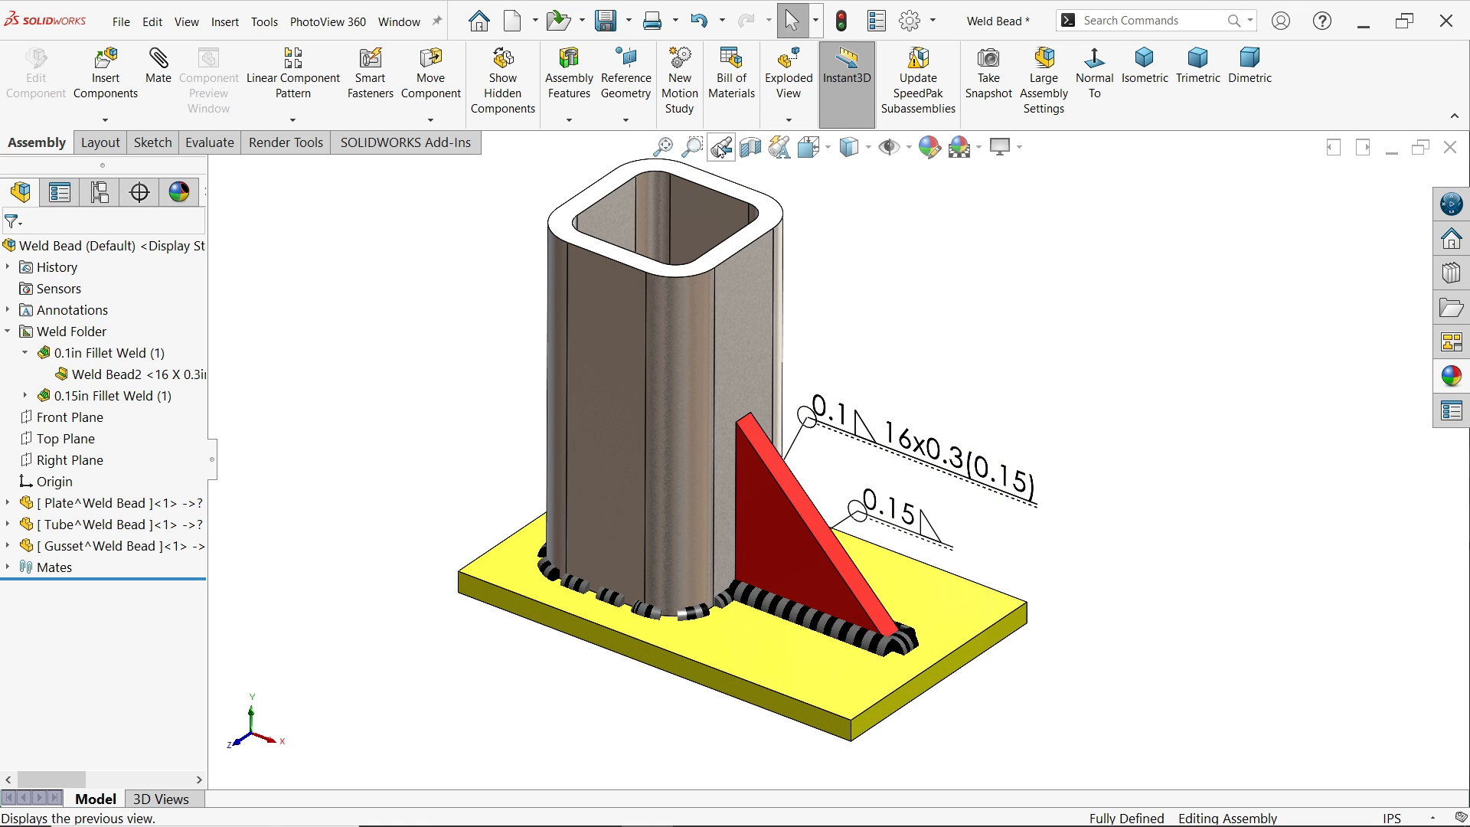
Create a 0.05 in both-sides fillet weld joining the gusset to the tube.
click(568, 76)
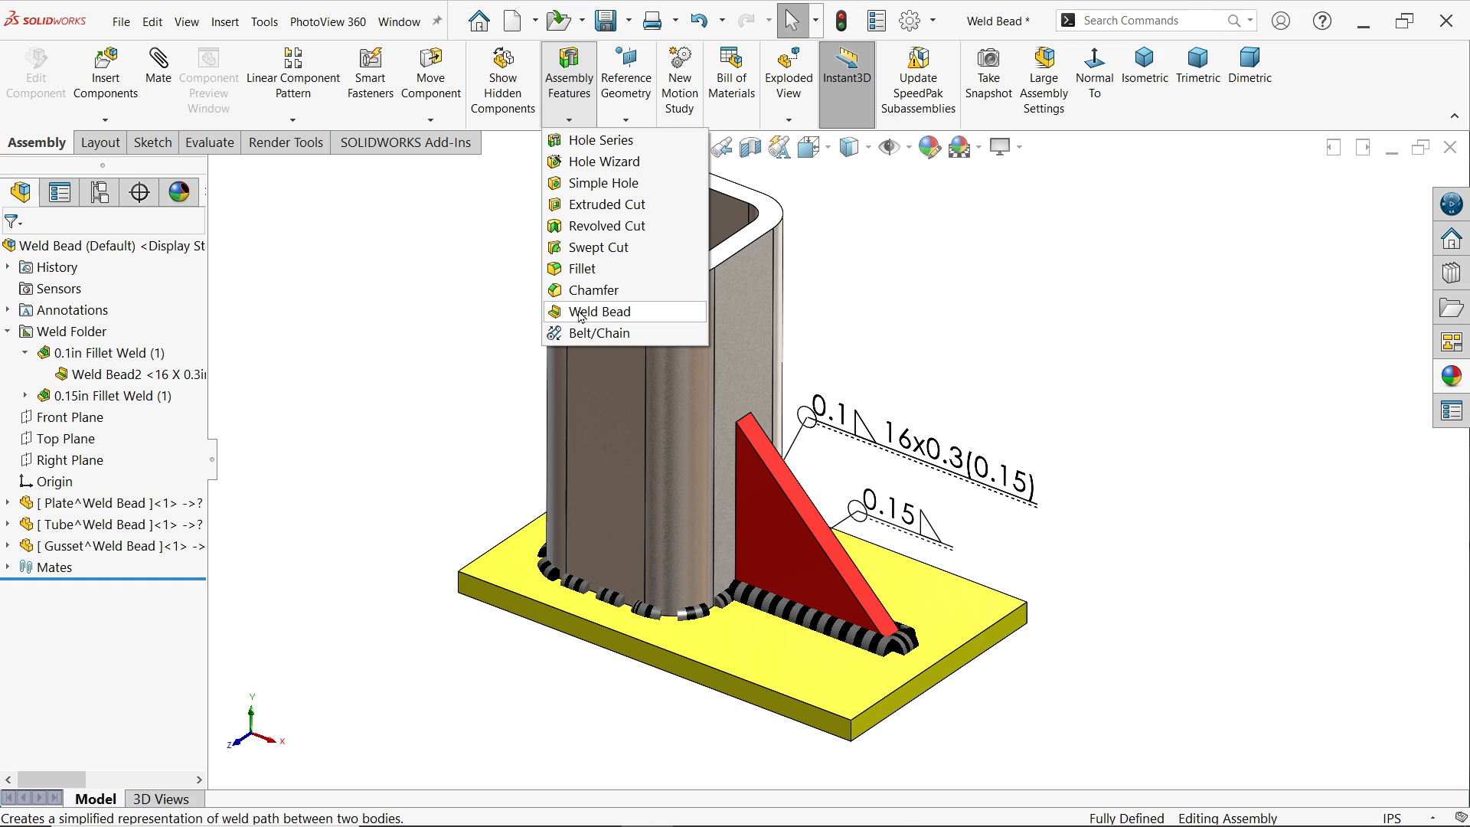
click(601, 311)
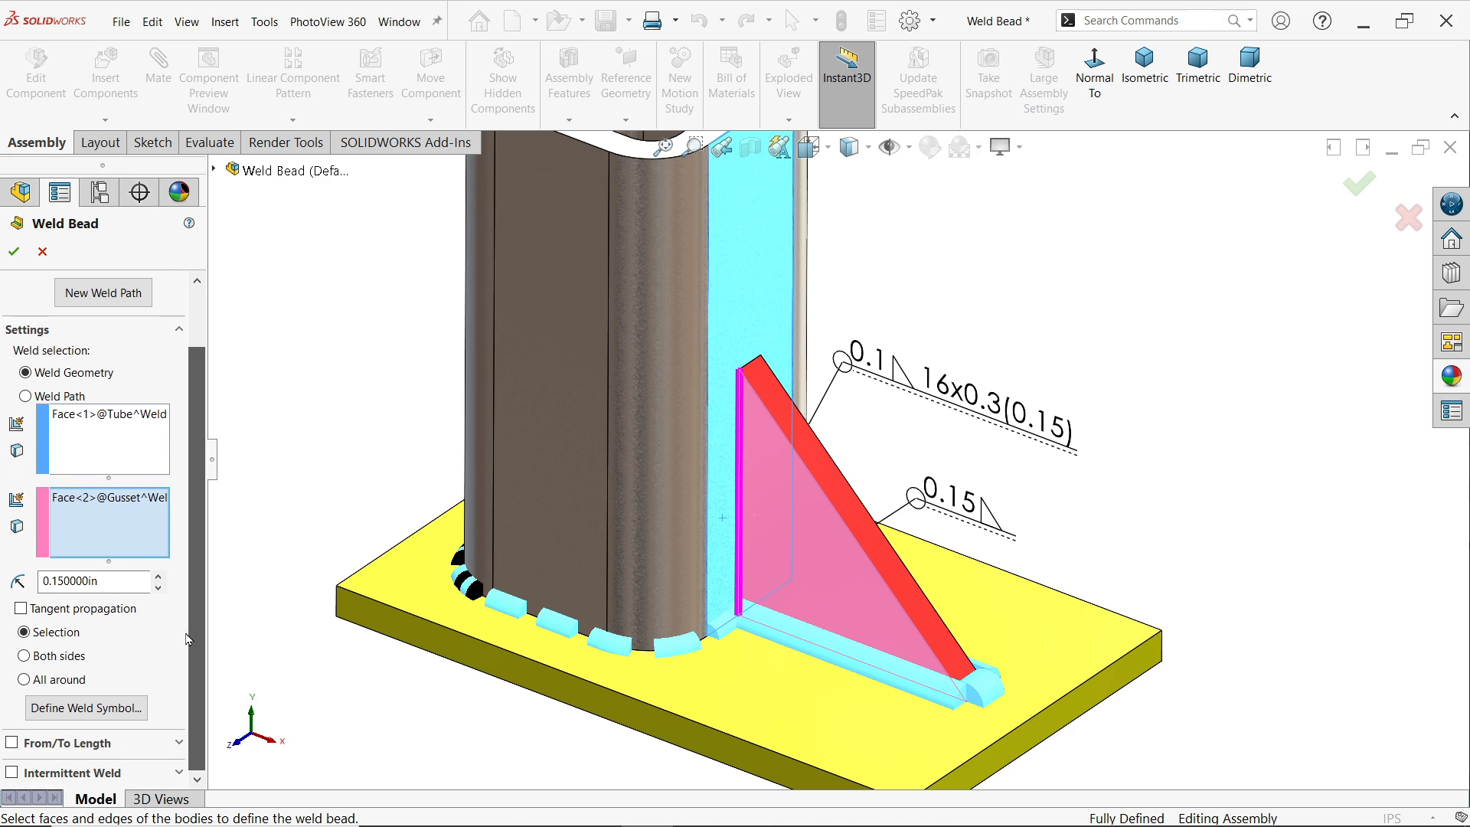
click(27, 655)
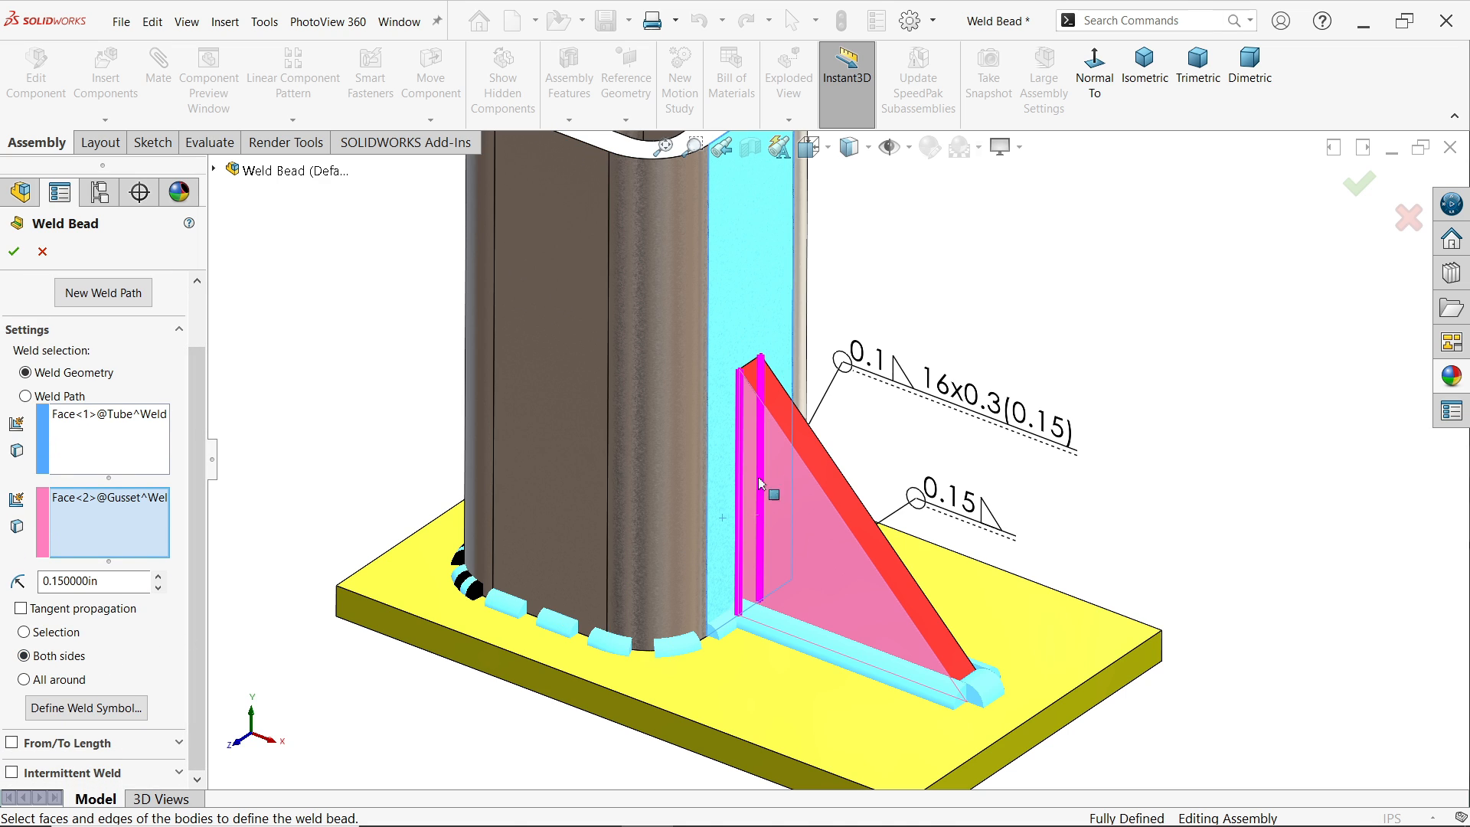
mouse_move(118, 639)
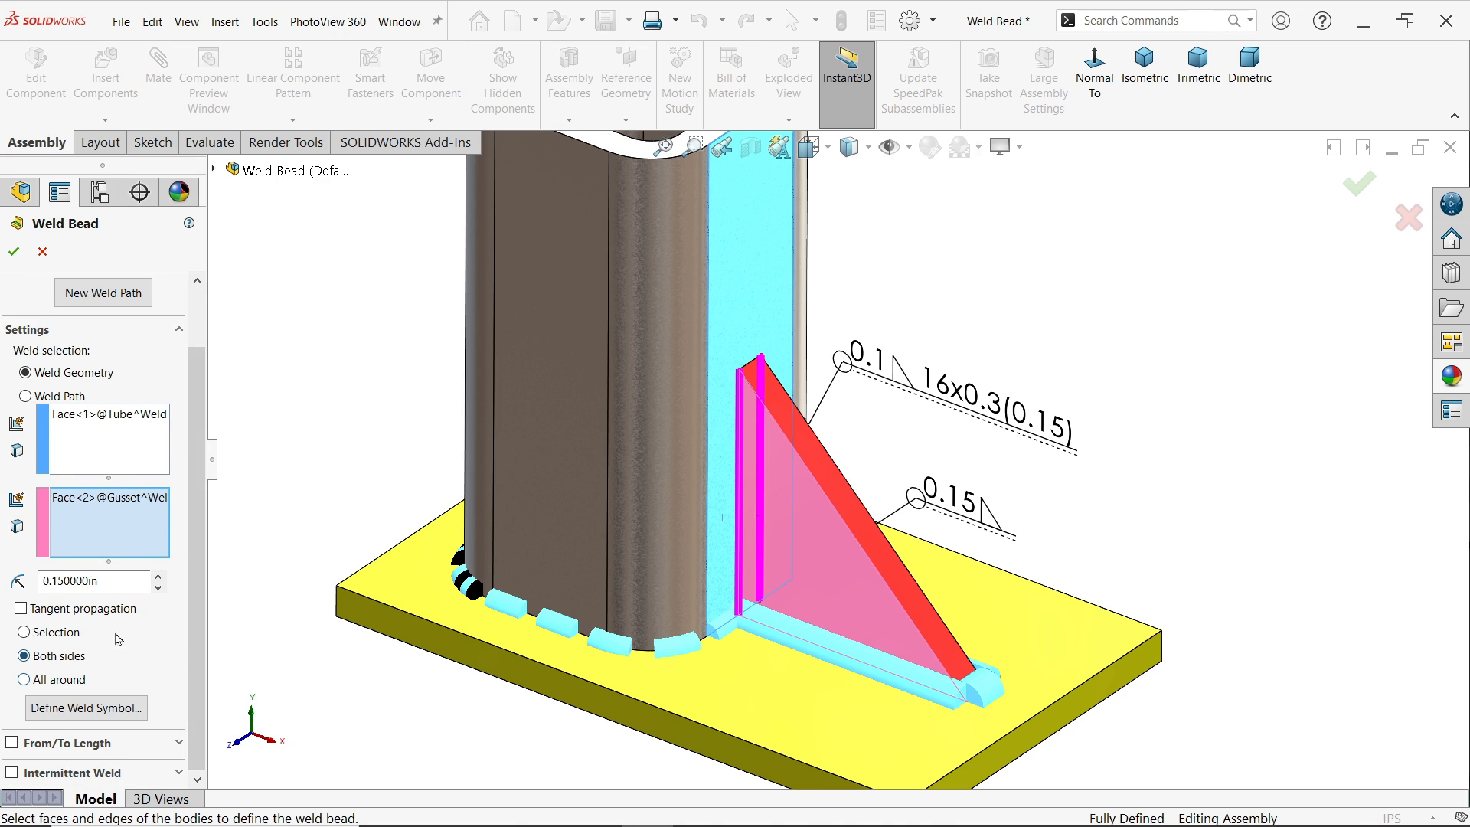
click(89, 582)
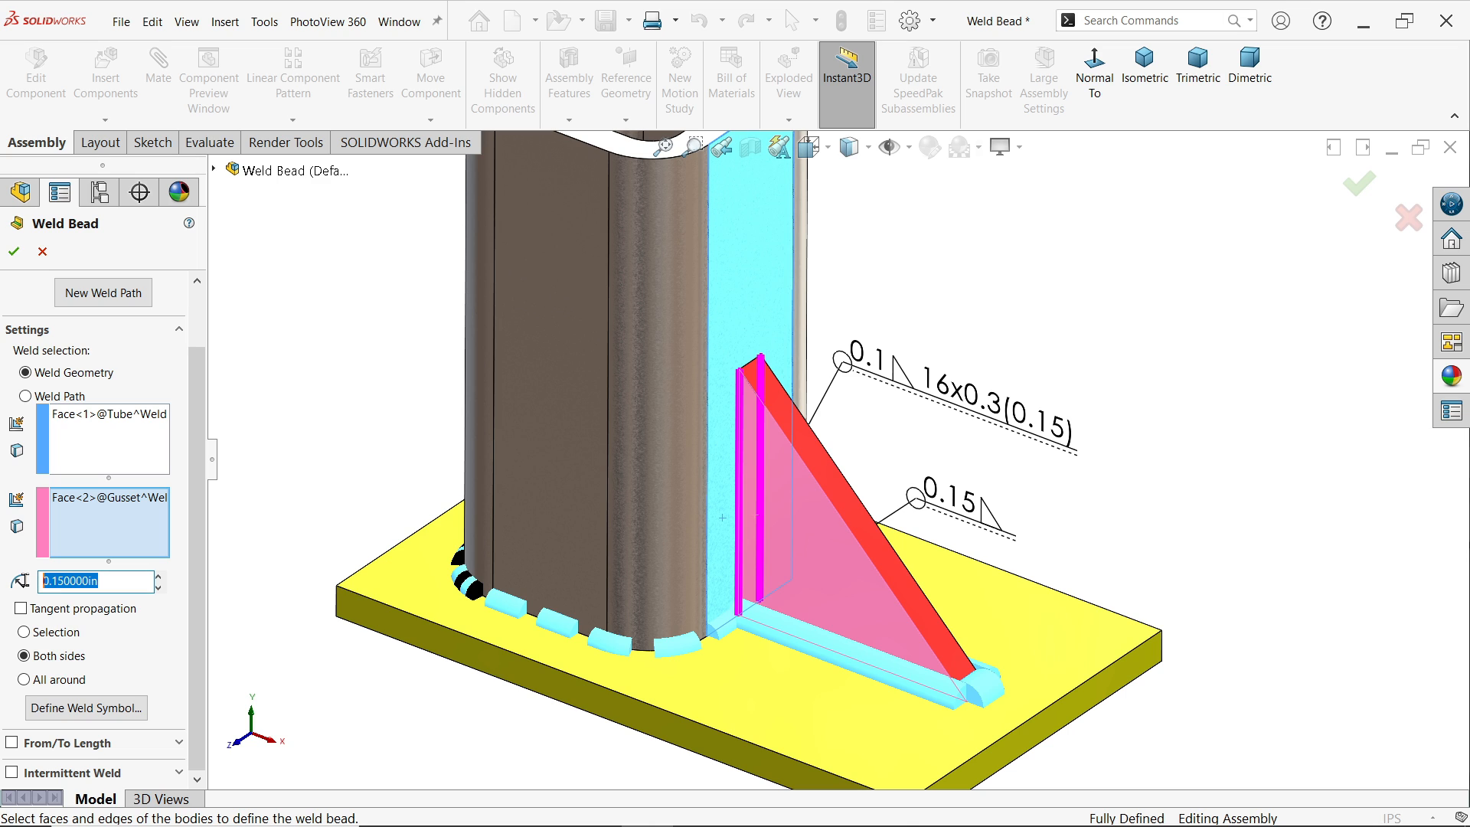
click(89, 582)
text(0.050000)
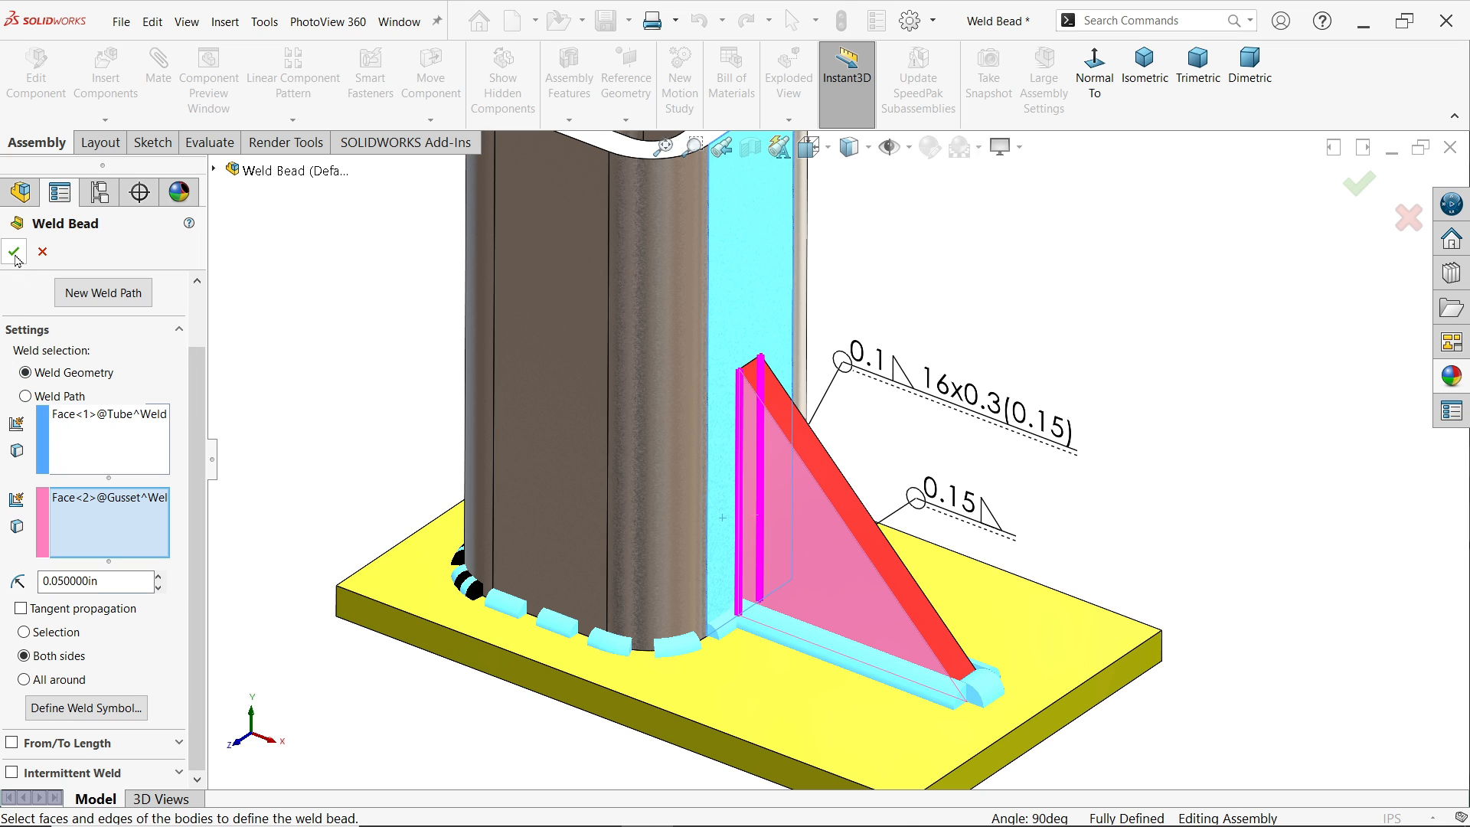
click(13, 251)
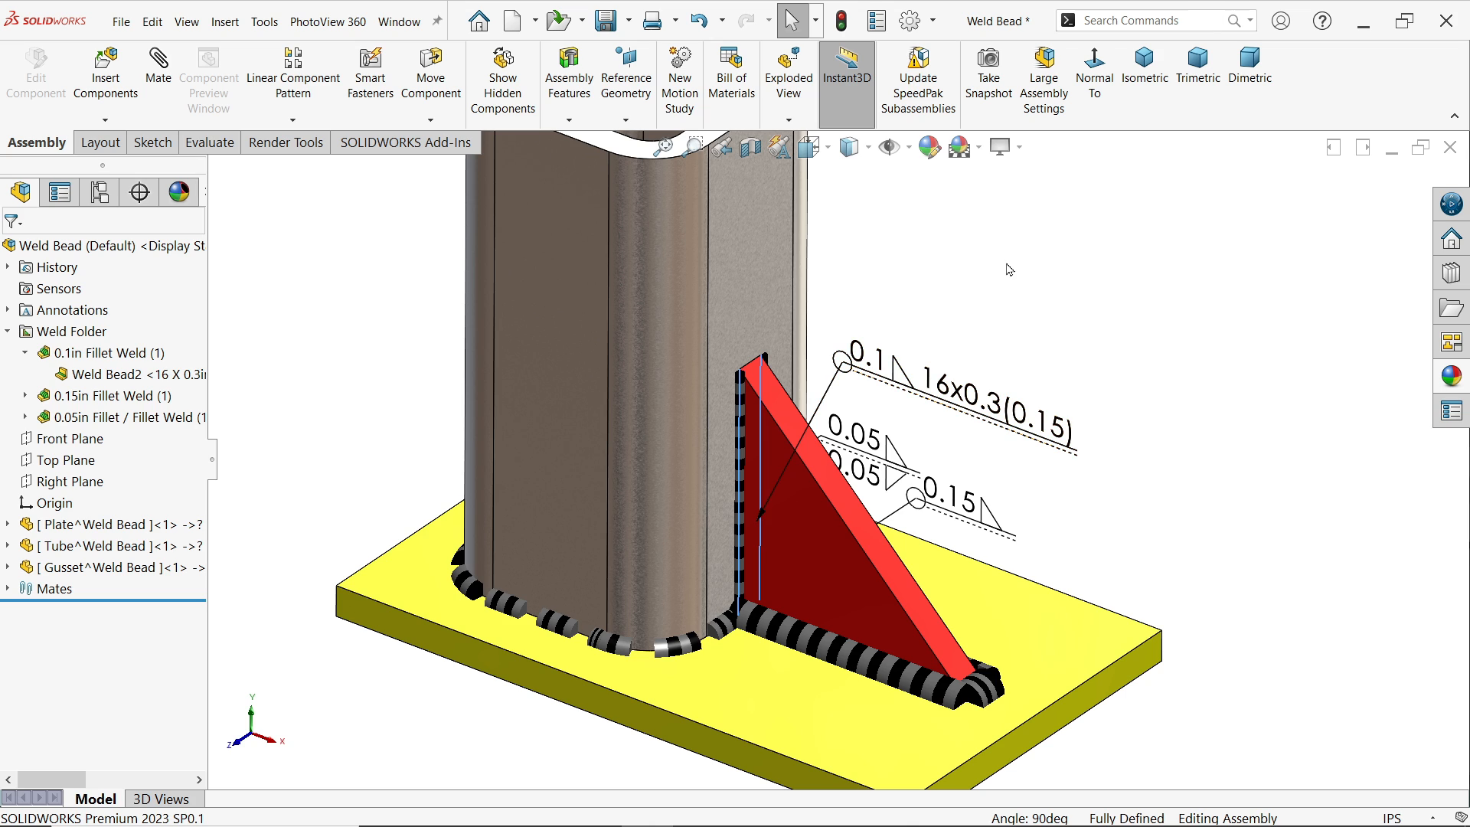